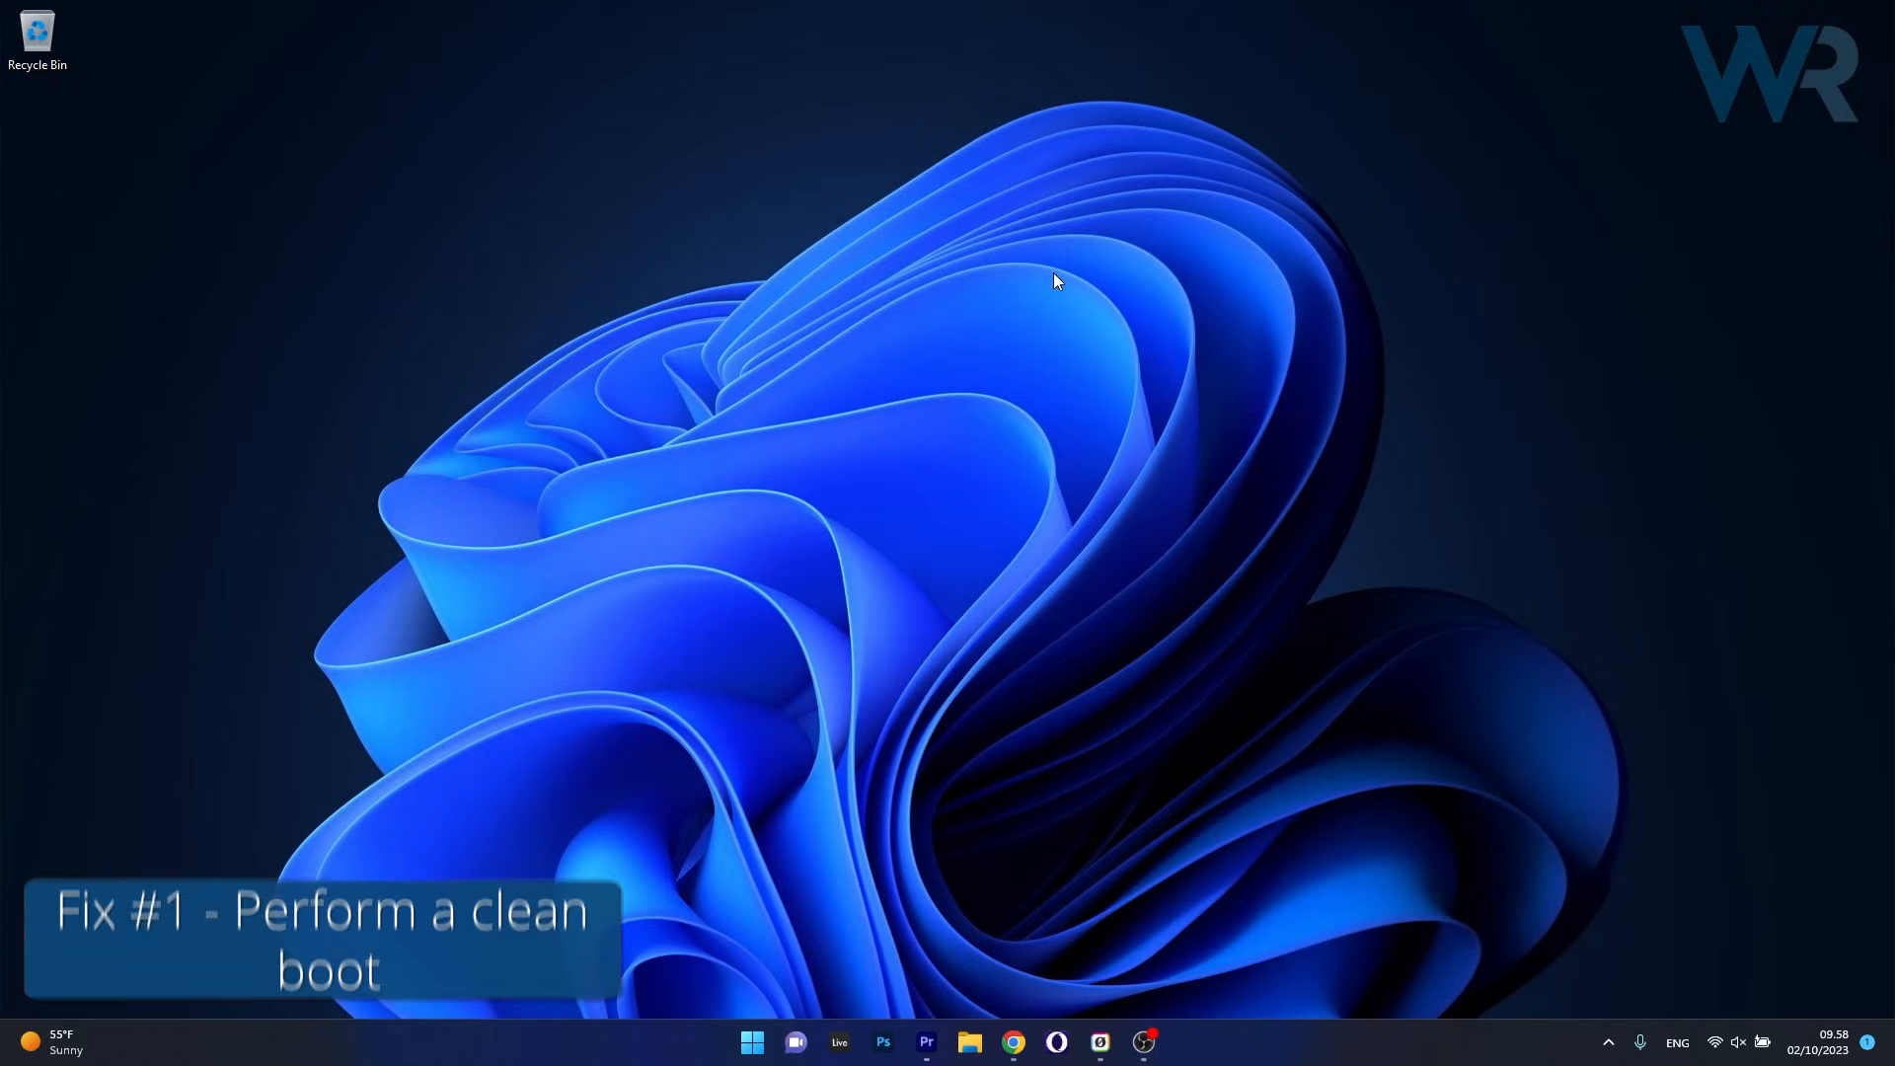
# Search the Start menu for msconfig to launch System Configuration.
pyautogui.click(751, 1040)
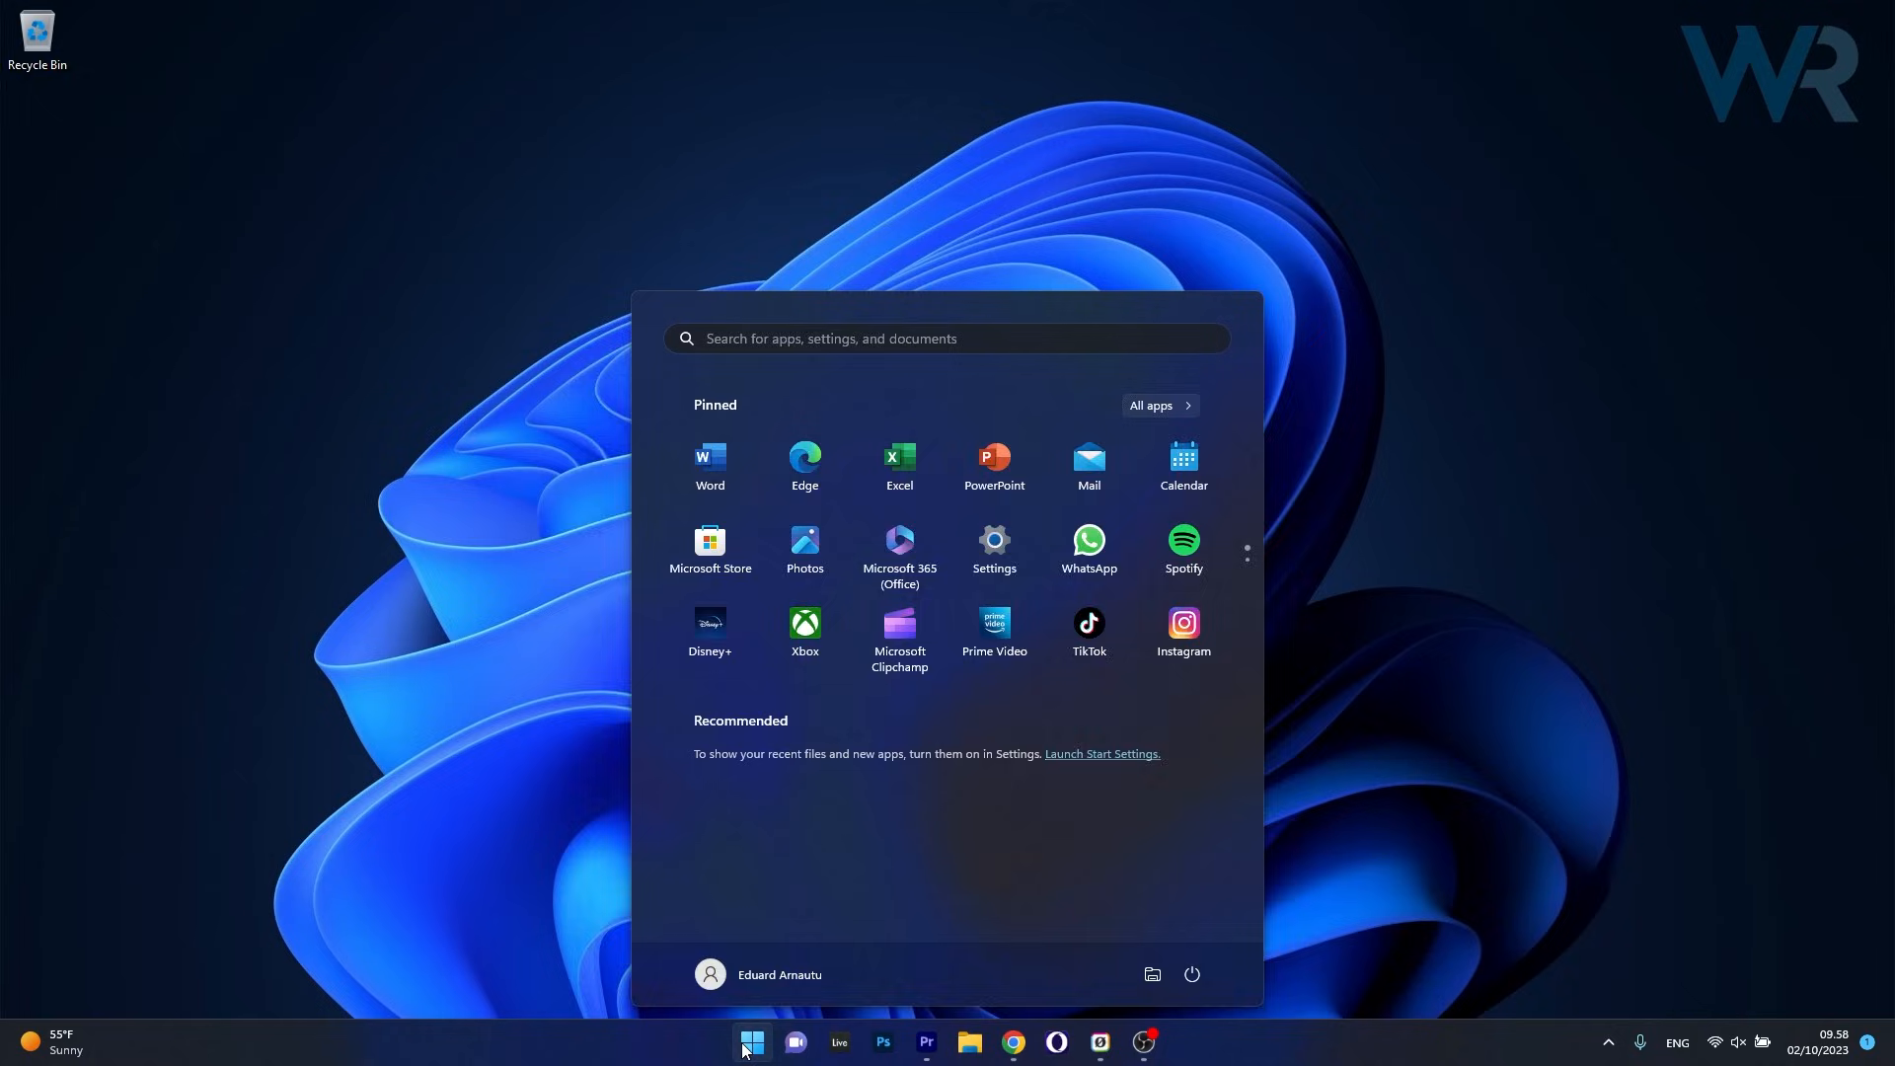
pyautogui.write('msconfig')
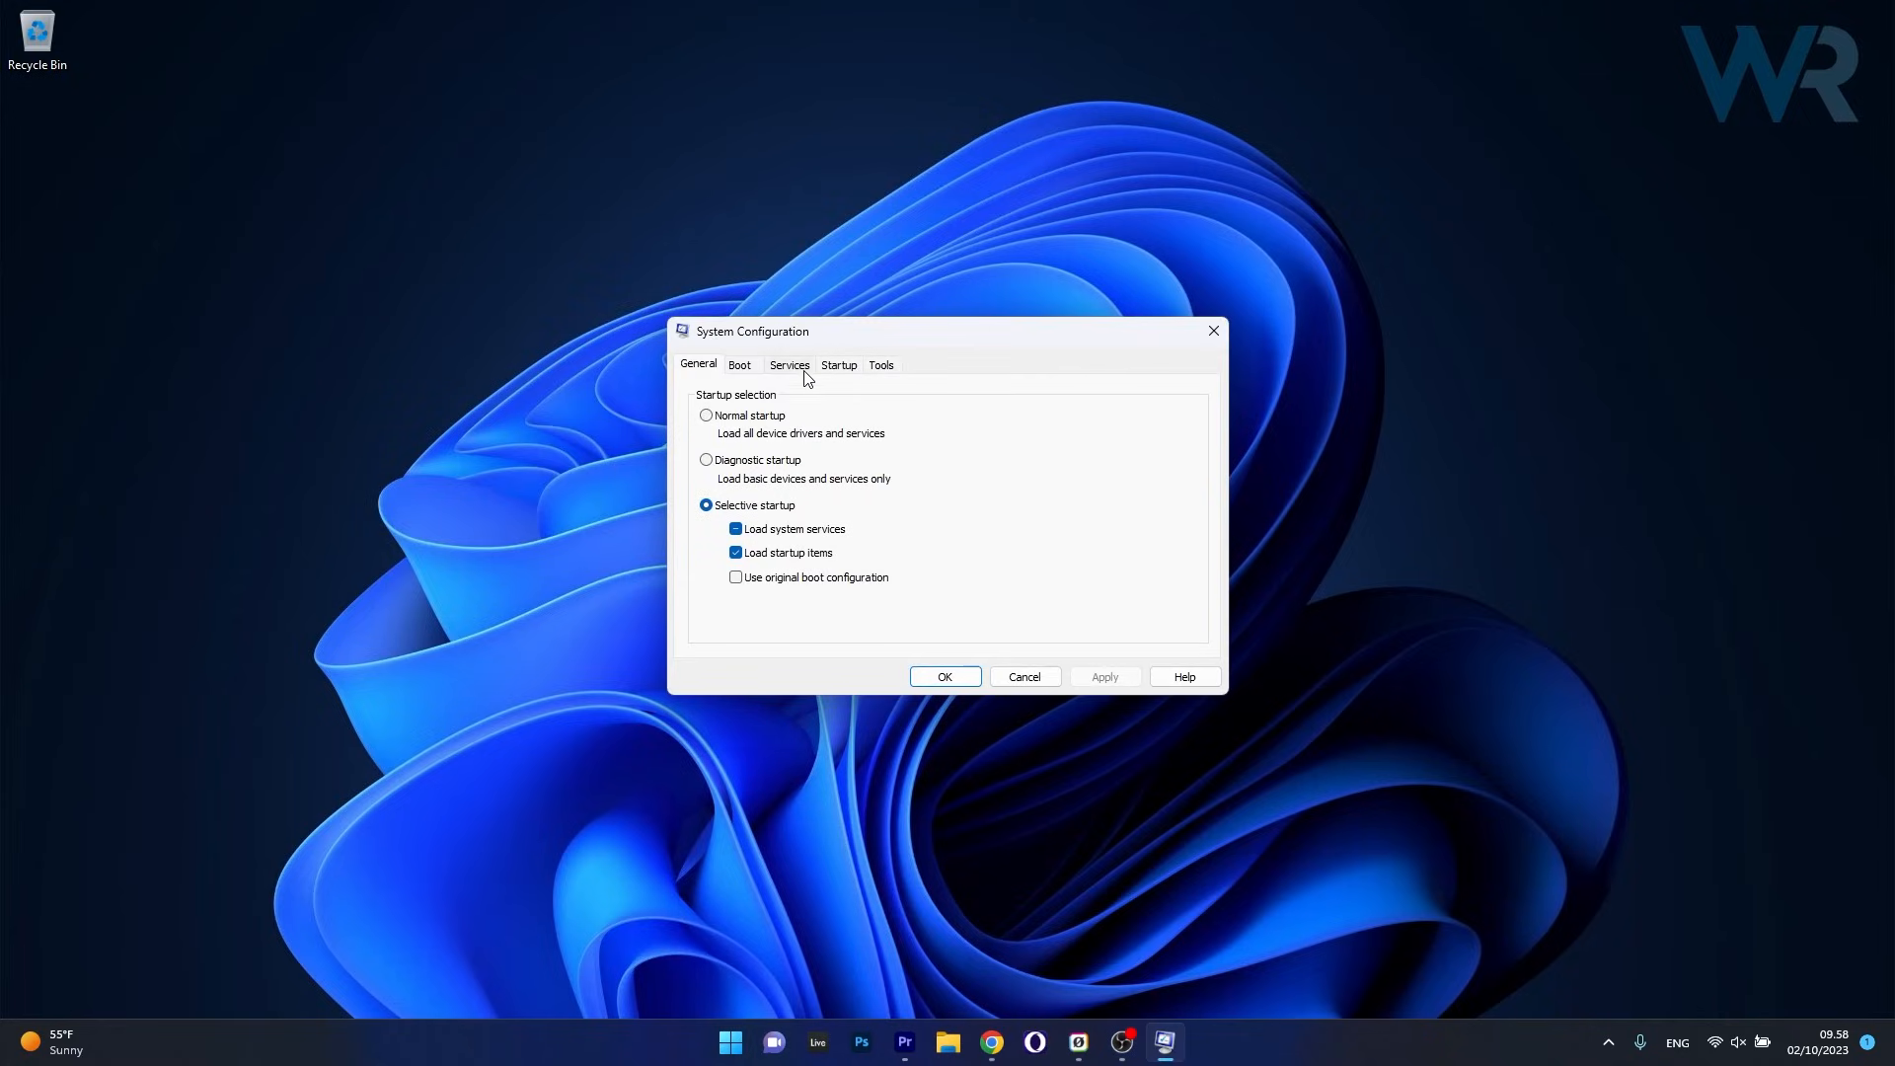
# Hide Microsoft services, disable all remaining third-party services, and show the Startup tab.
pyautogui.click(788, 364)
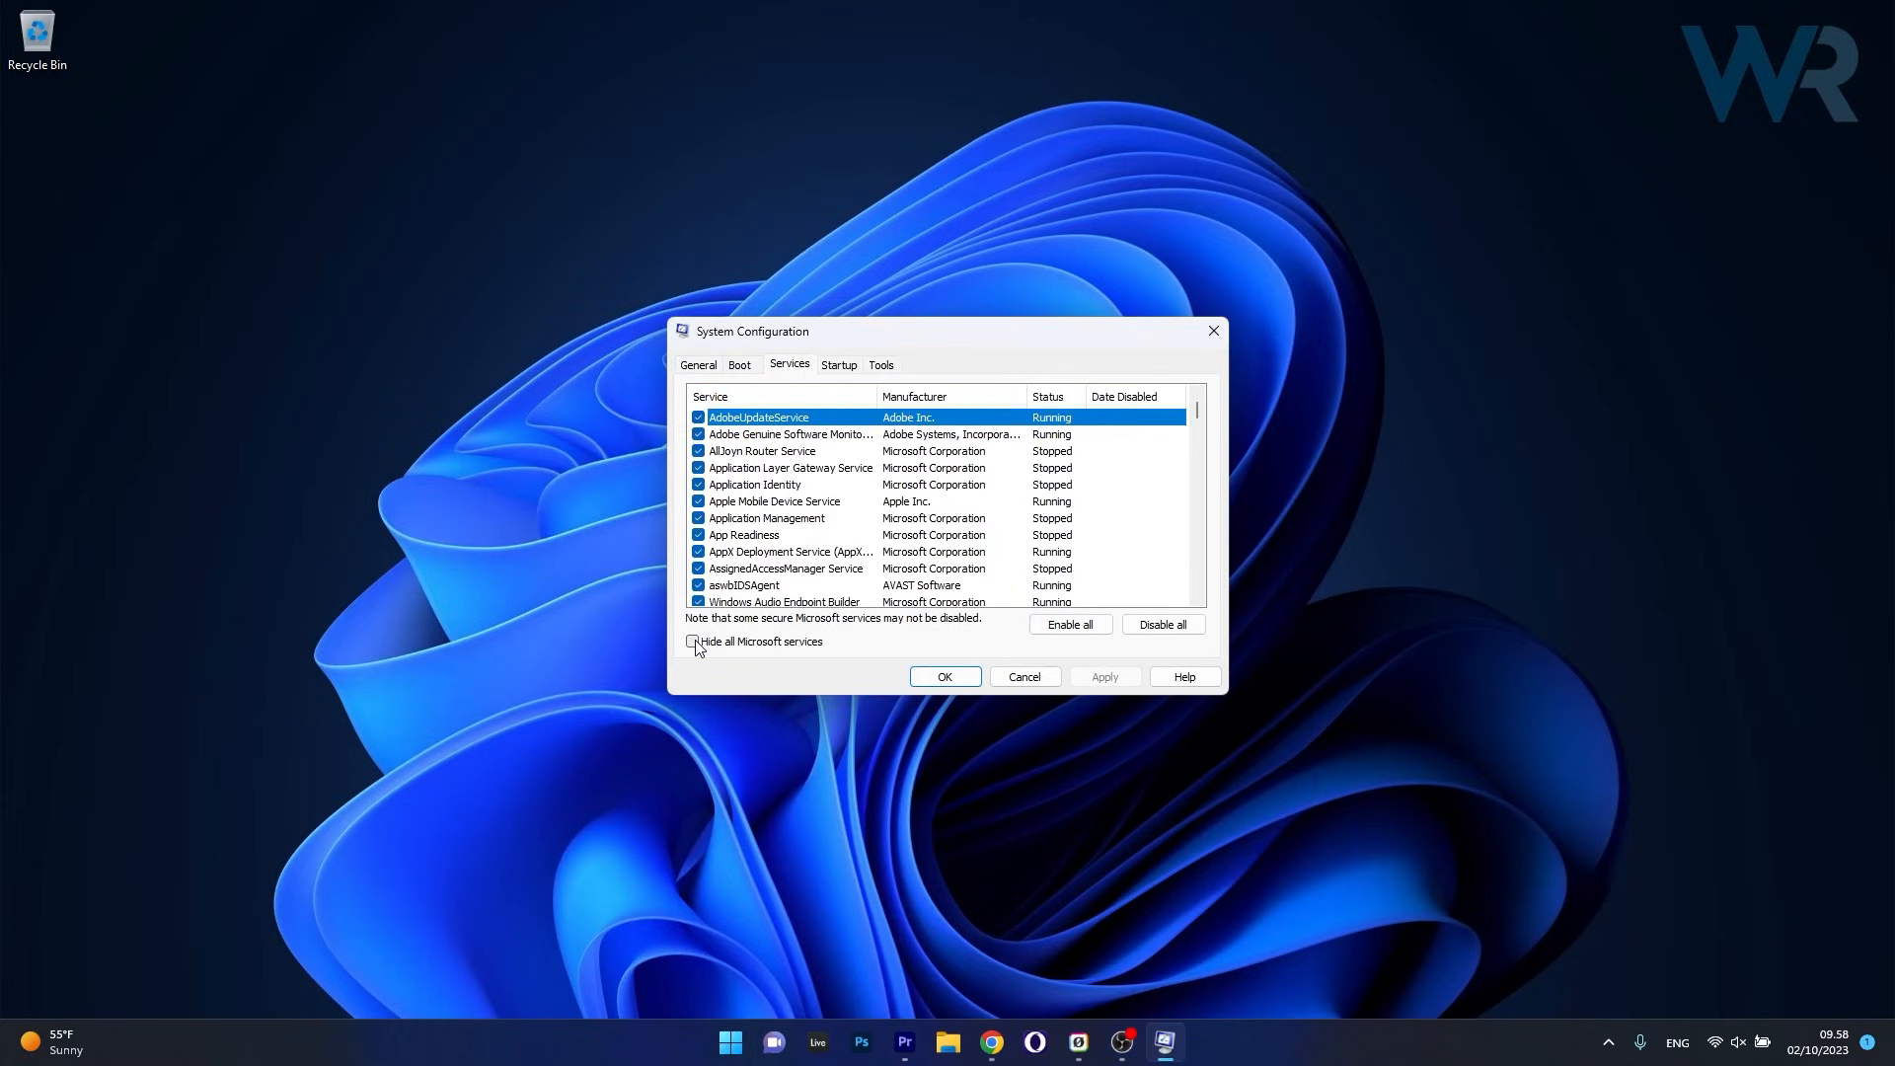
pyautogui.click(693, 642)
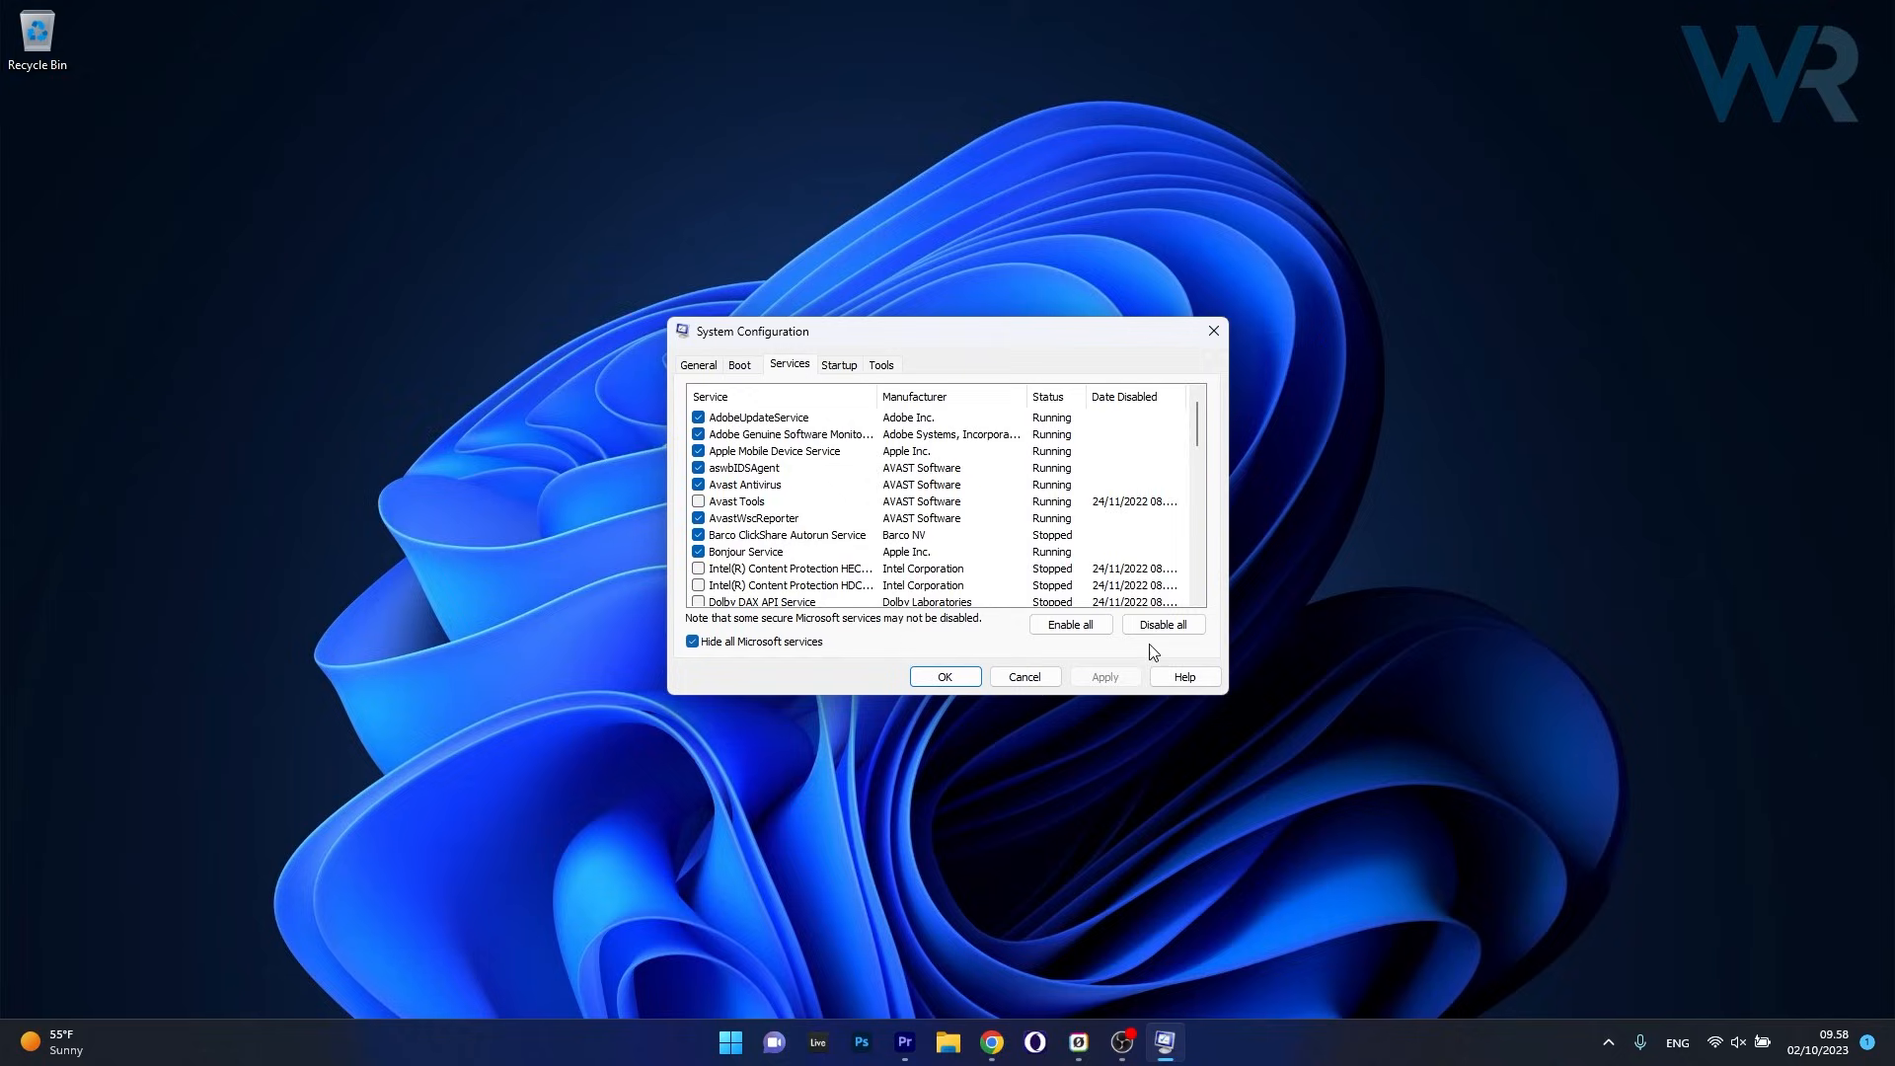
pyautogui.click(1164, 624)
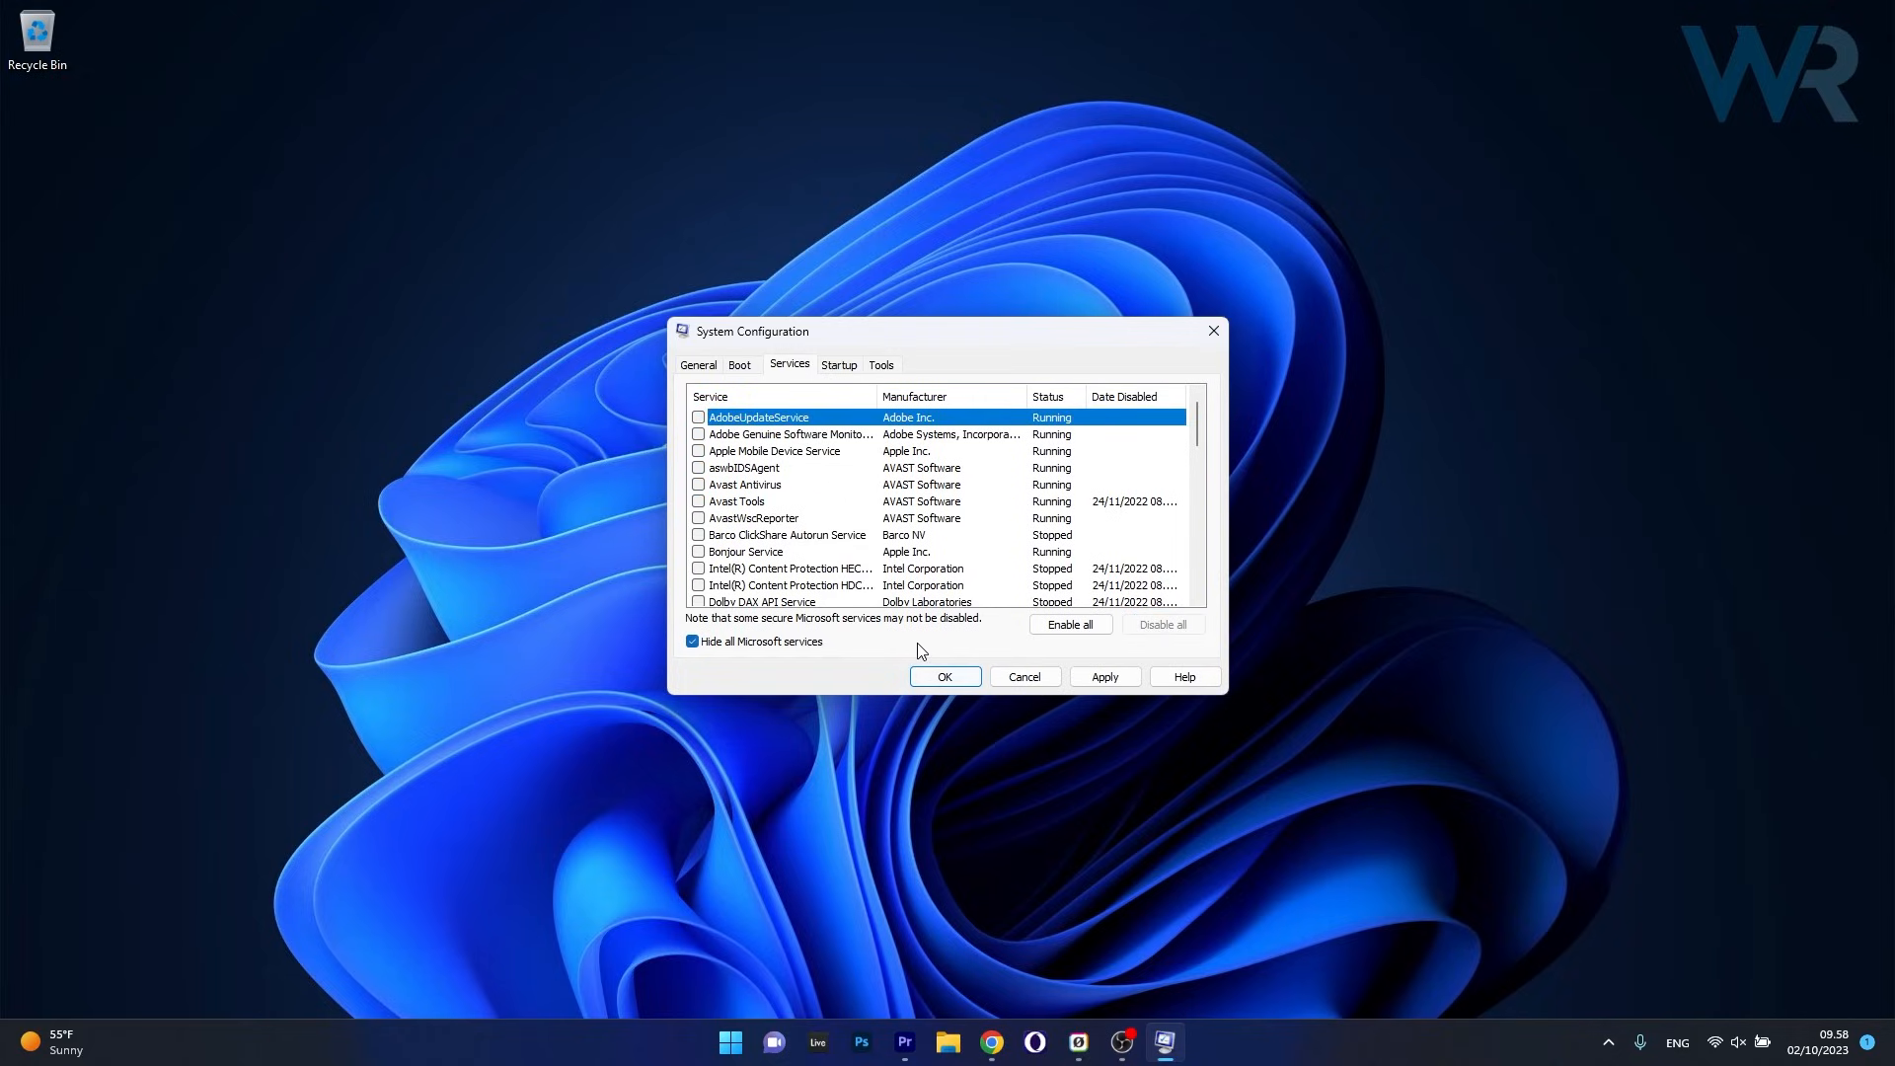
pyautogui.moveTo(843, 359)
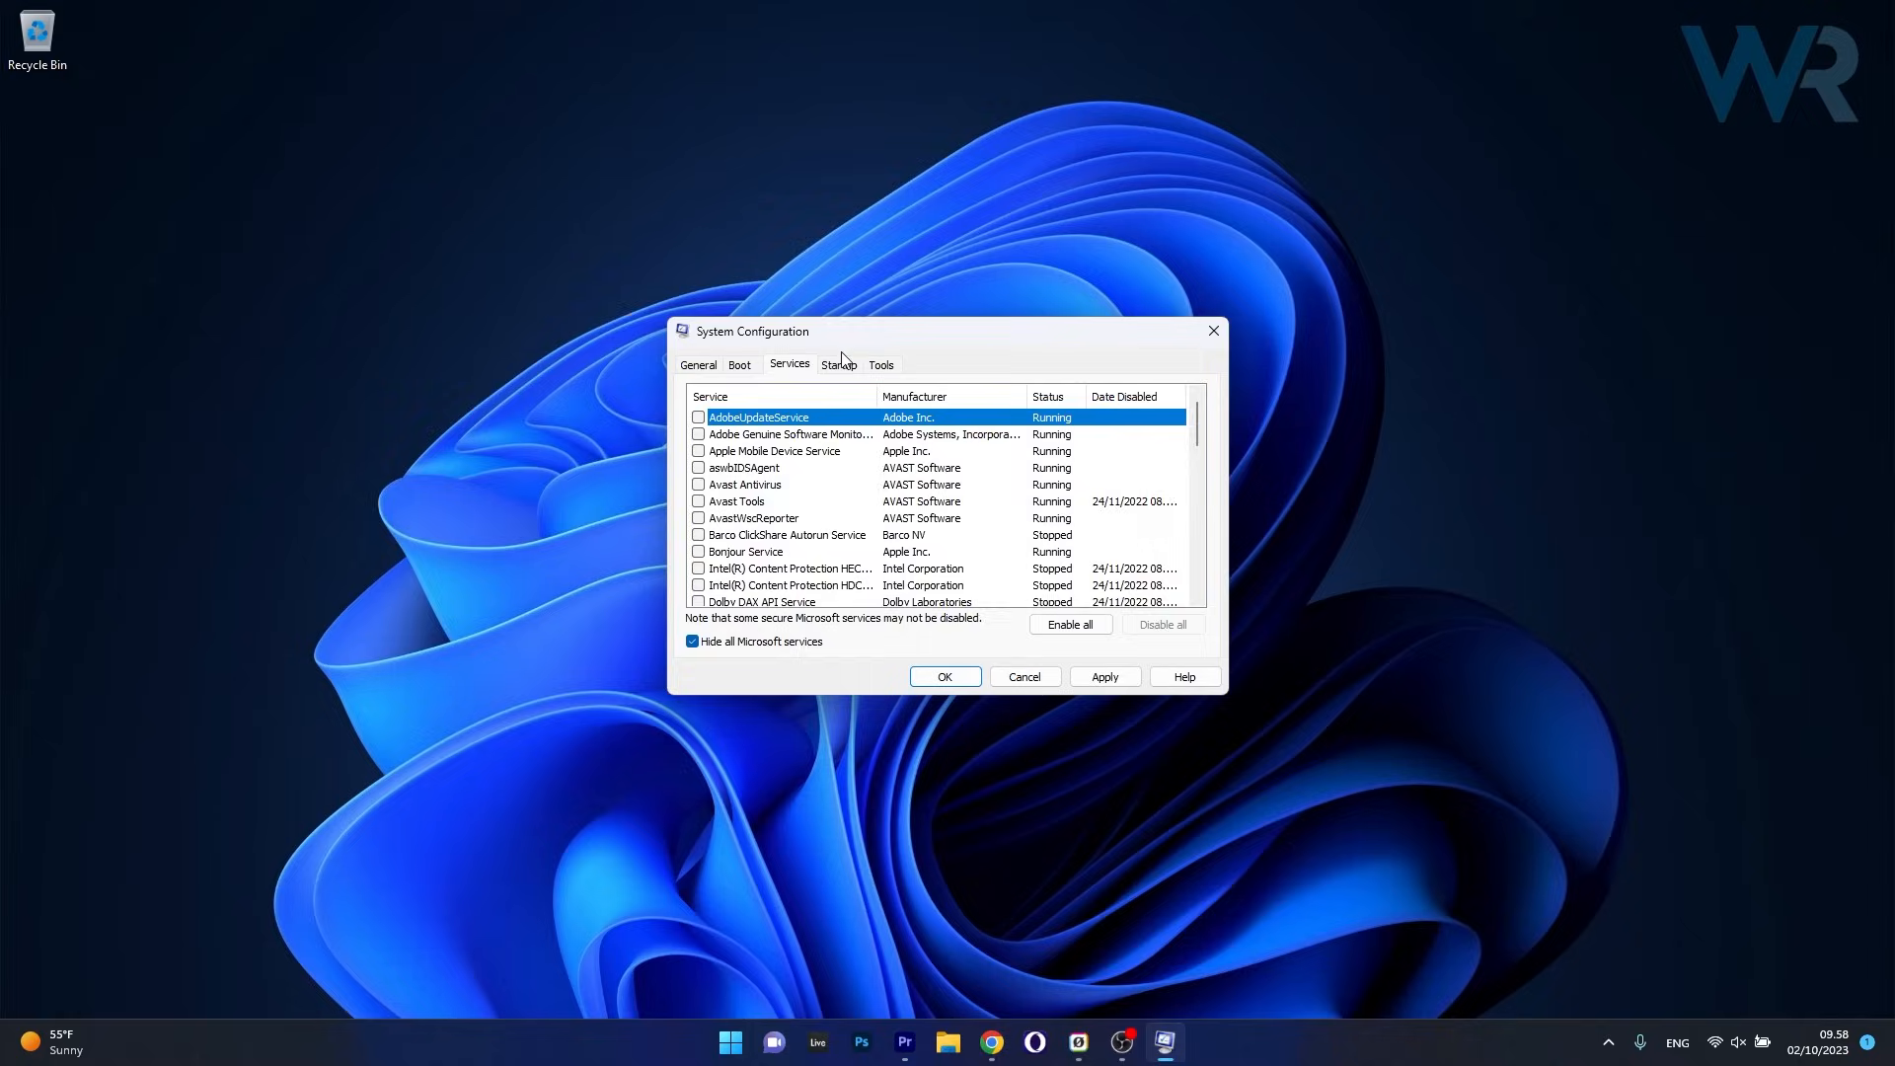
pyautogui.click(839, 364)
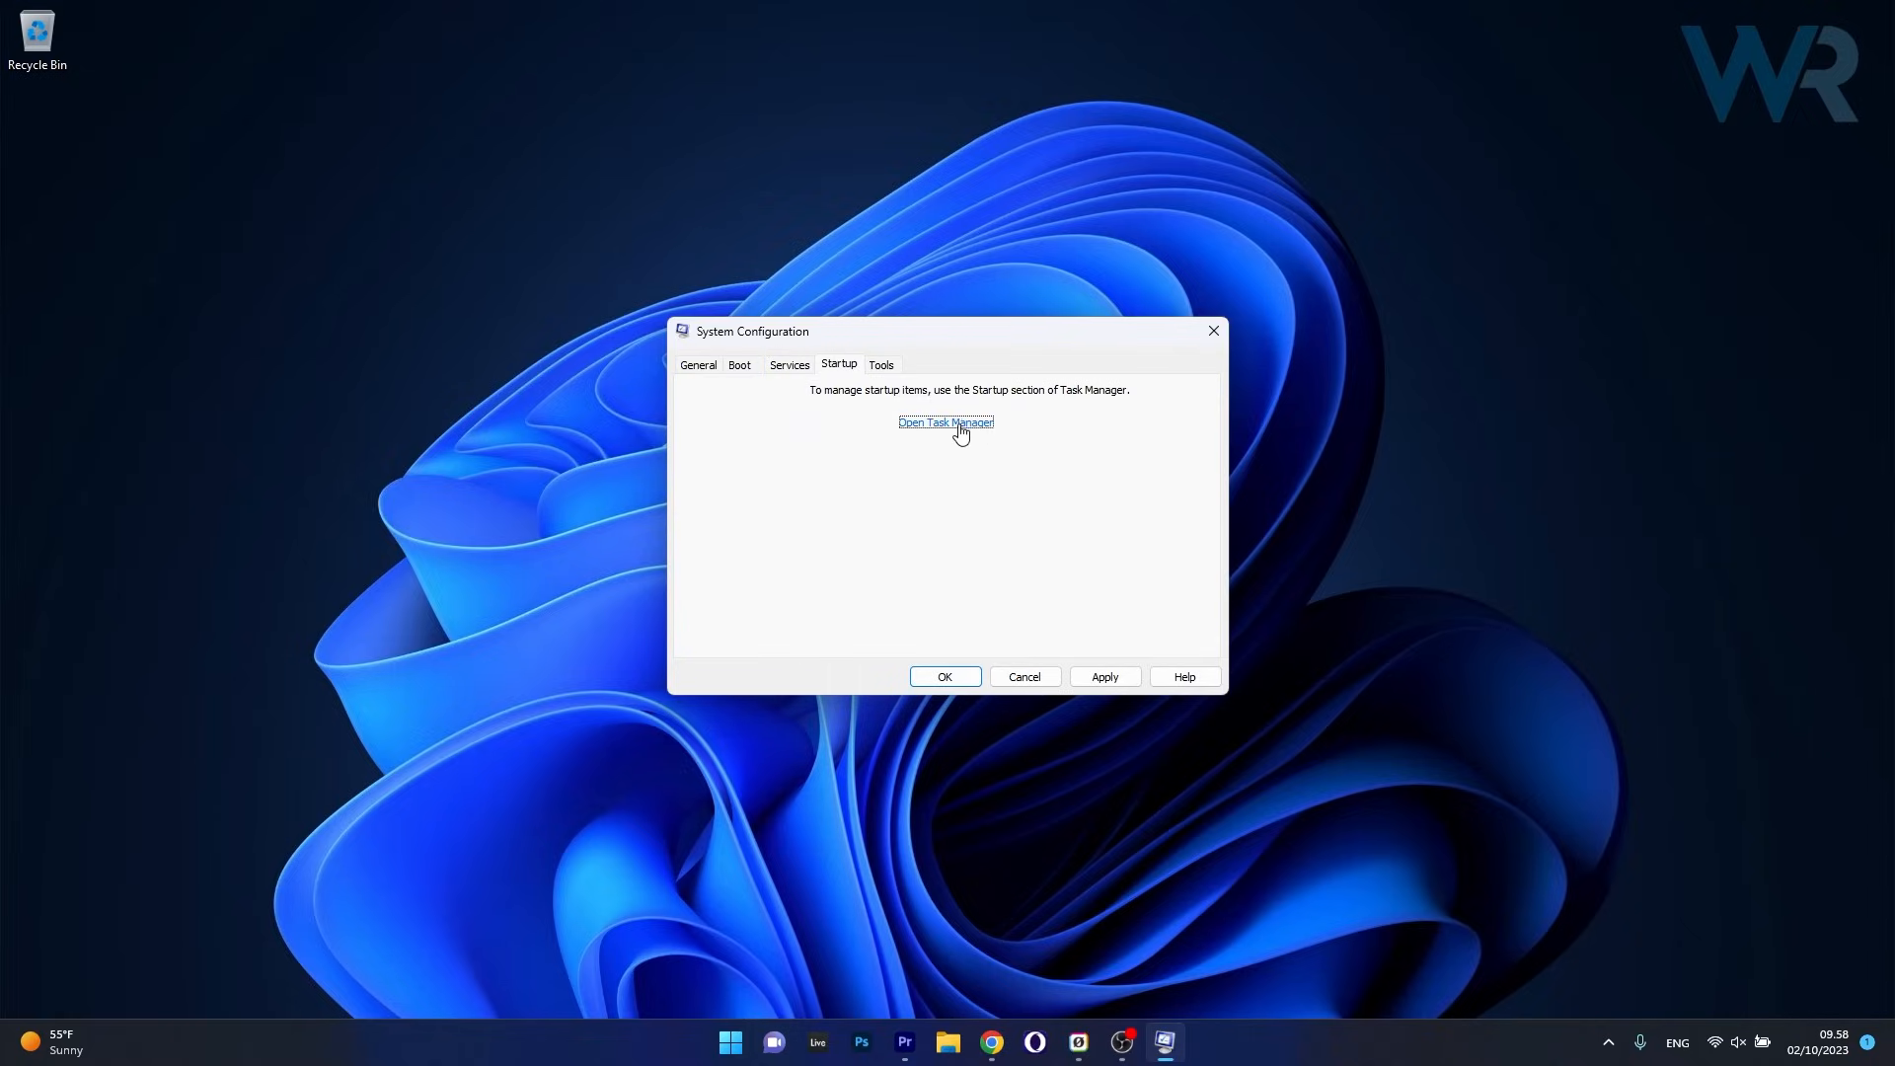
pyautogui.click(946, 422)
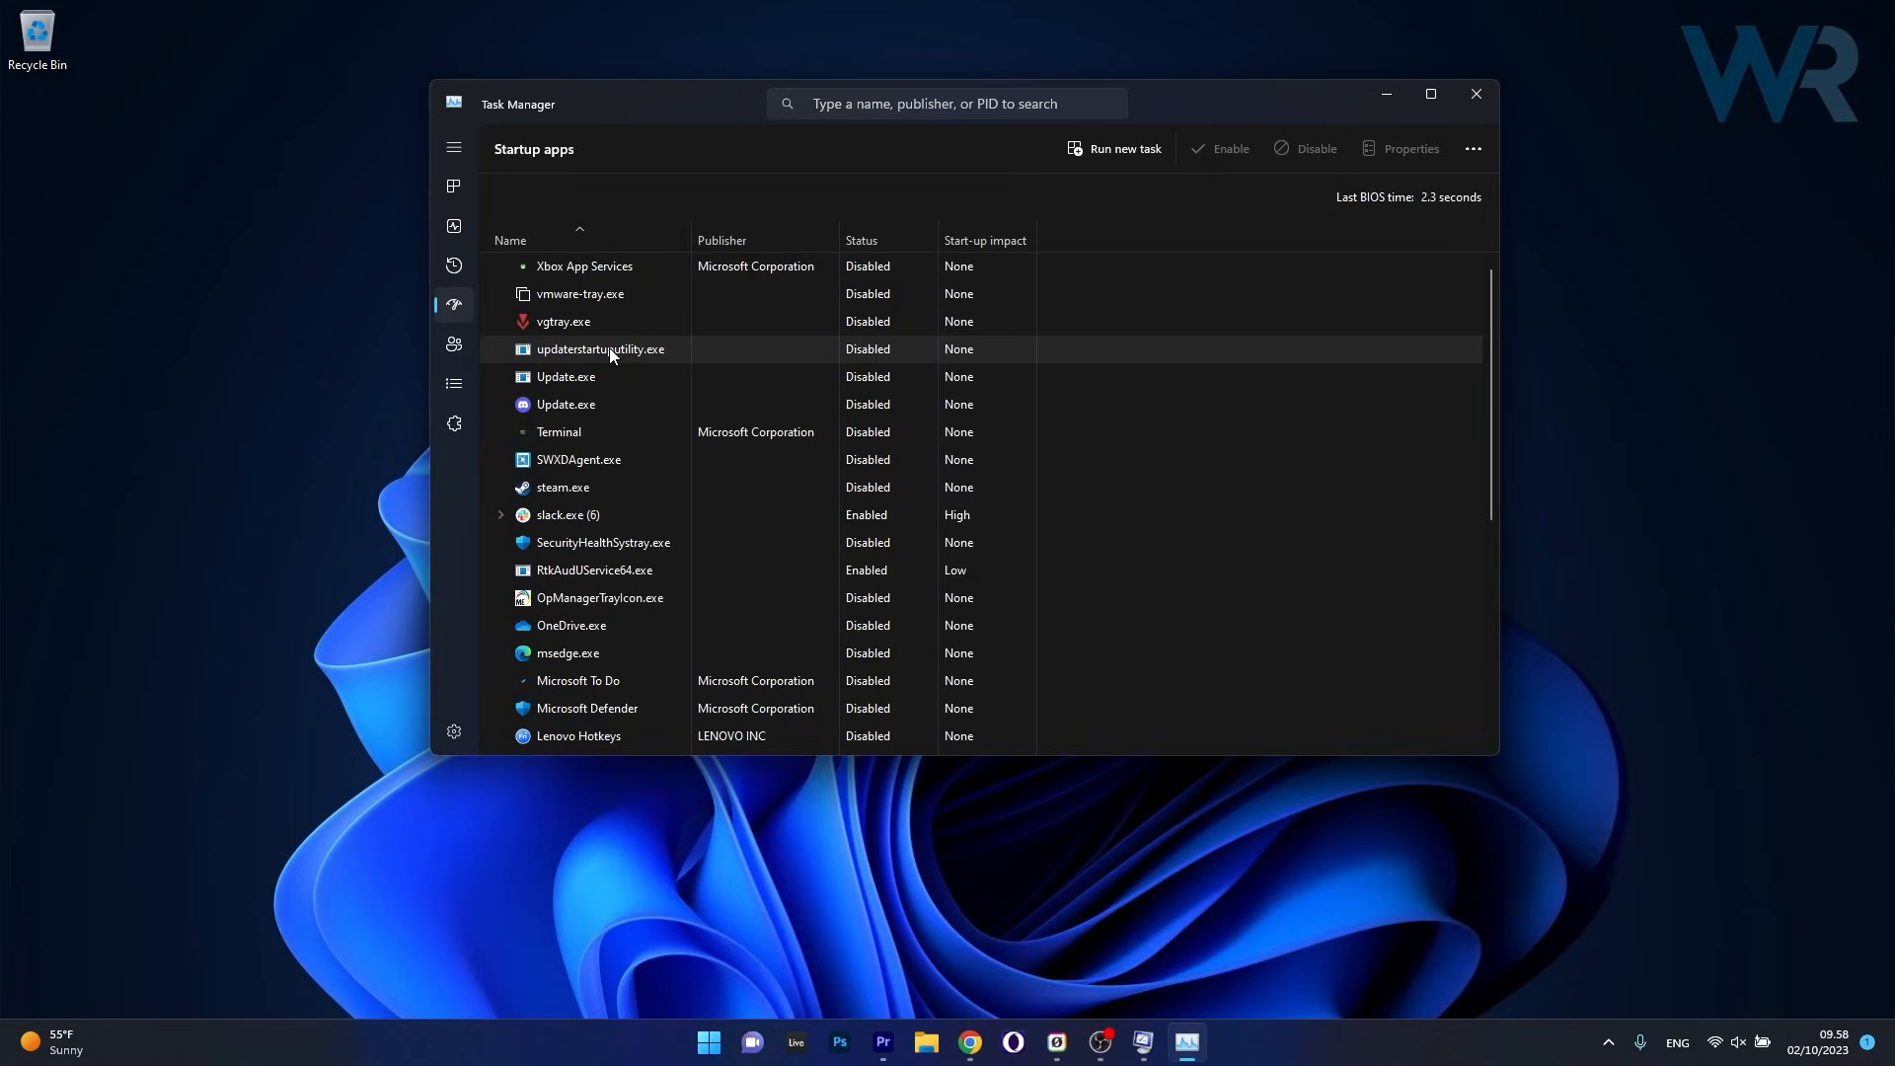
pyautogui.moveTo(1477, 94)
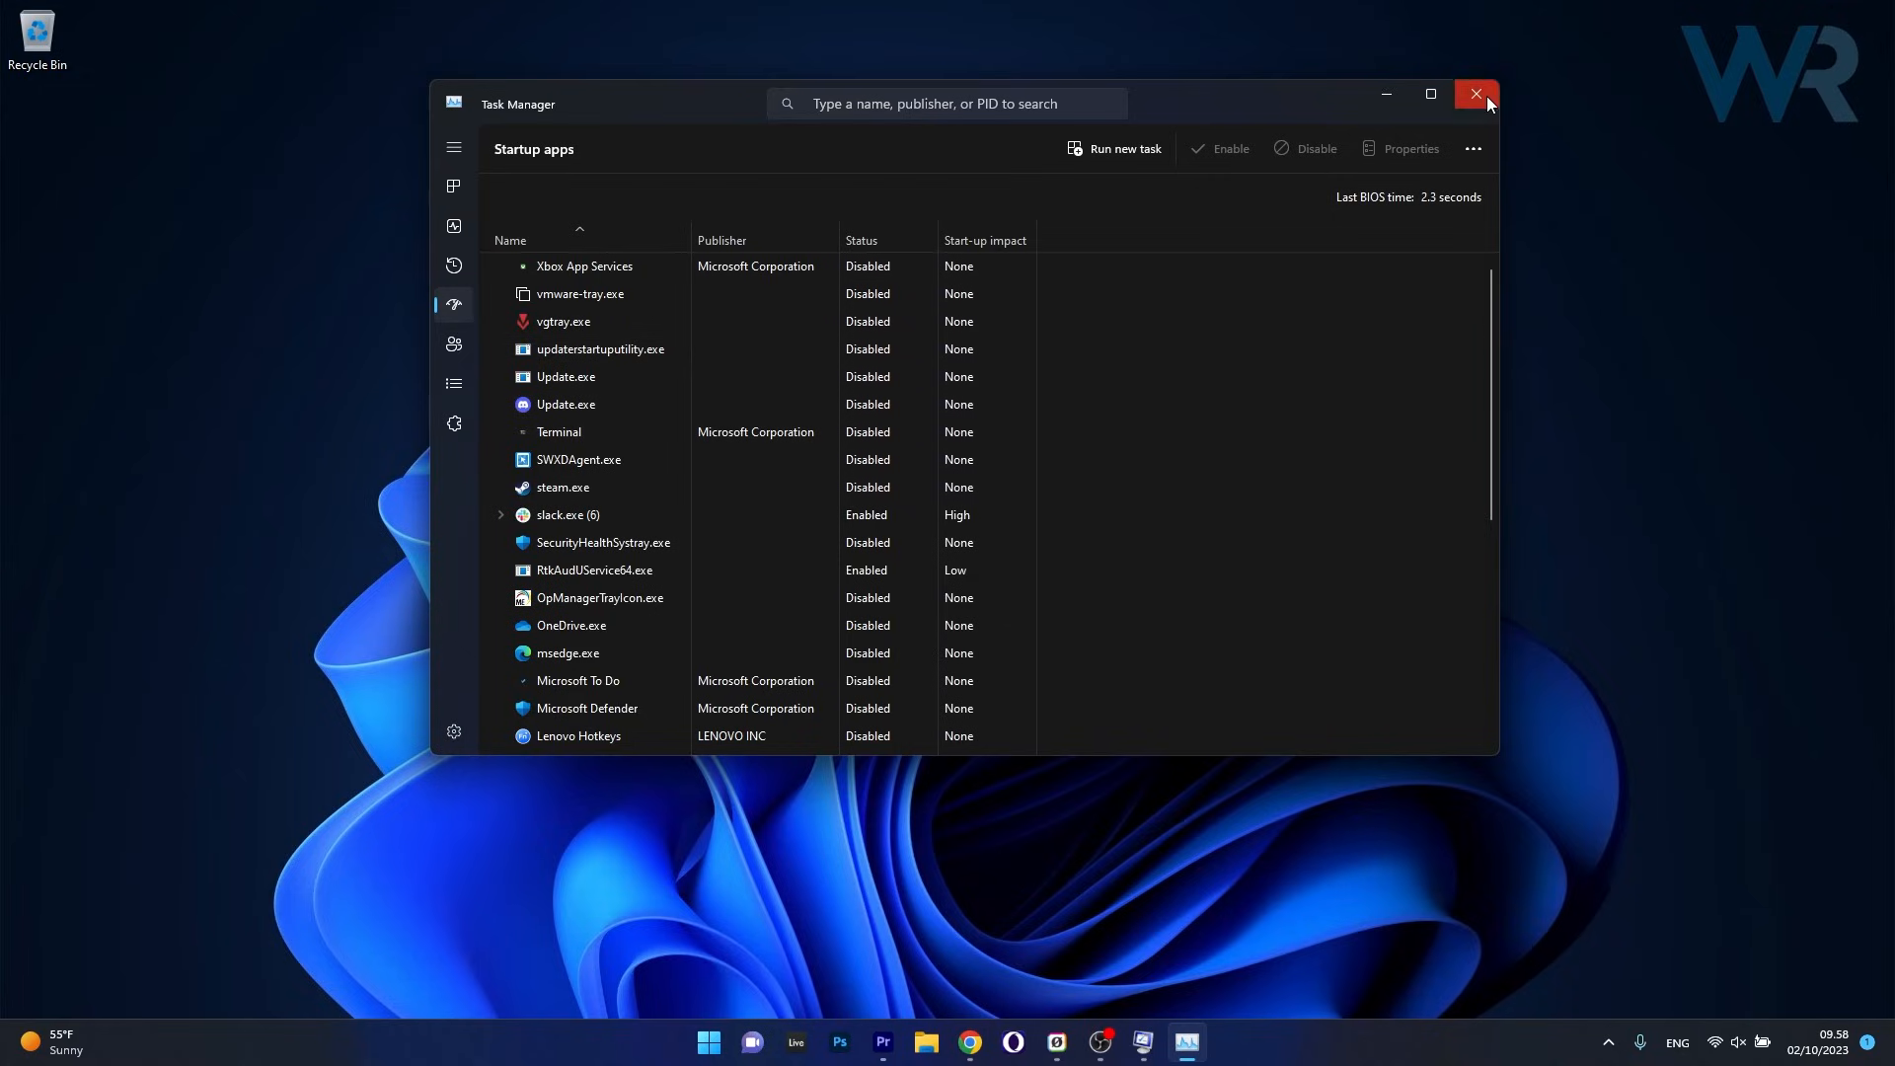
pyautogui.click(1475, 93)
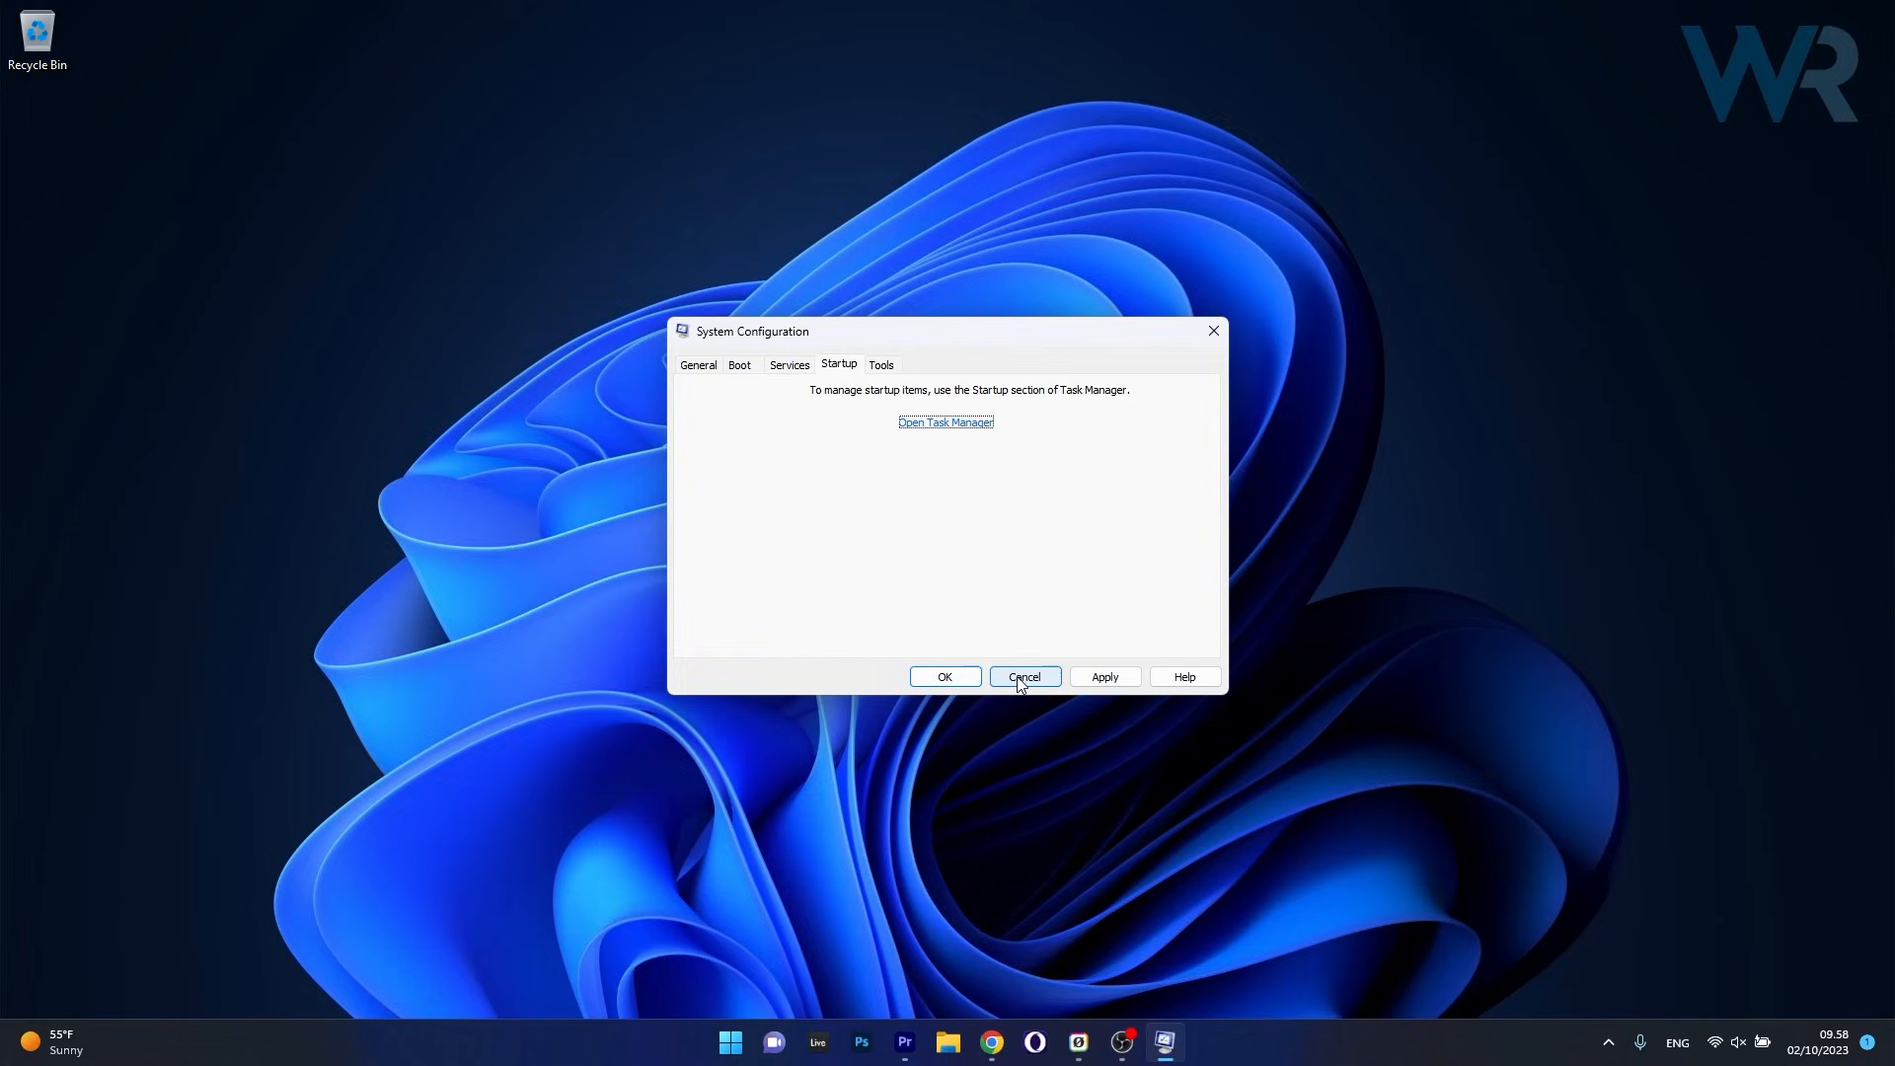
# Cancel out of System Configuration to close it.
pyautogui.click(1024, 676)
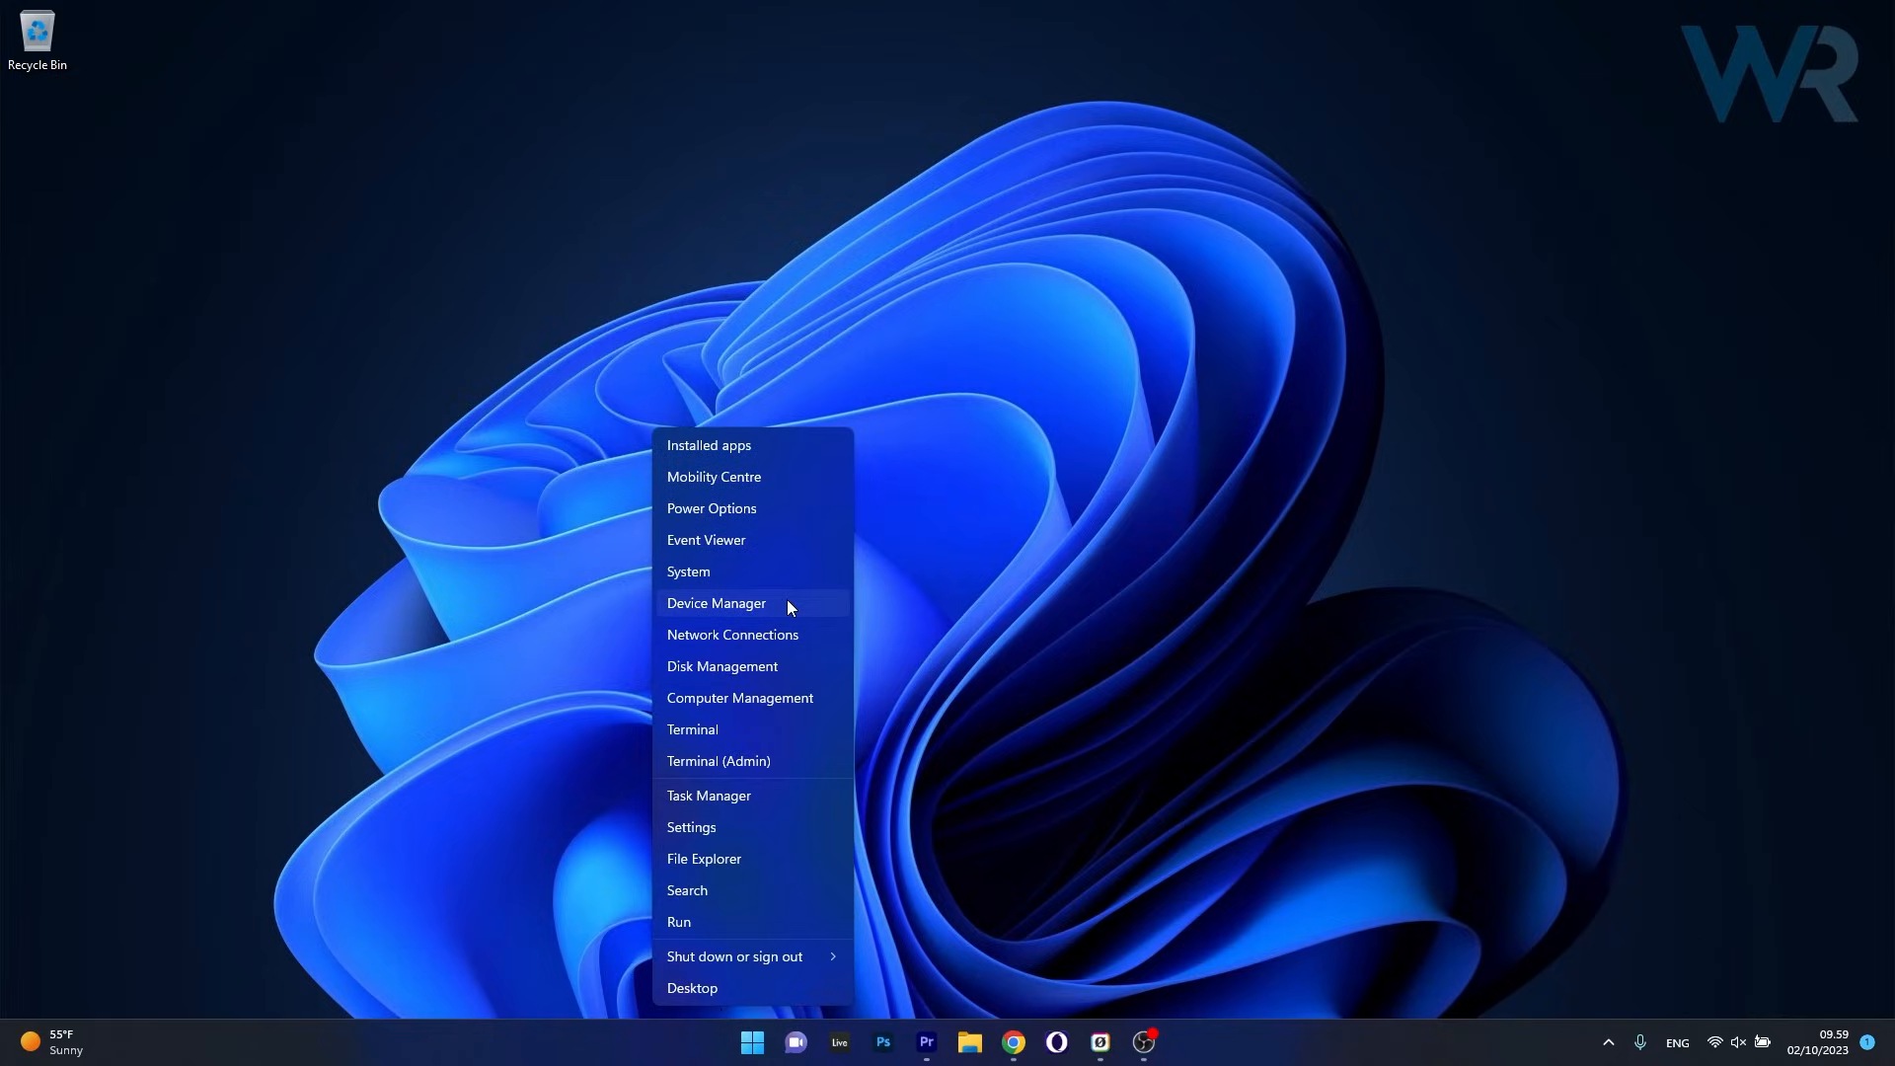
# View the NVIDIA GeForce RTX 2060 driver details (version 31.0.15.2849) in Device Manager.
pyautogui.click(717, 603)
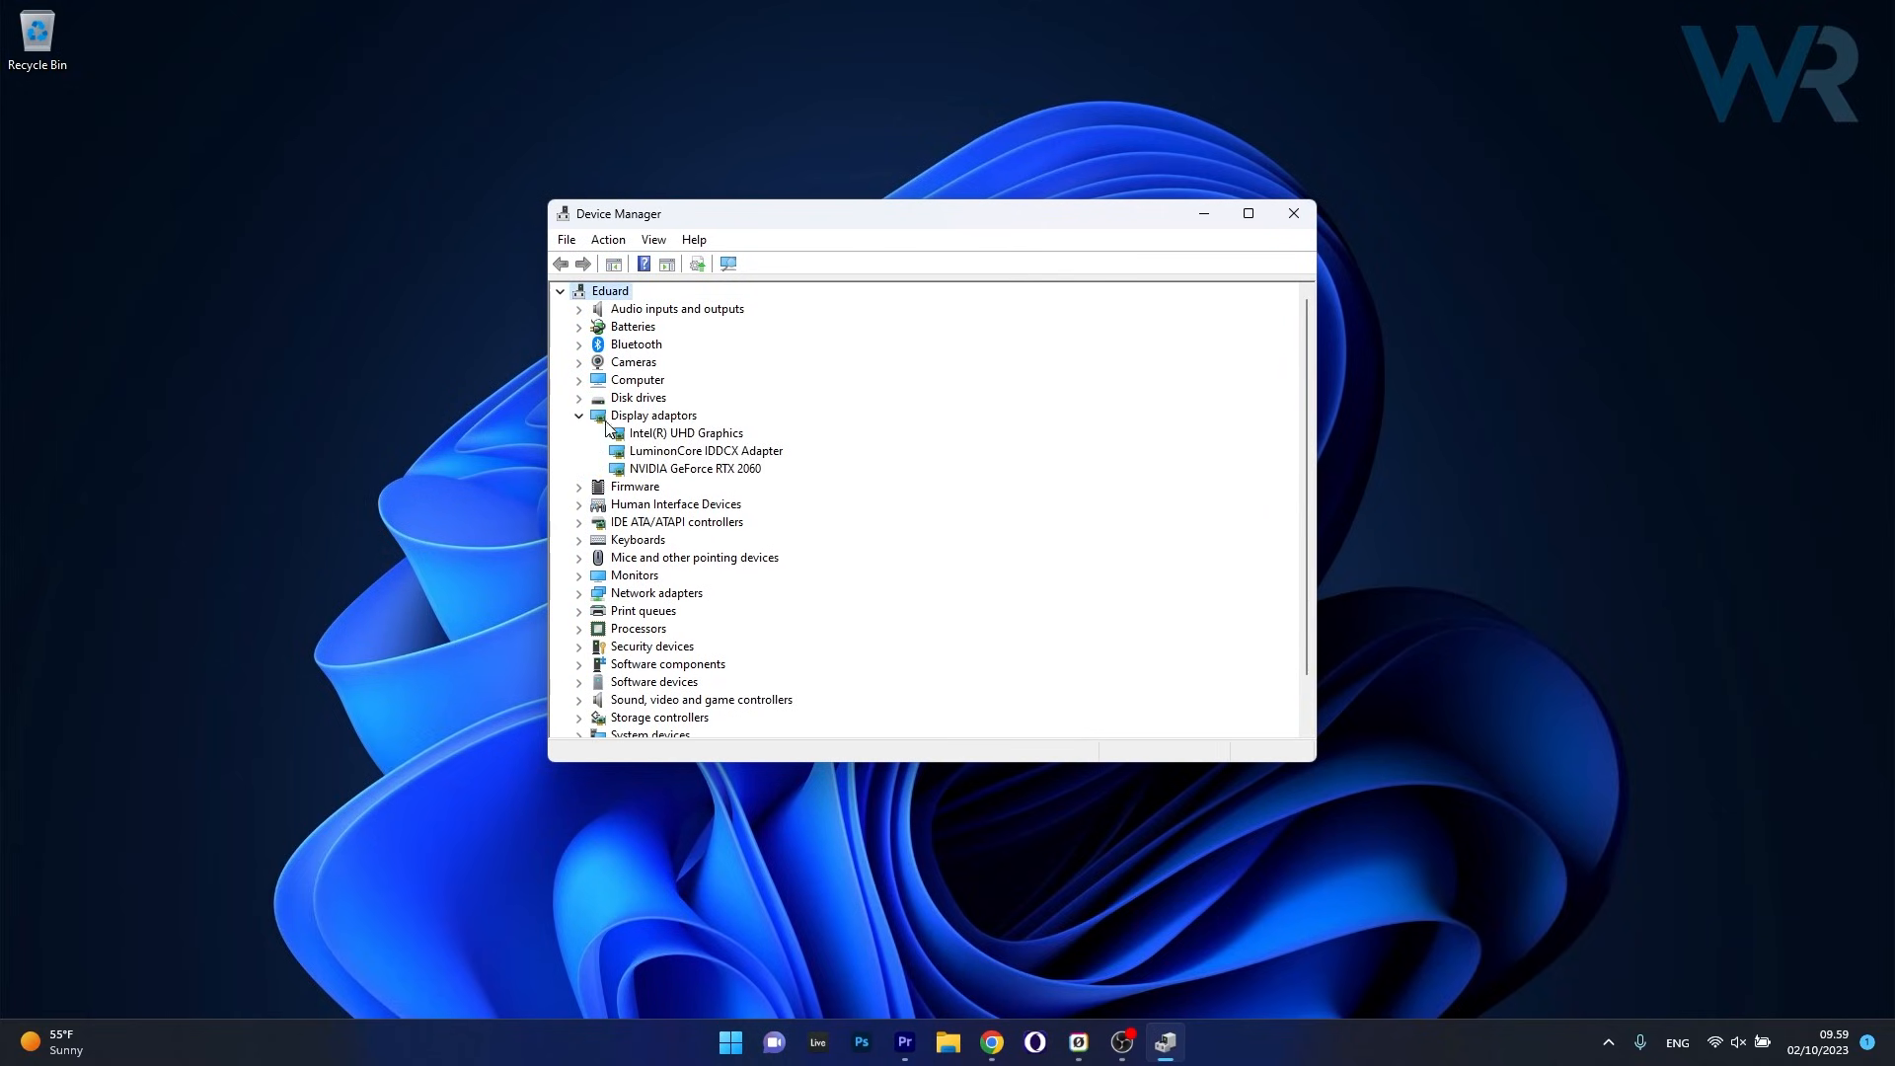
pyautogui.rightClick(696, 468)
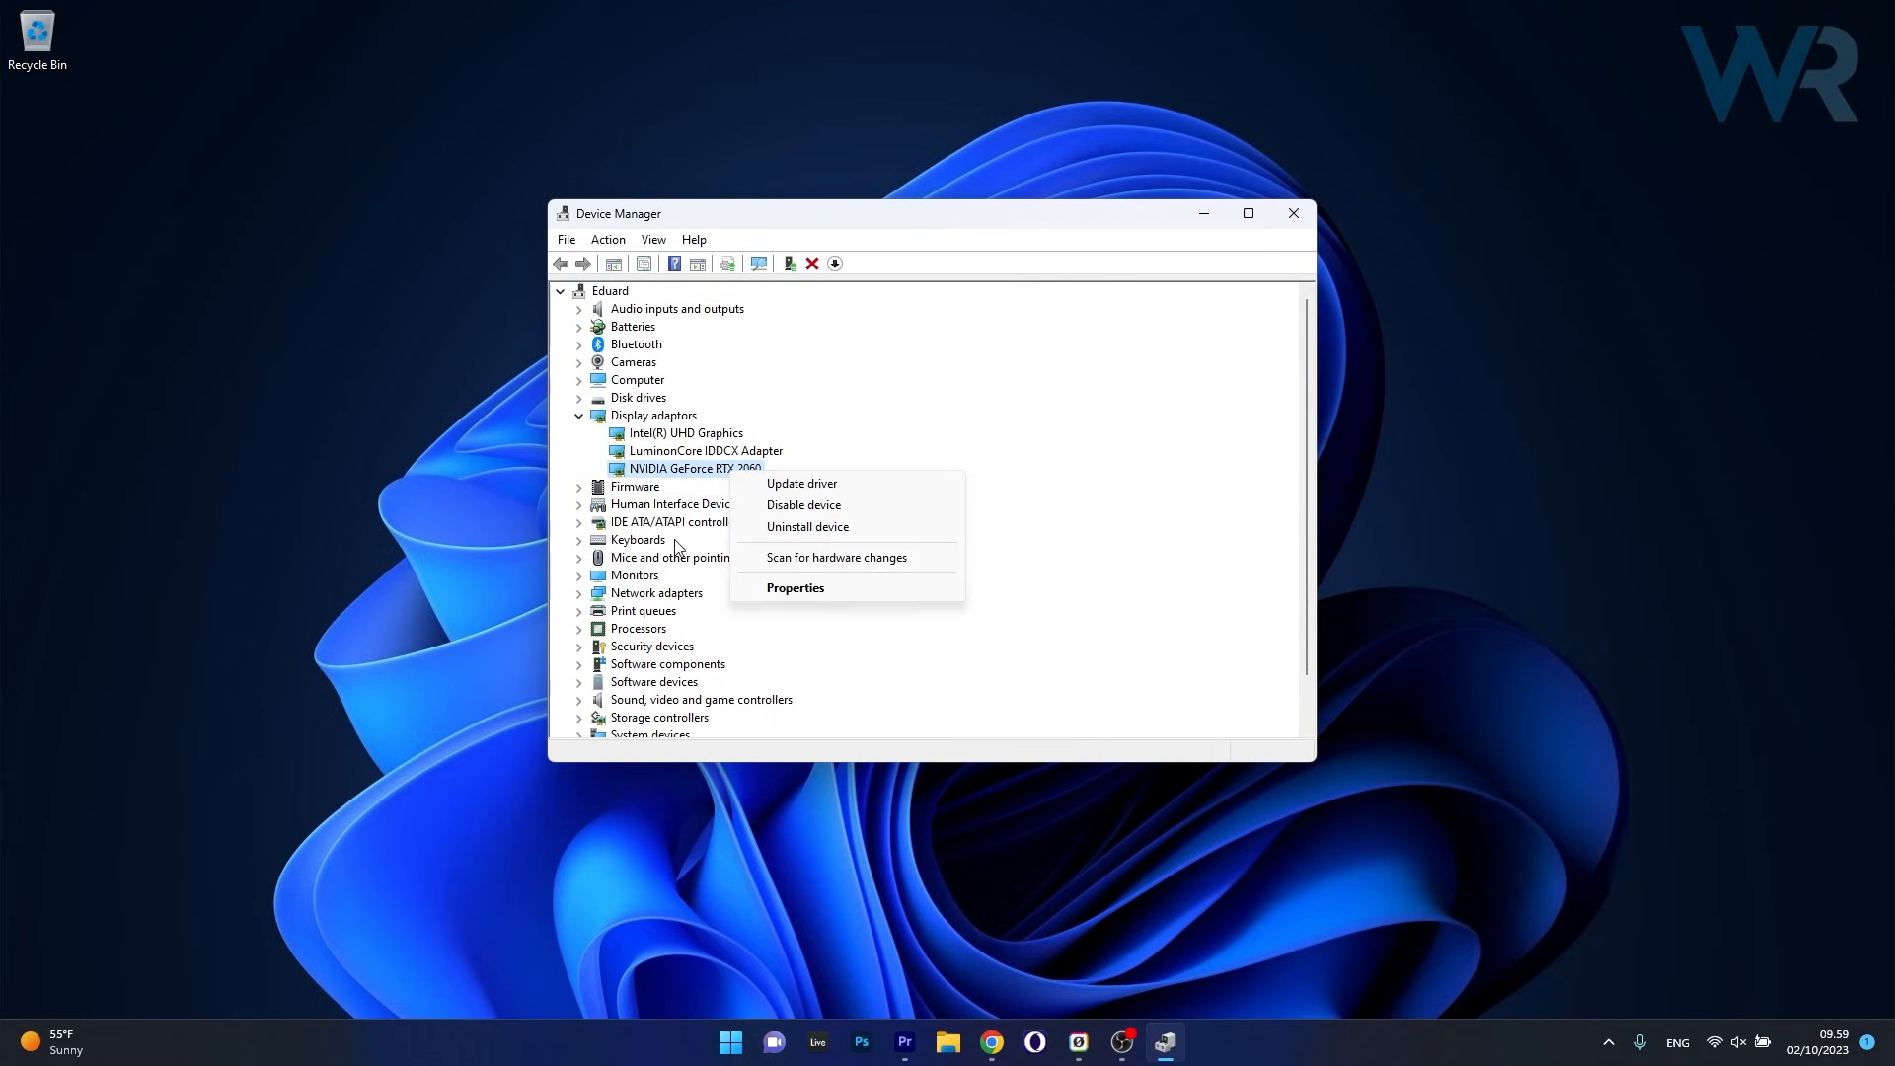
pyautogui.click(795, 587)
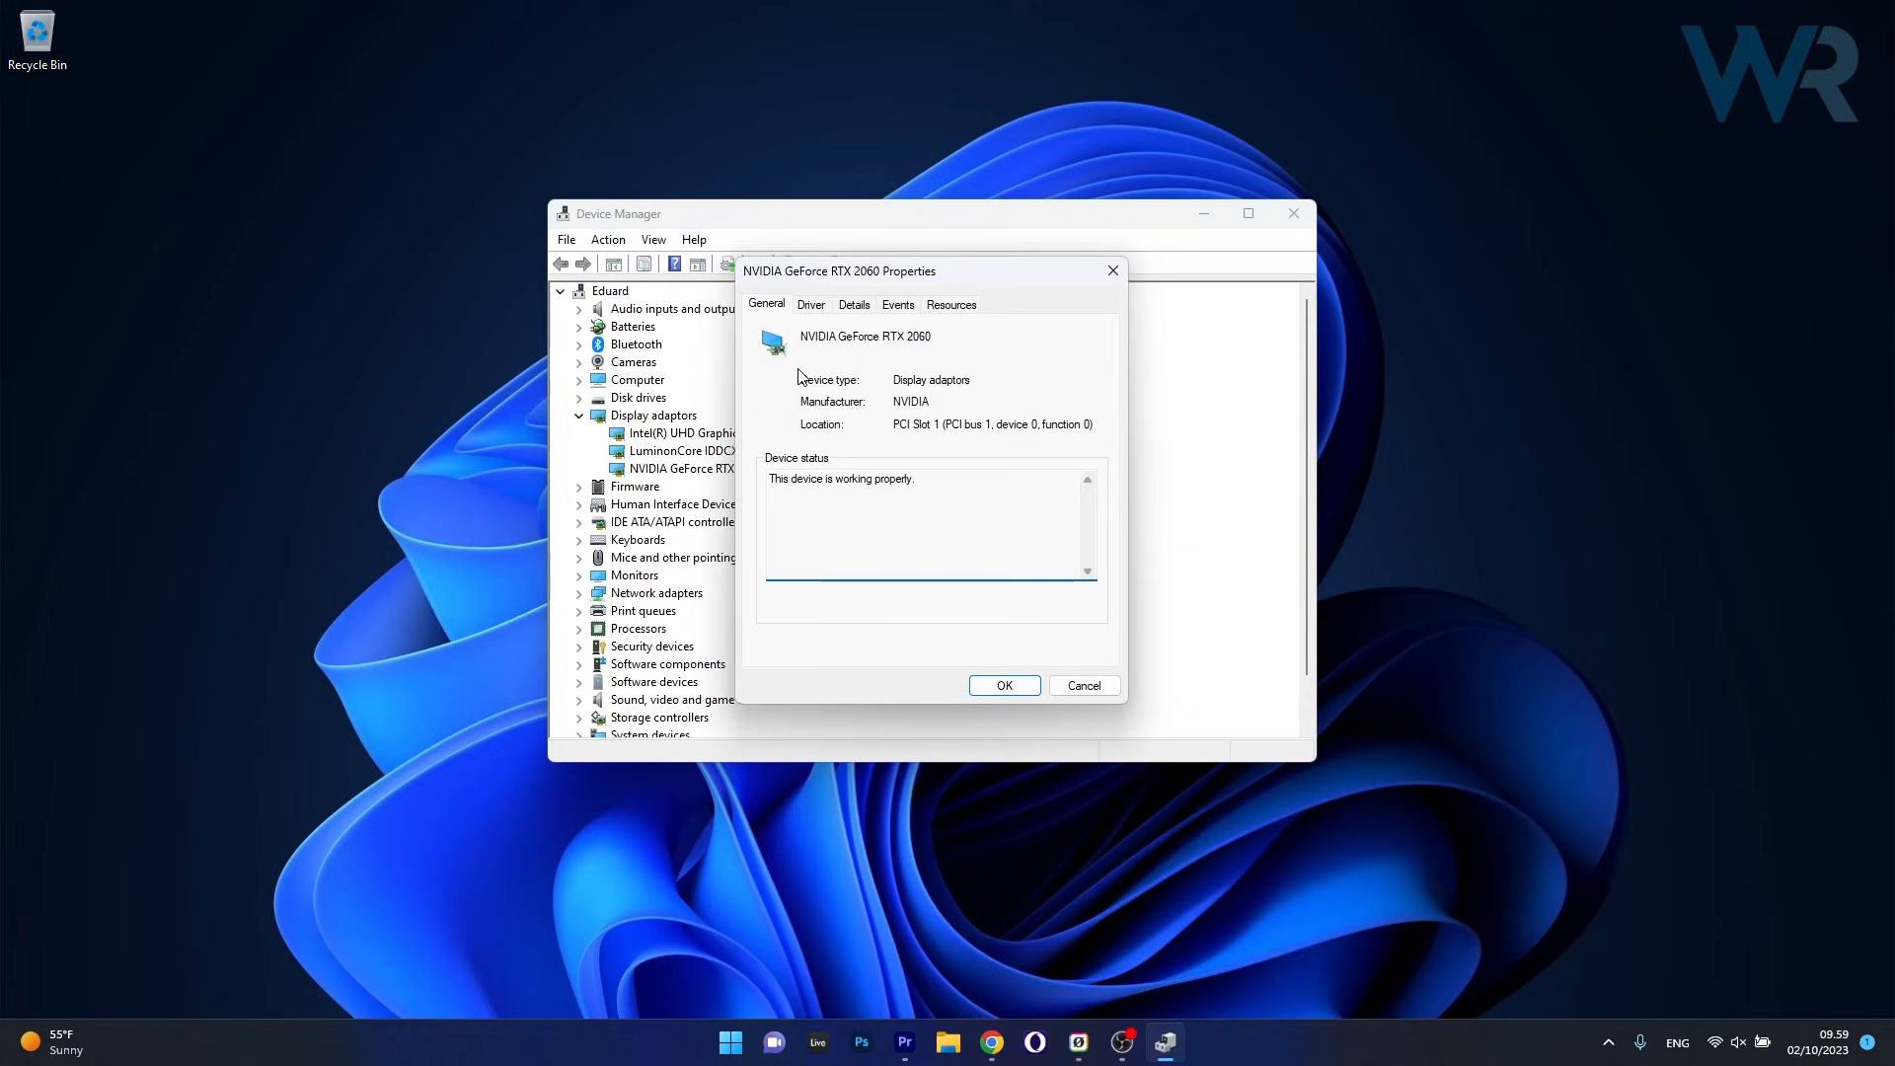
pyautogui.click(810, 304)
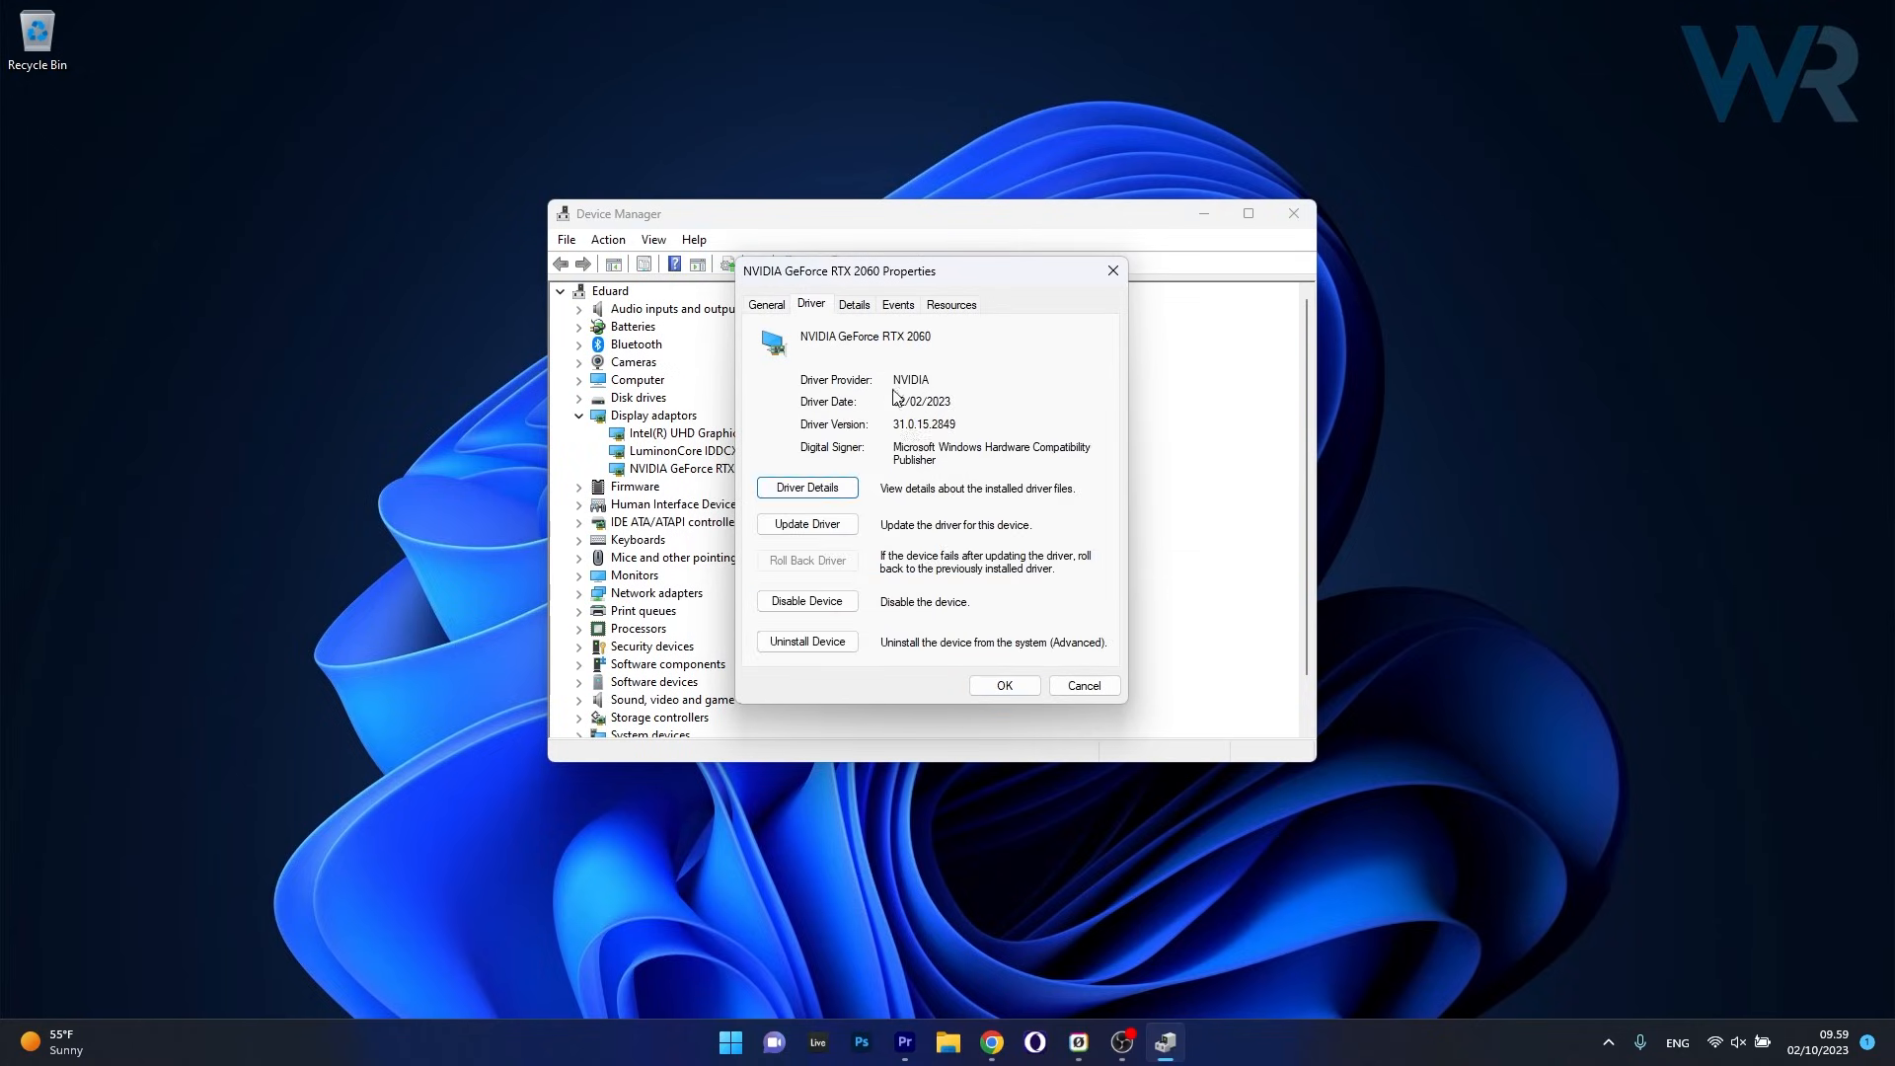
pyautogui.moveTo(879, 674)
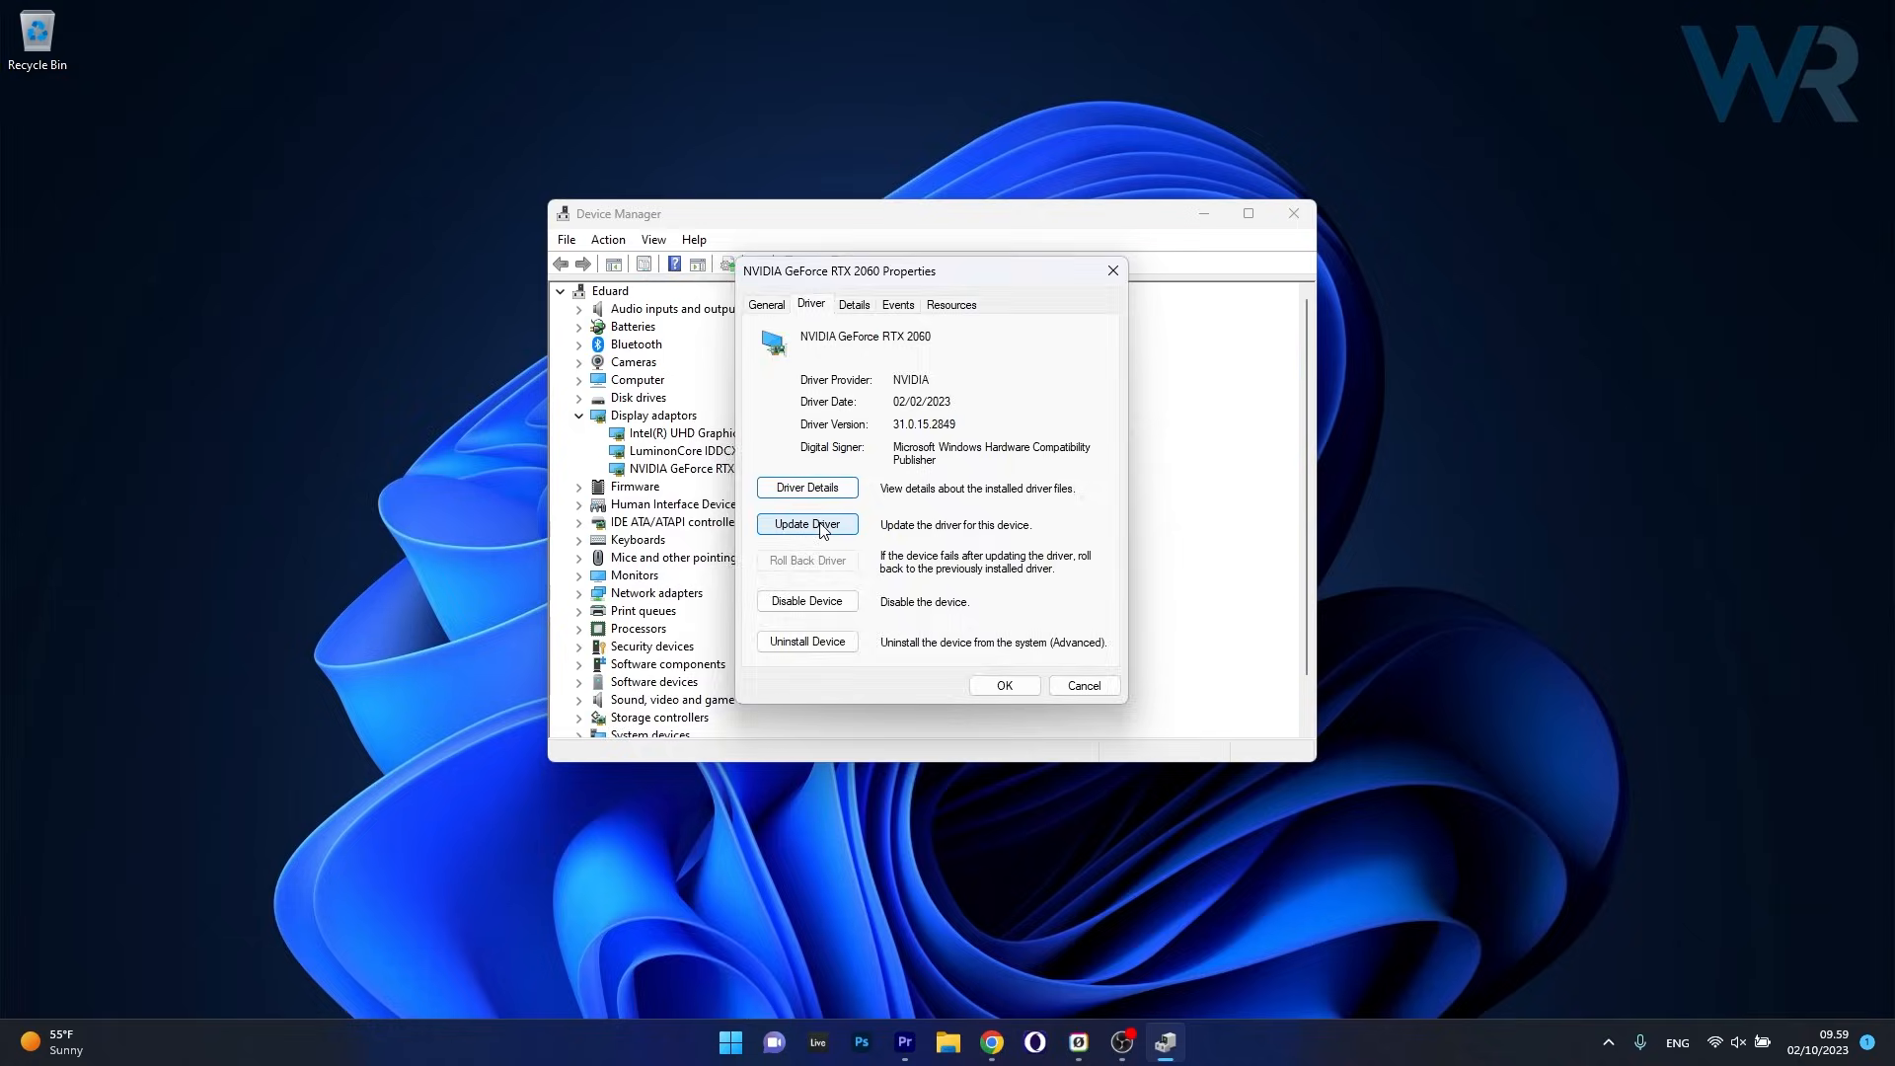
pyautogui.click(807, 524)
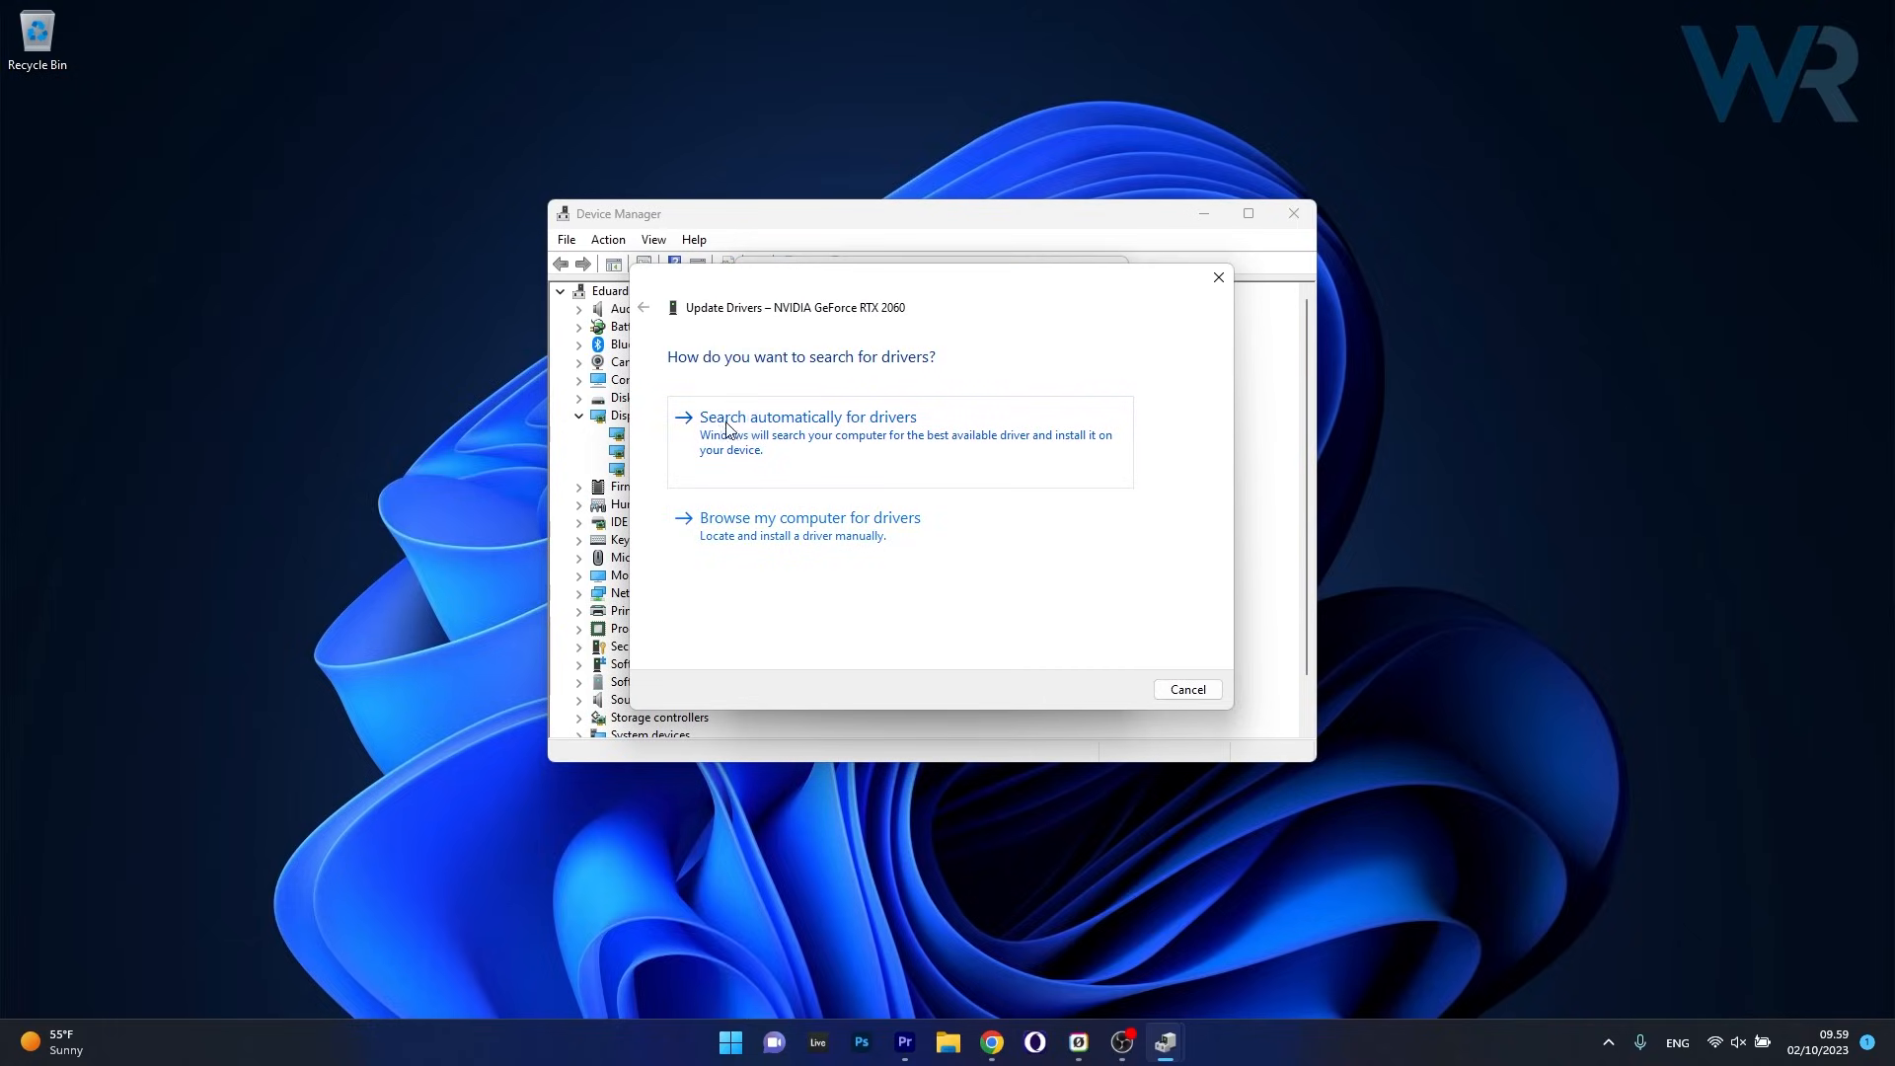
pyautogui.click(809, 416)
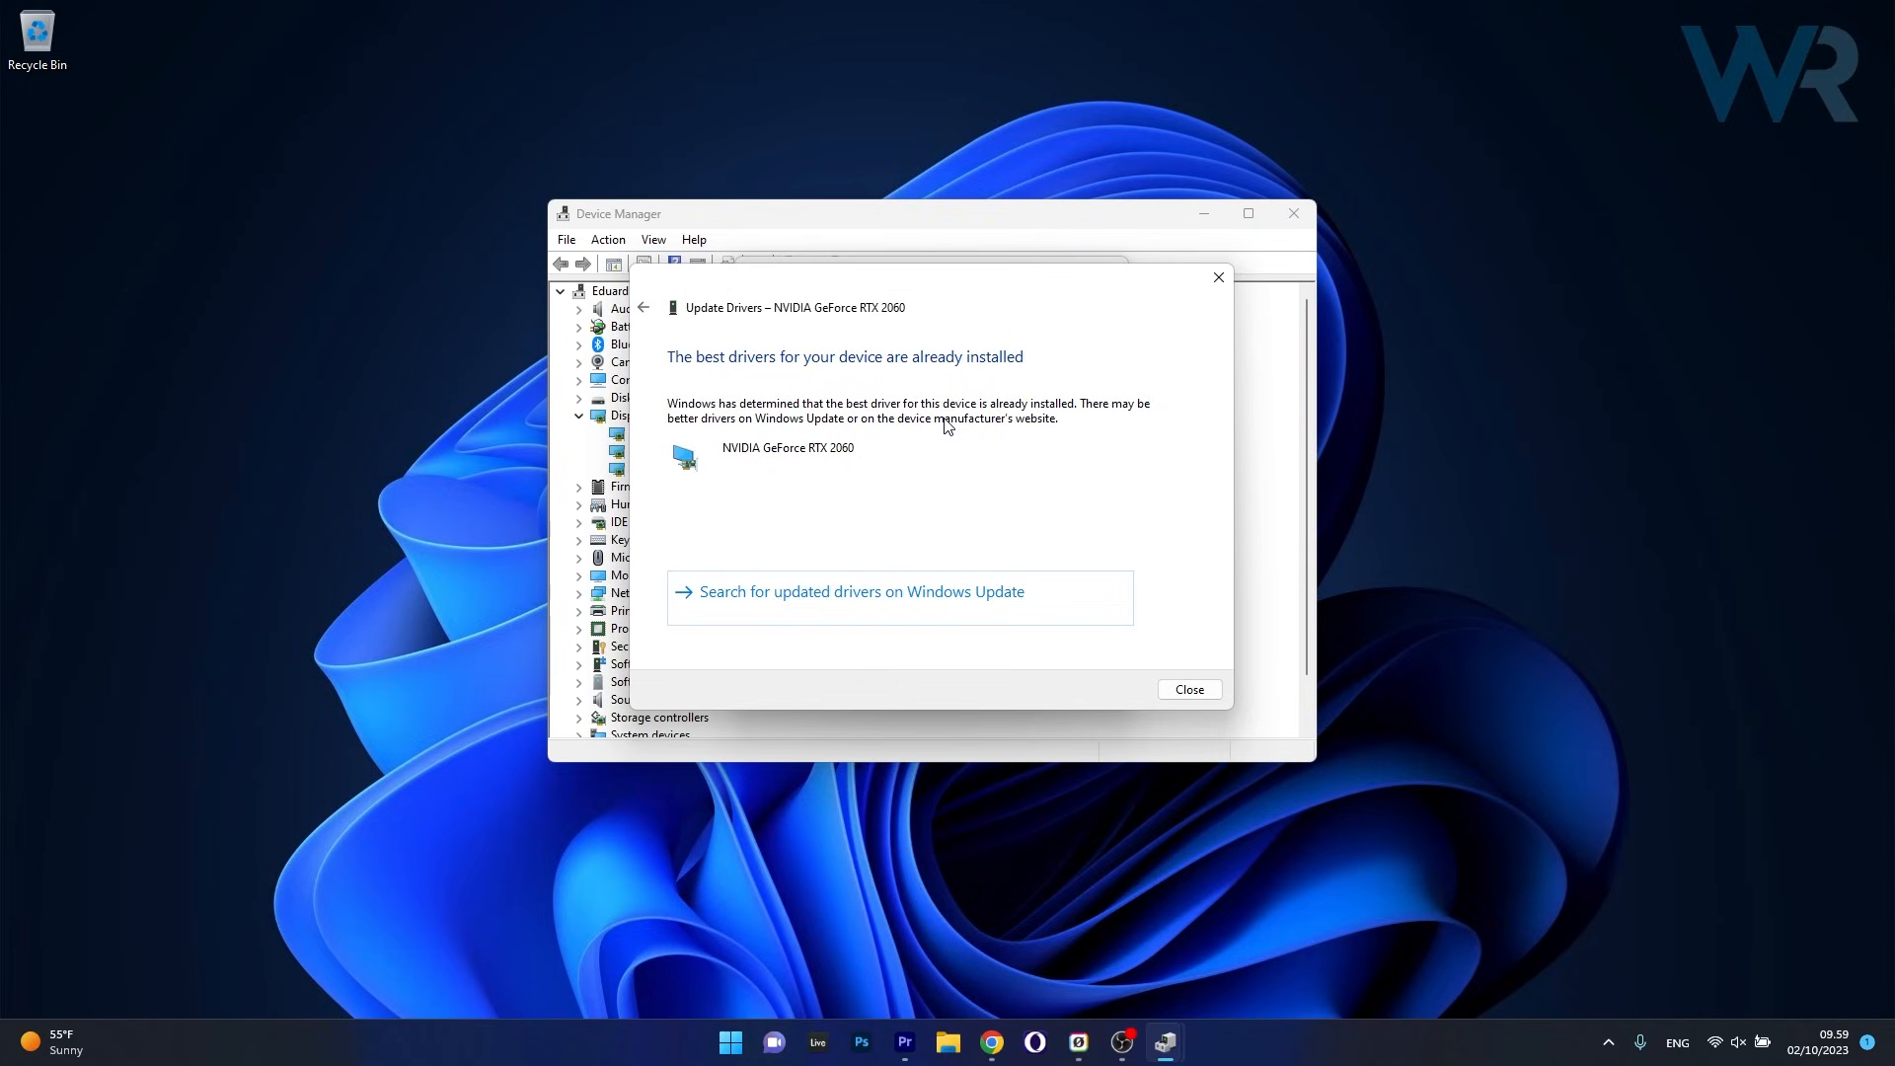
pyautogui.moveTo(1218, 277)
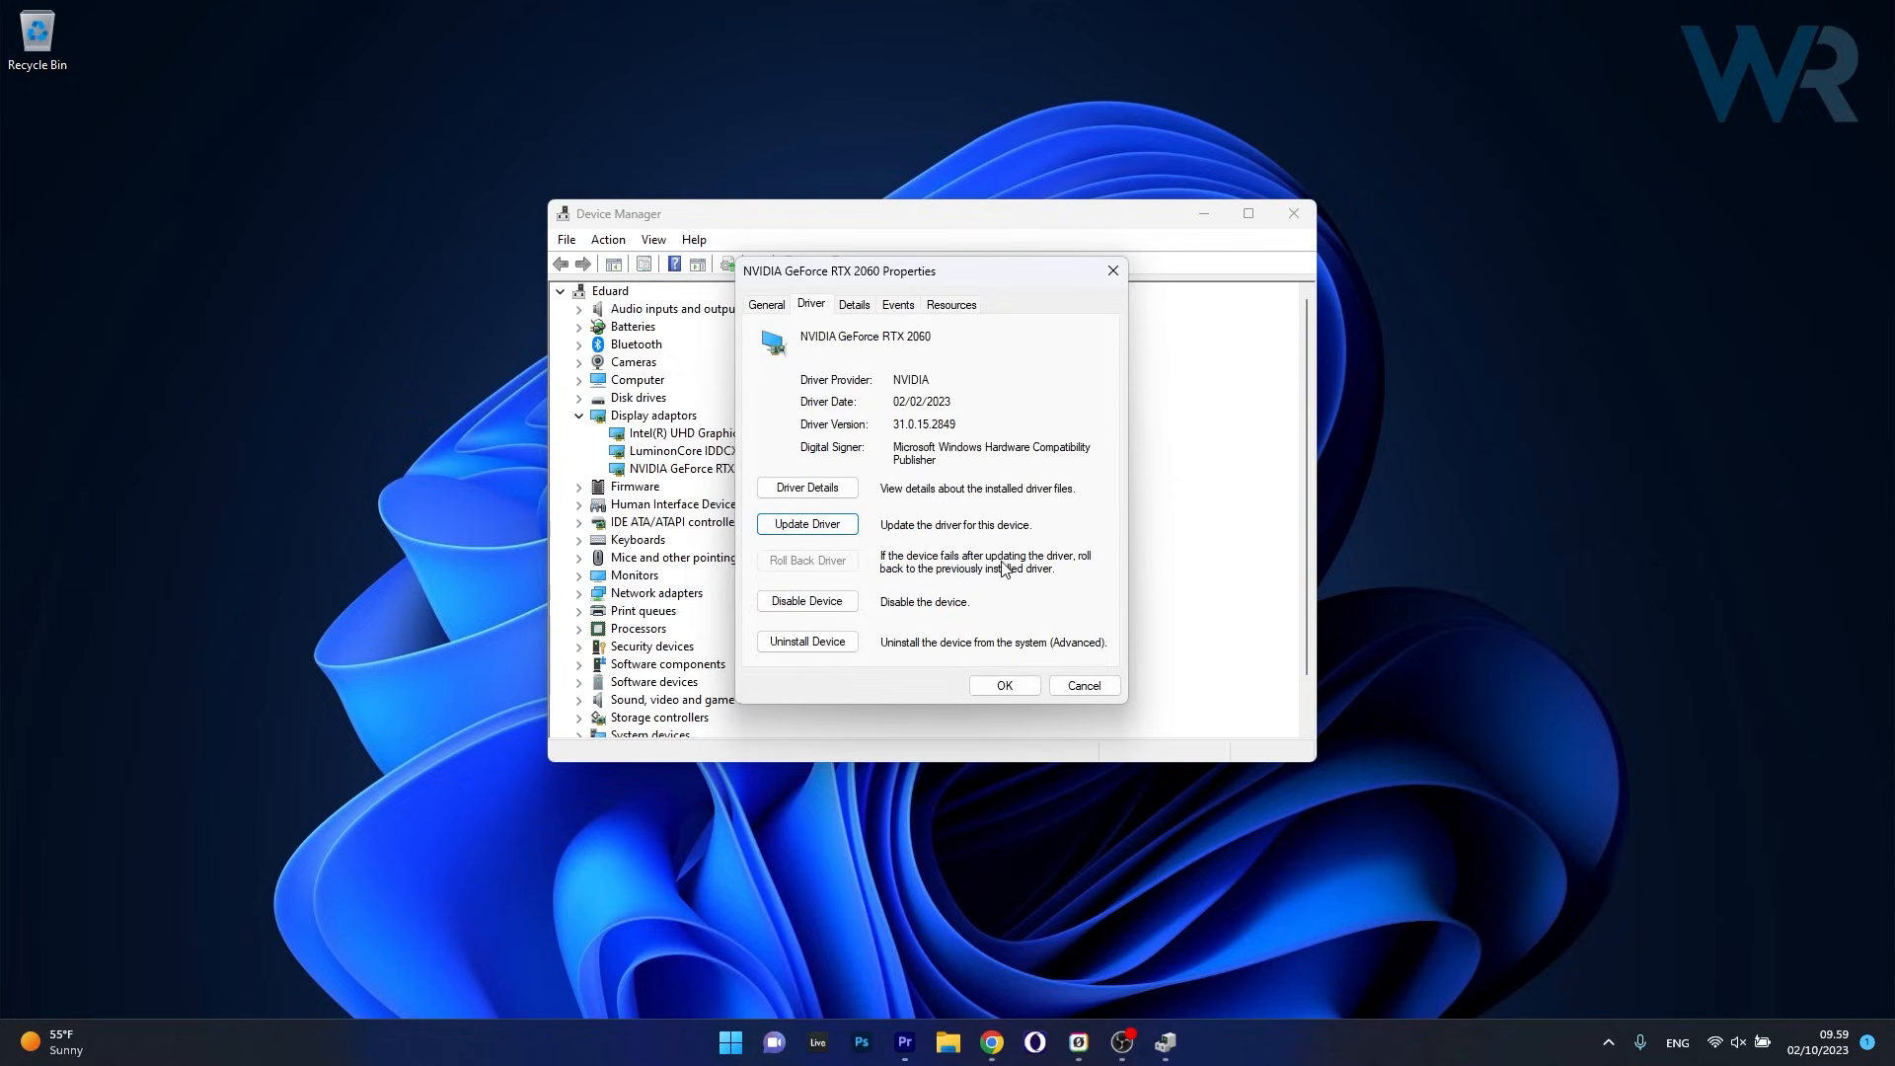
# Start uninstalling the RTX 2060 with driver removal, cancel it, and close Device Manager.
pyautogui.click(807, 642)
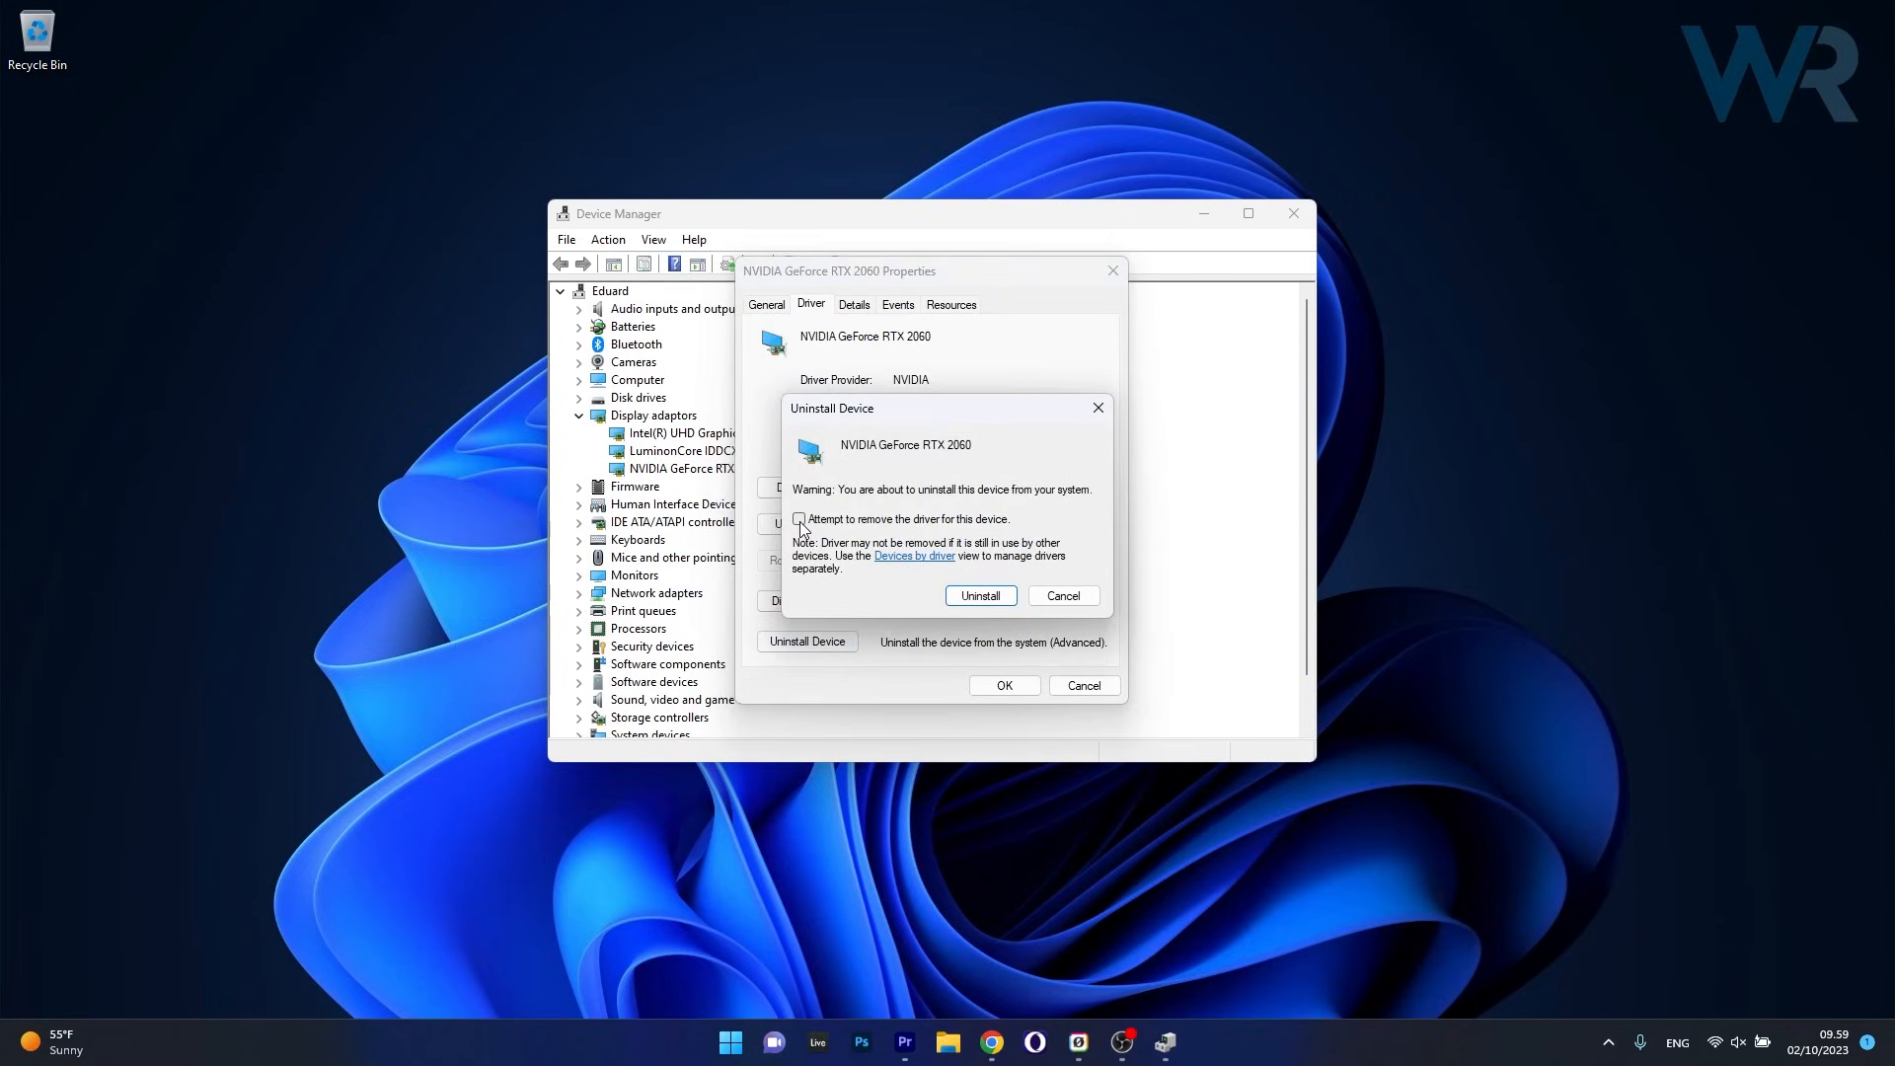
pyautogui.click(798, 518)
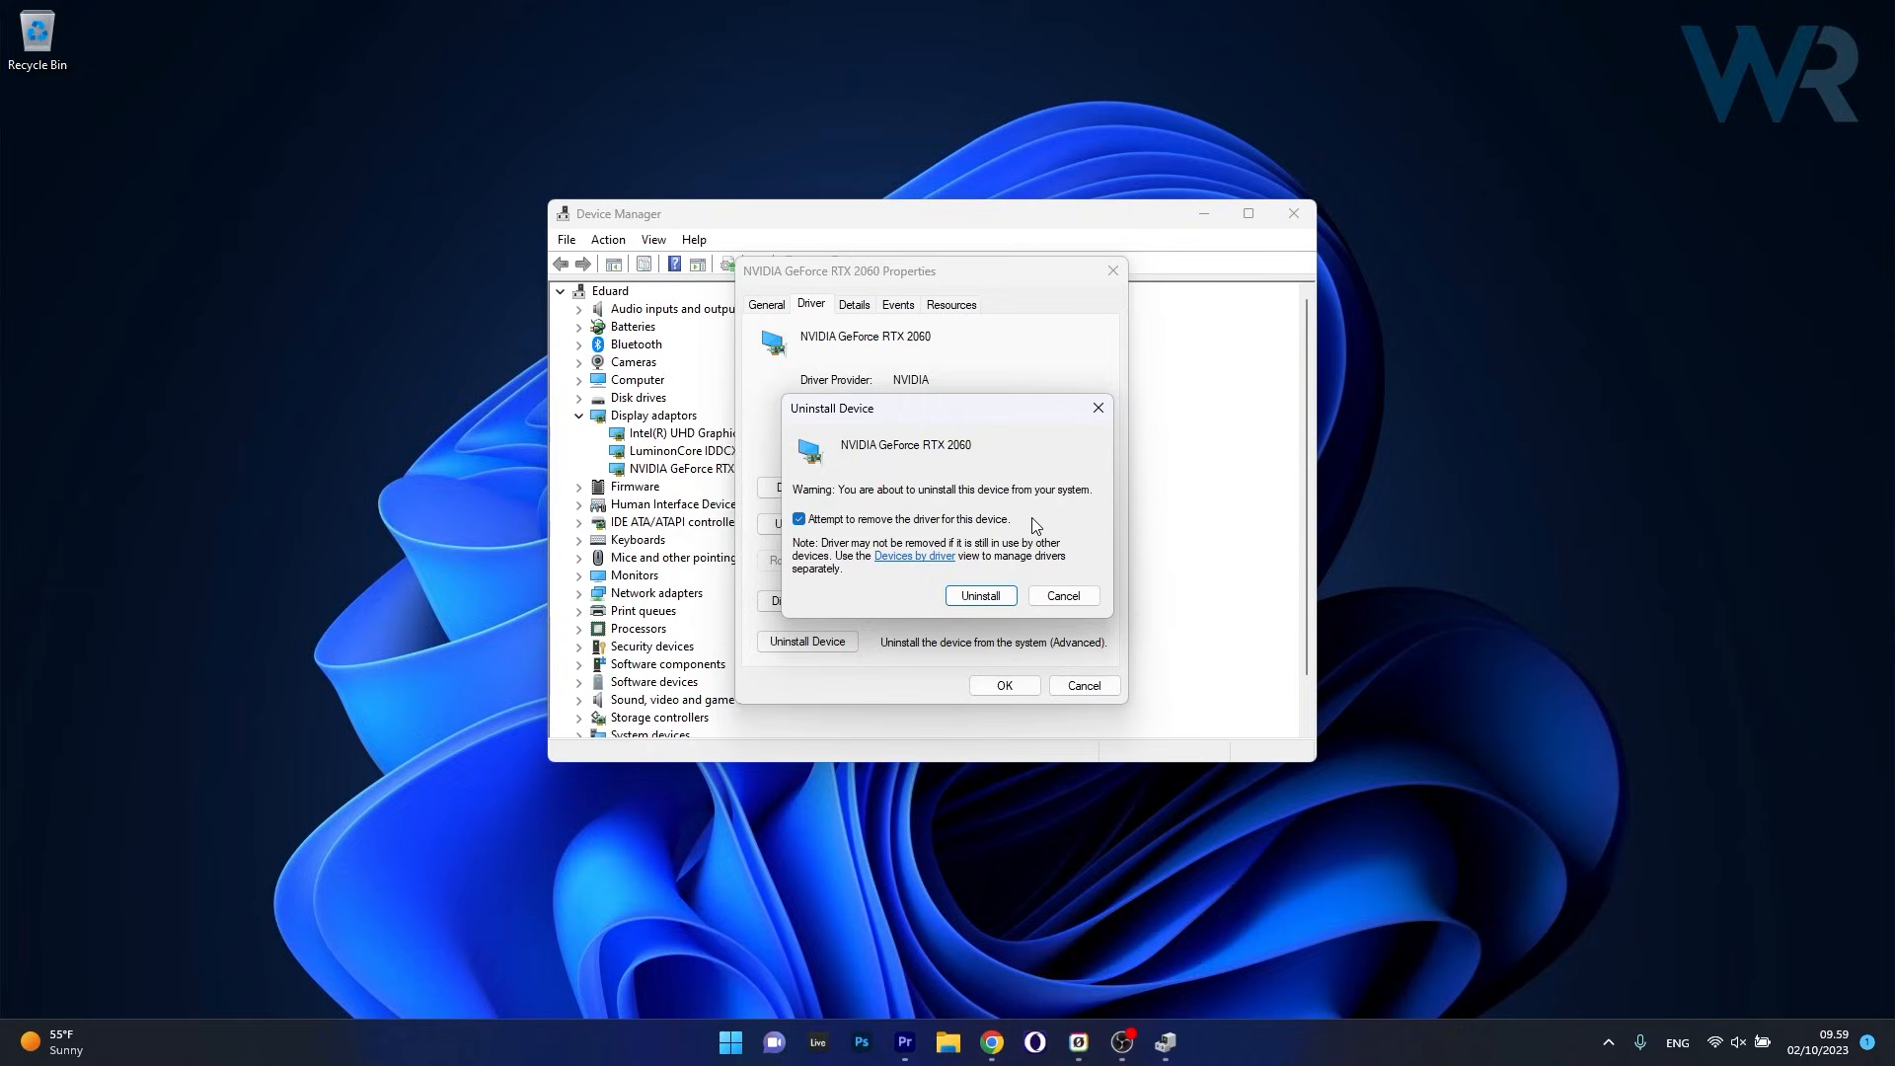
pyautogui.moveTo(971, 596)
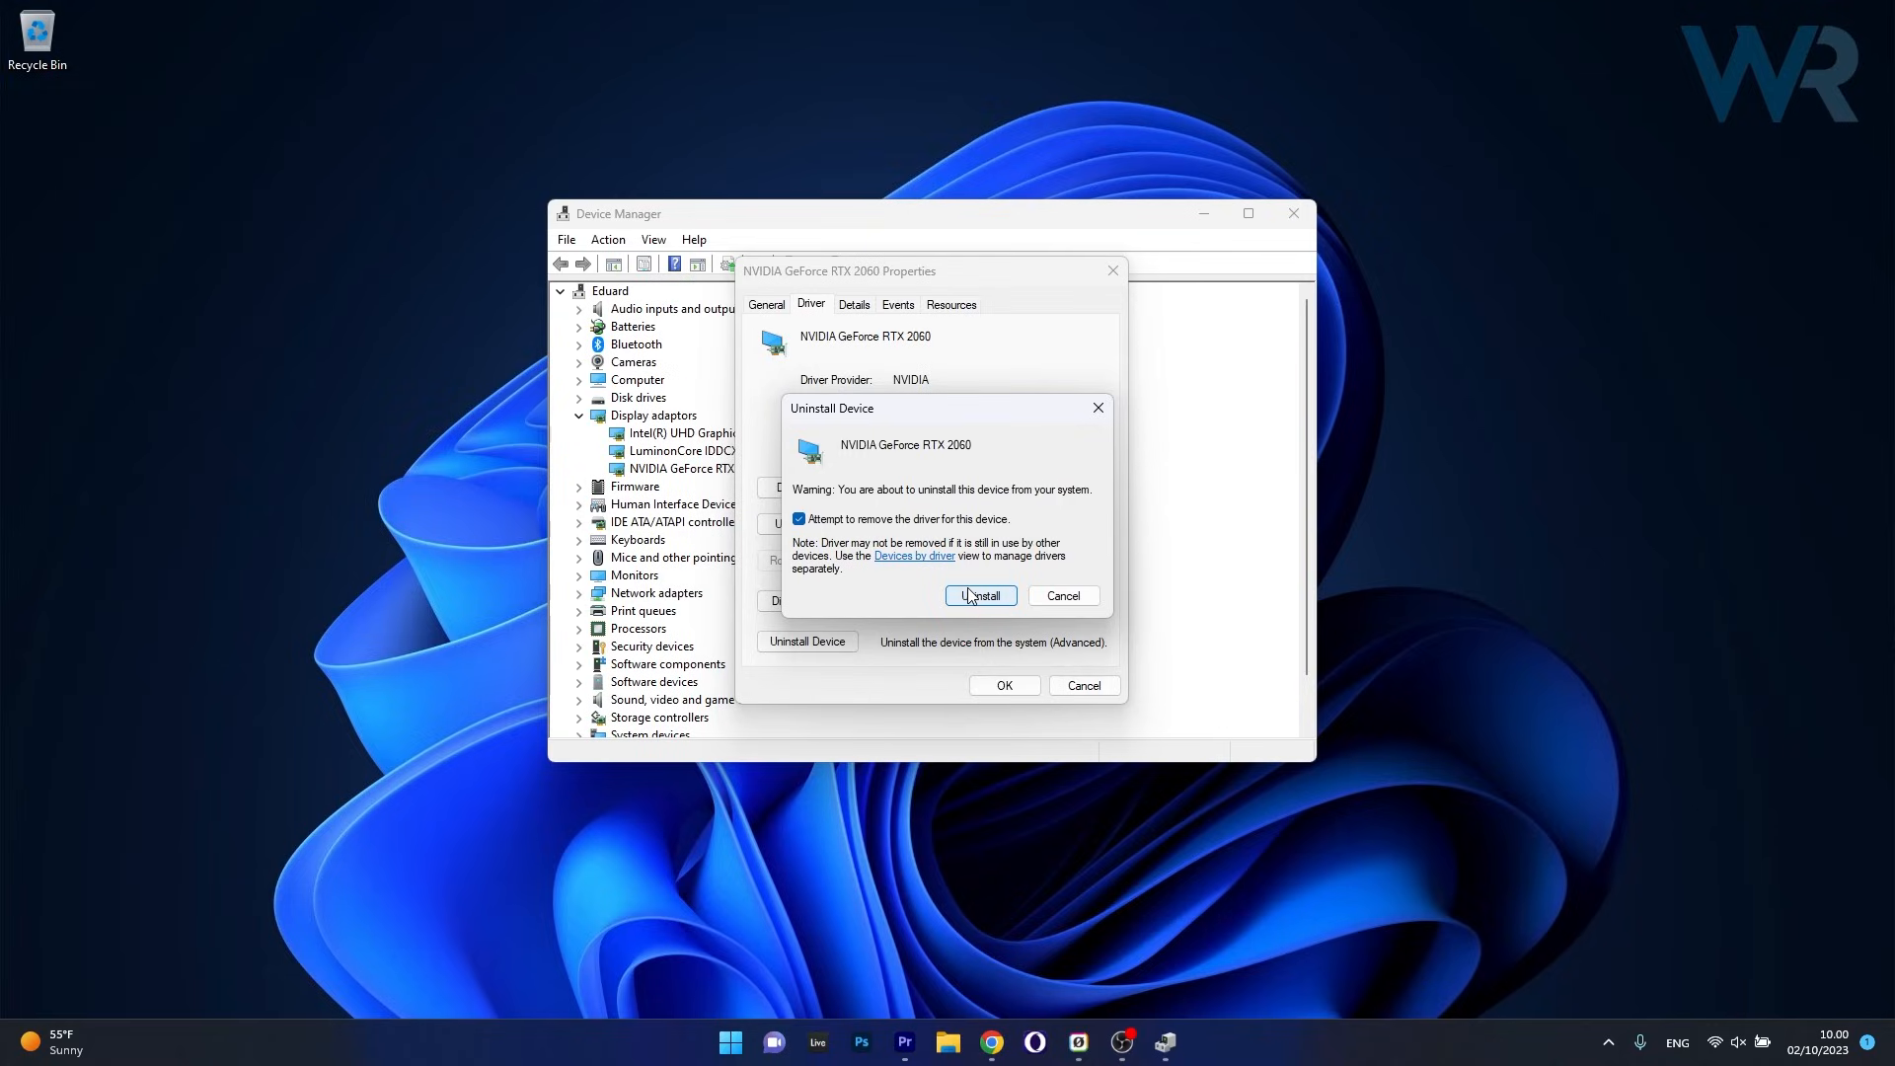
pyautogui.moveTo(1040, 597)
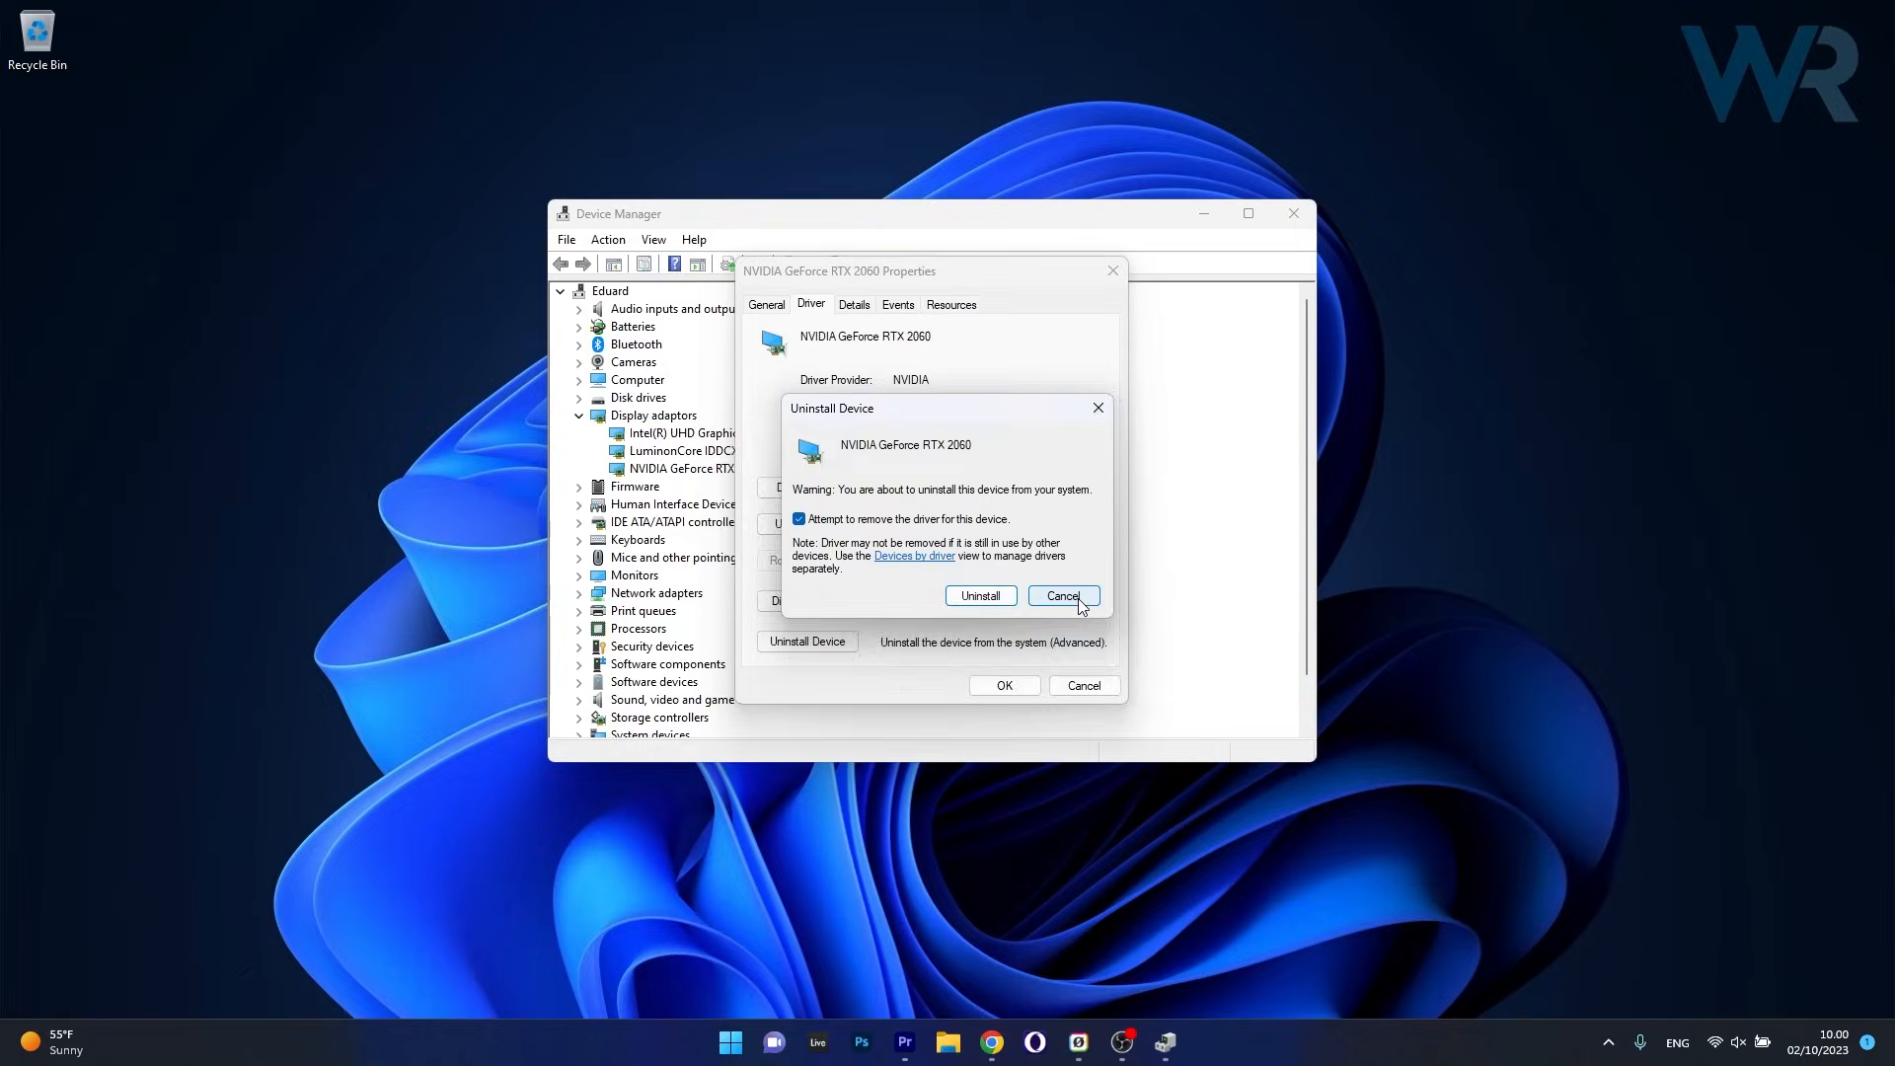
pyautogui.click(1062, 595)
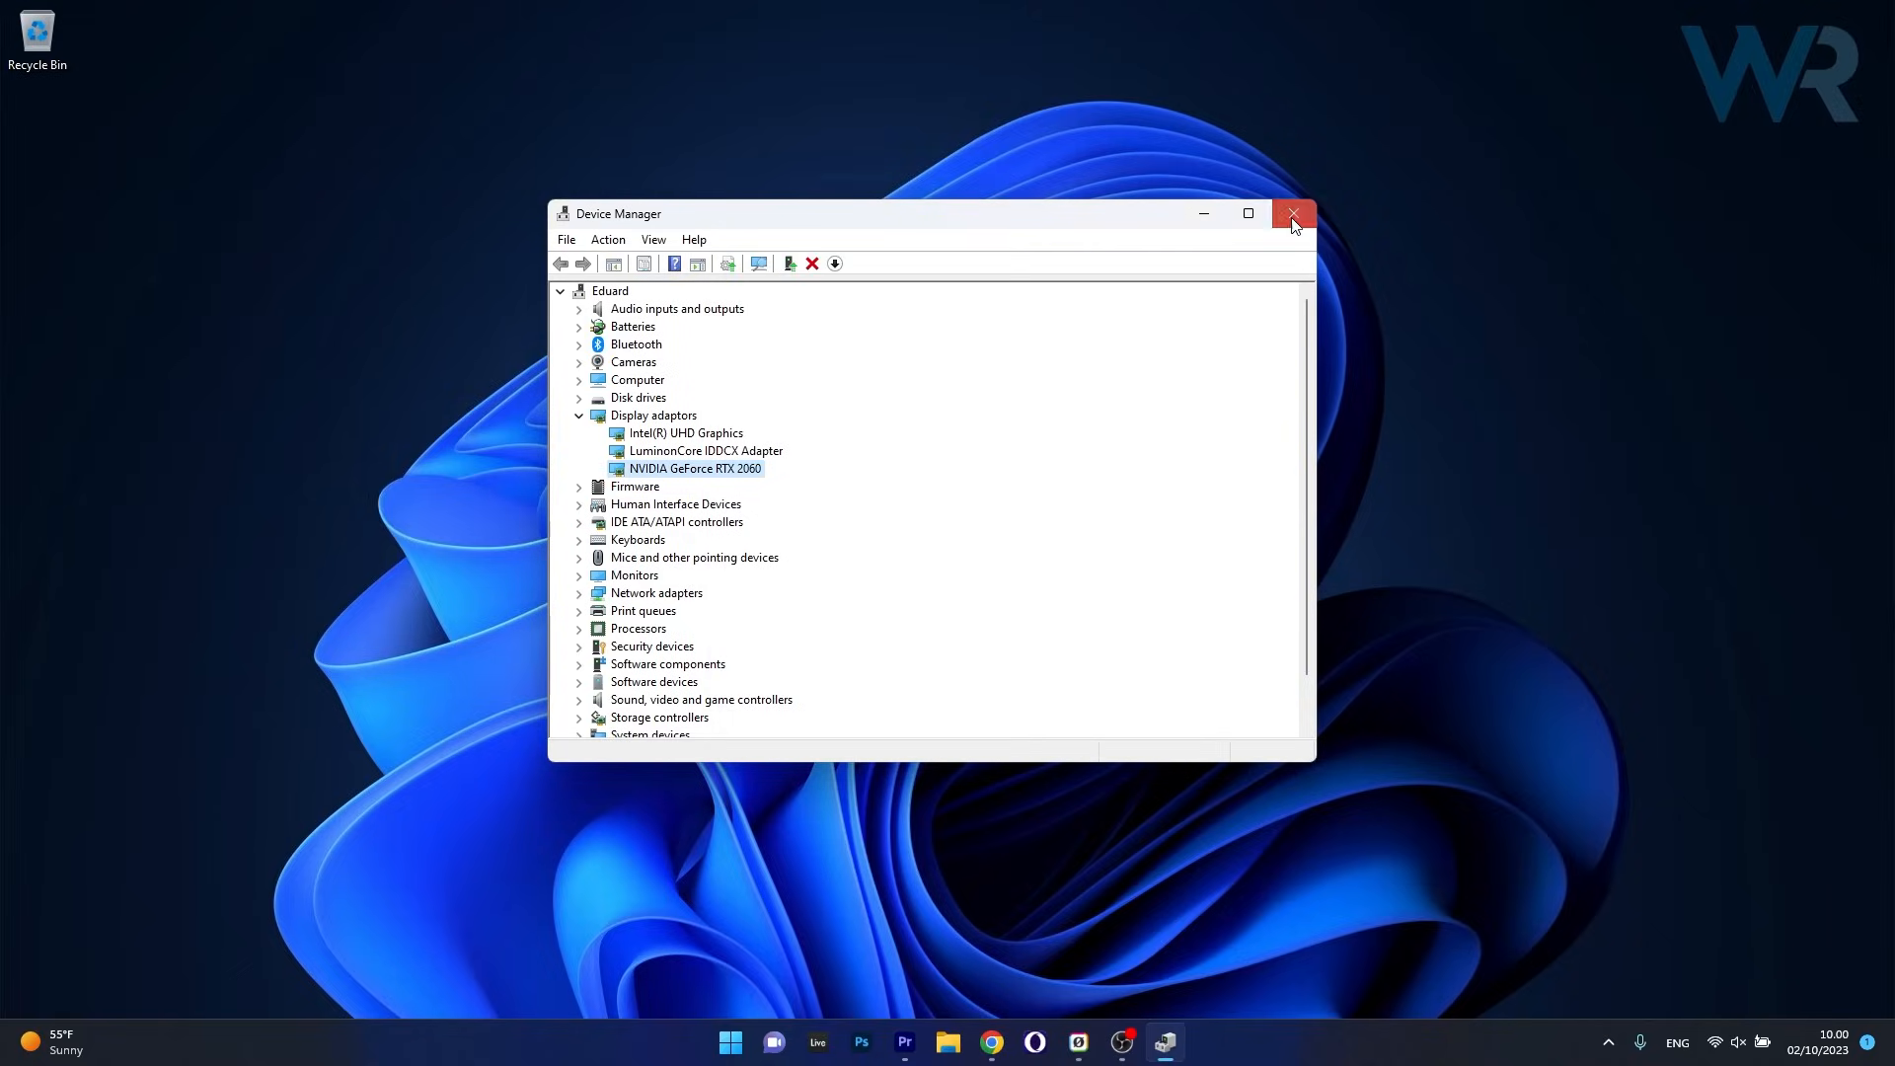
pyautogui.click(1293, 215)
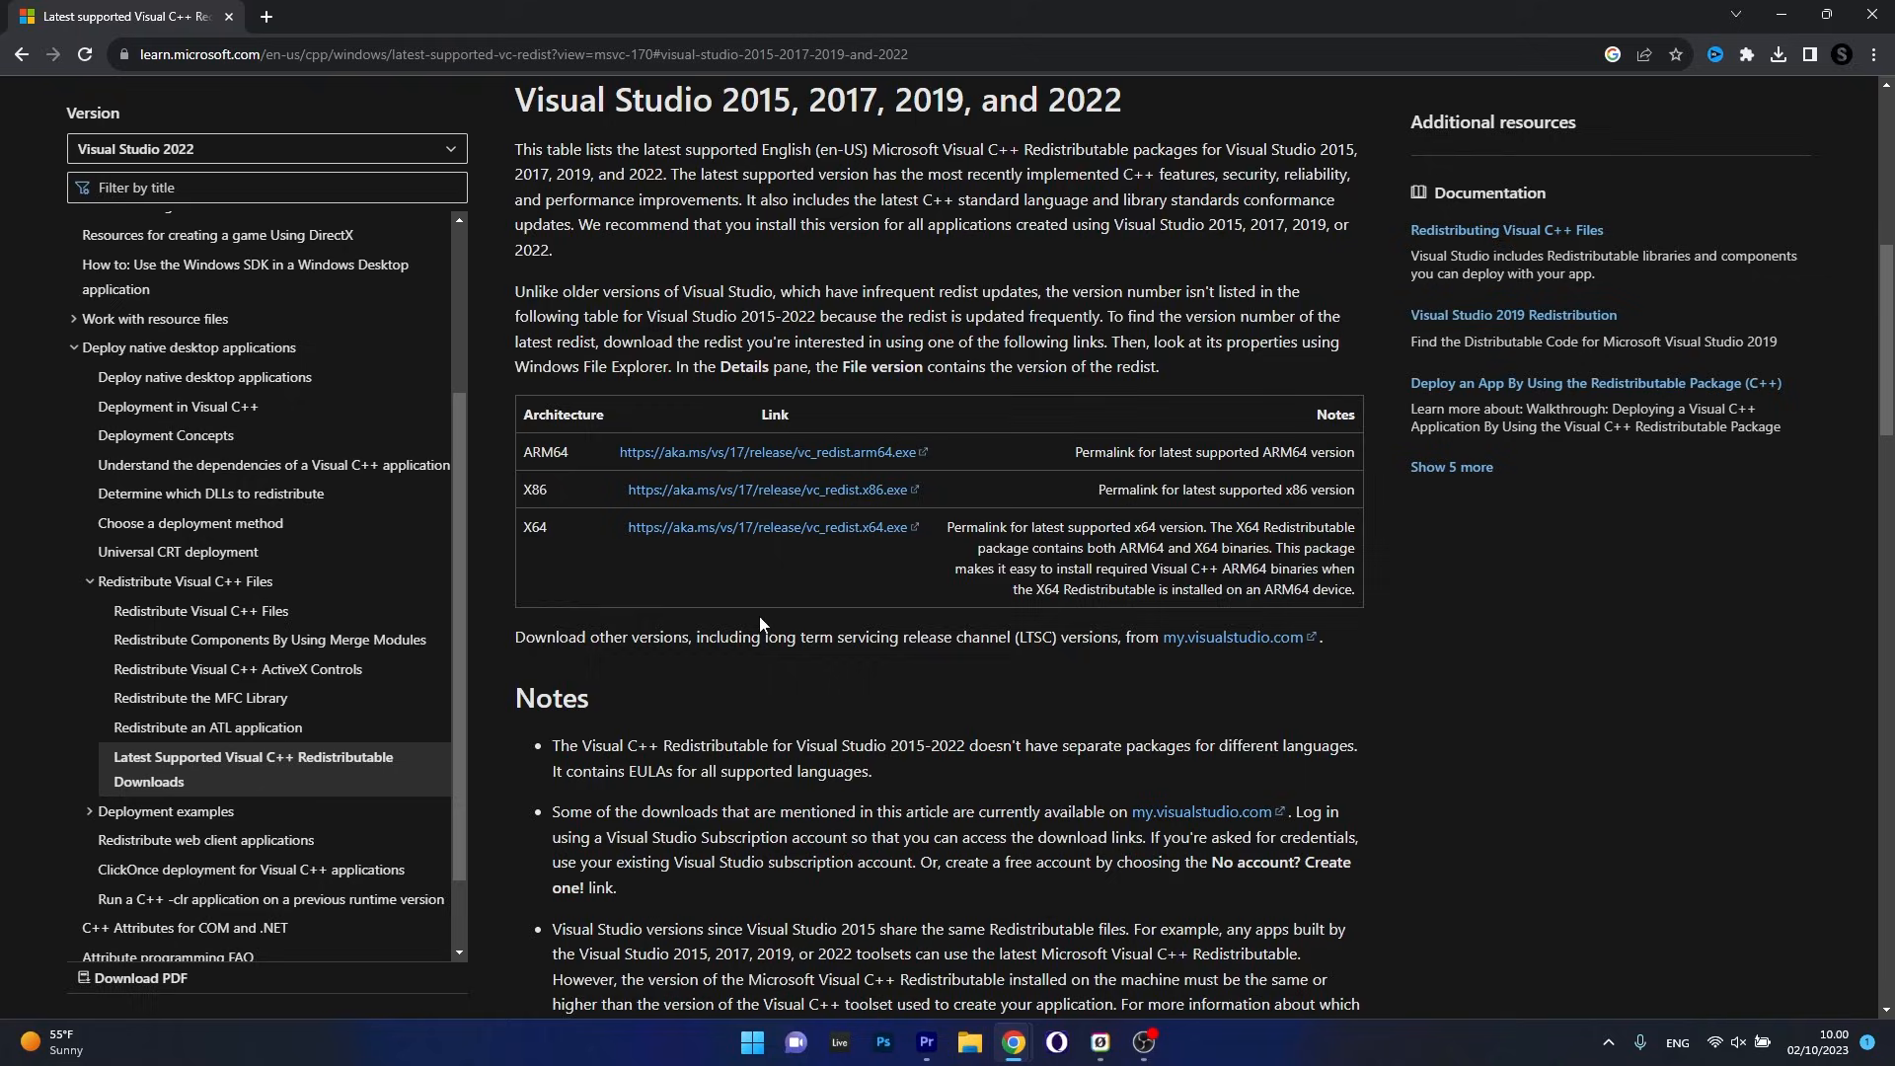
# Download the x64 Visual C++ redistributable from the aka.ms permalink.
pyautogui.click(765, 527)
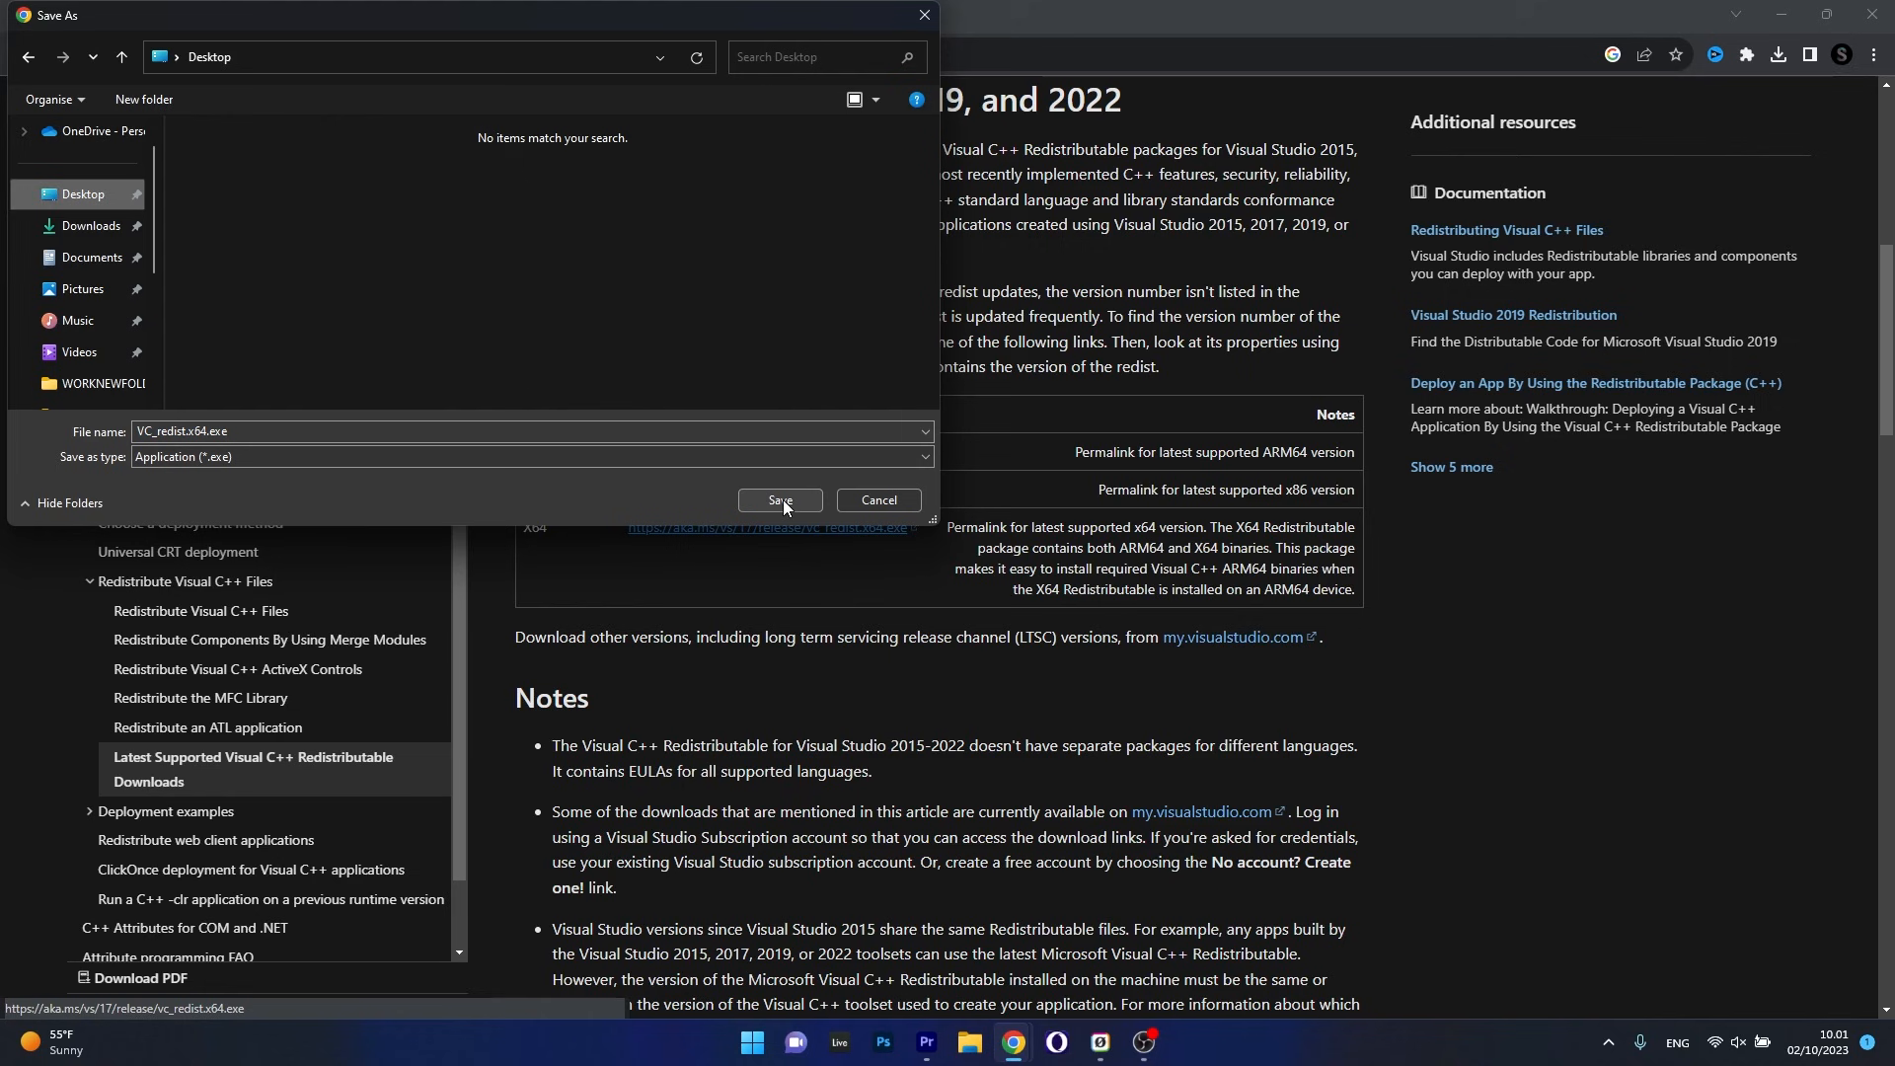
# Save VC_redist.x64.exe to the desktop, accept its license, then cancel the setup.
pyautogui.click(779, 499)
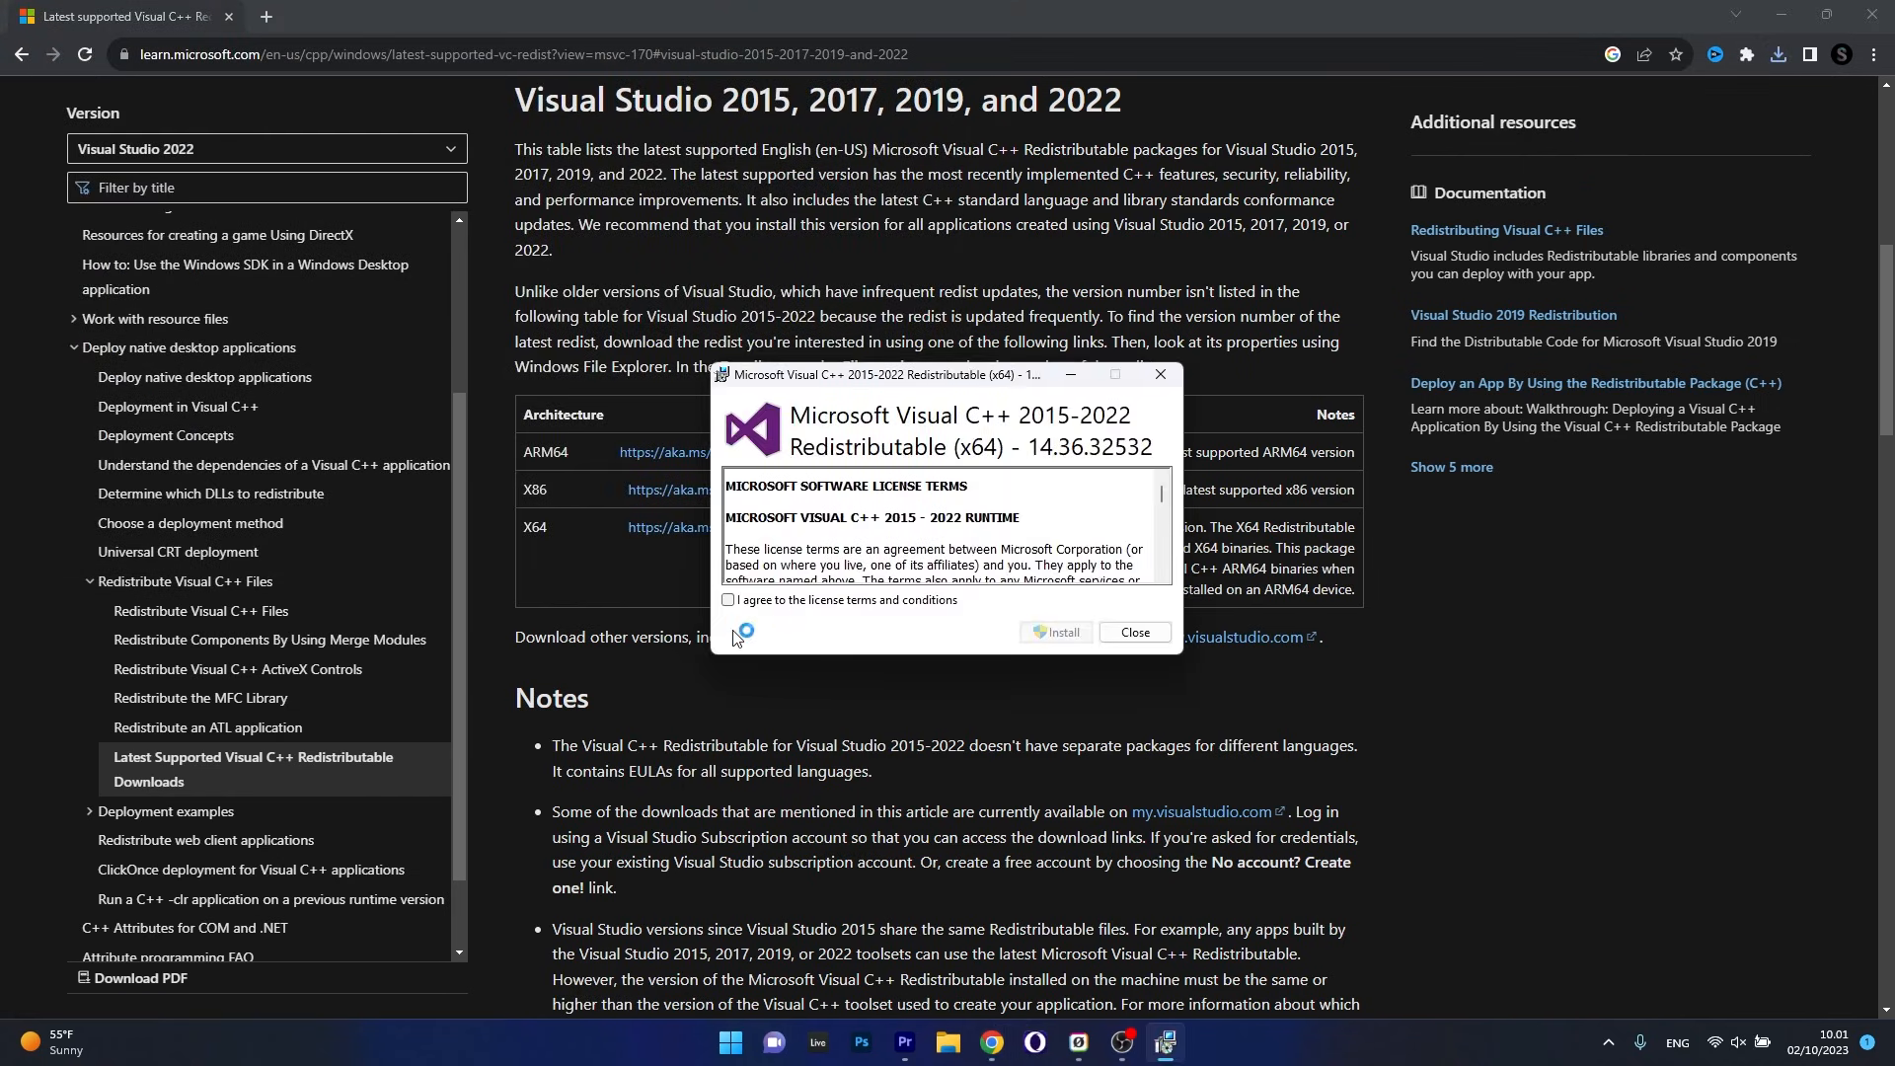
pyautogui.click(728, 600)
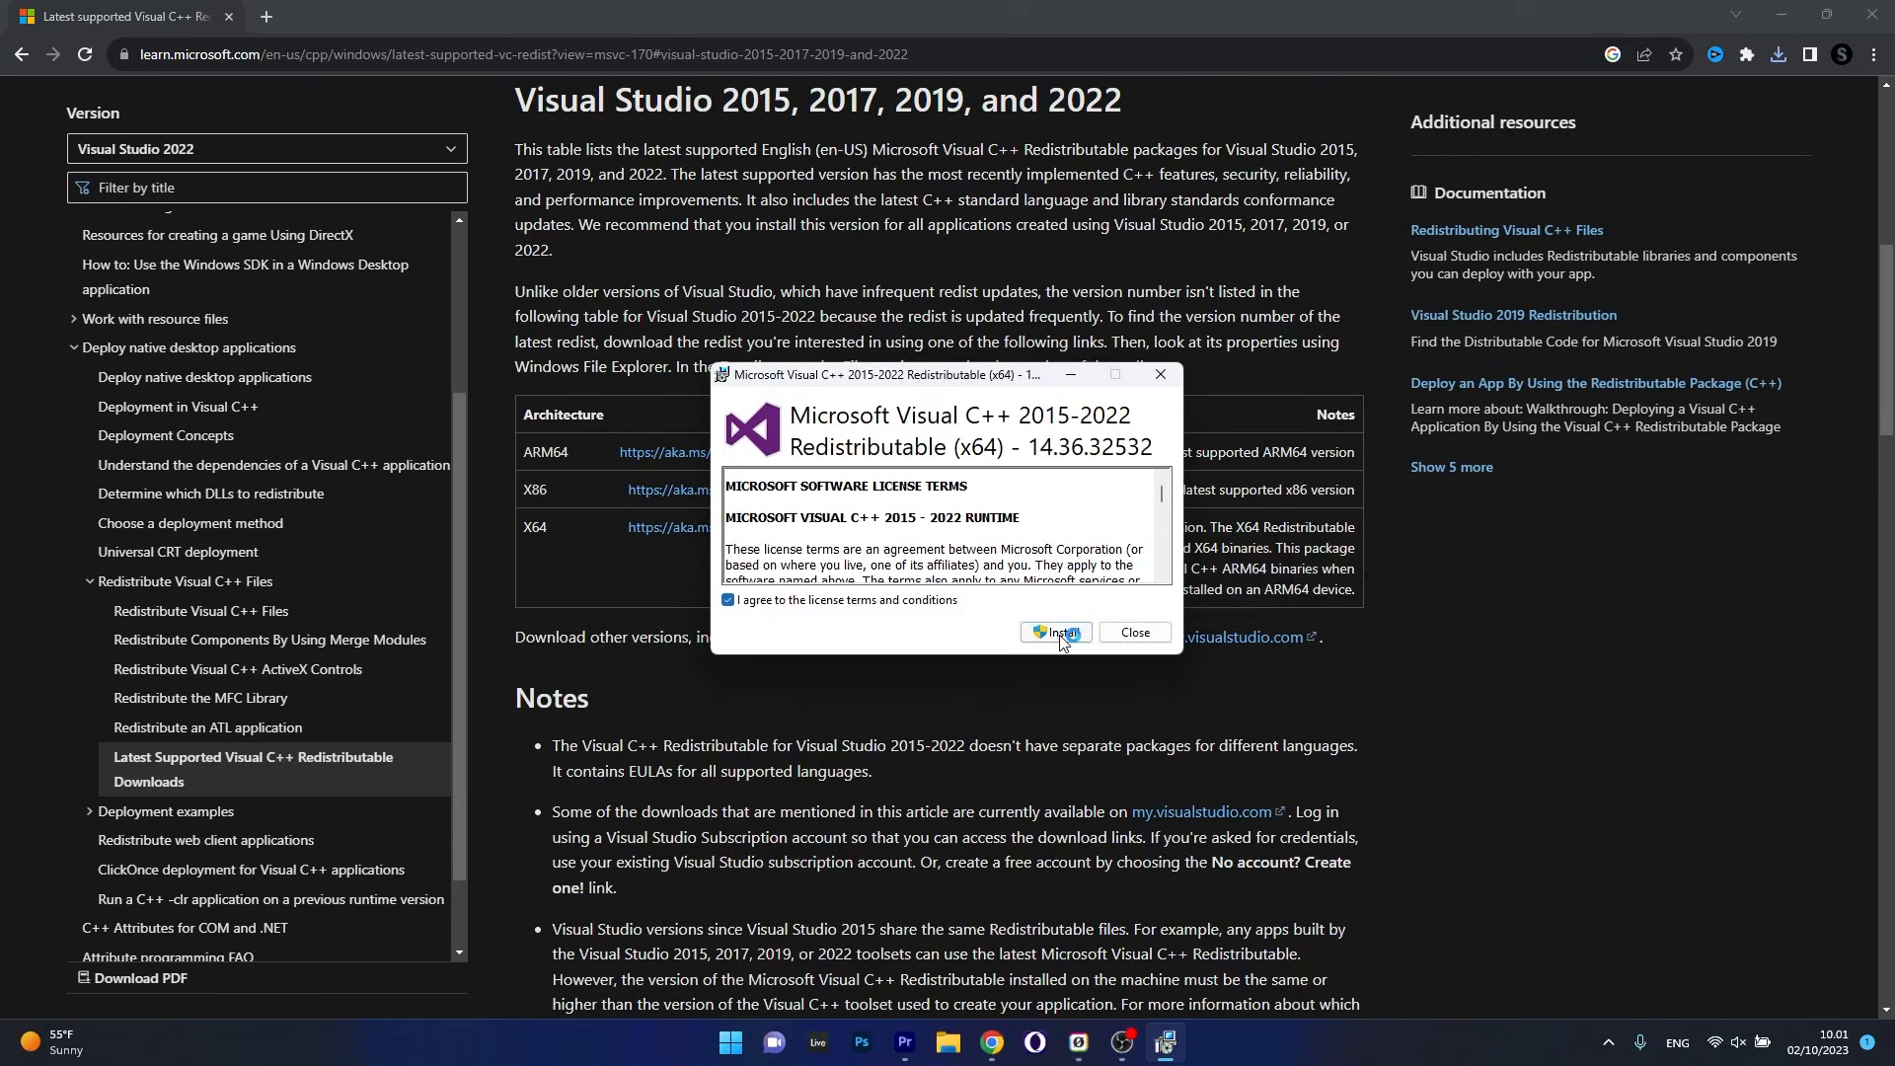
pyautogui.moveTo(1145, 652)
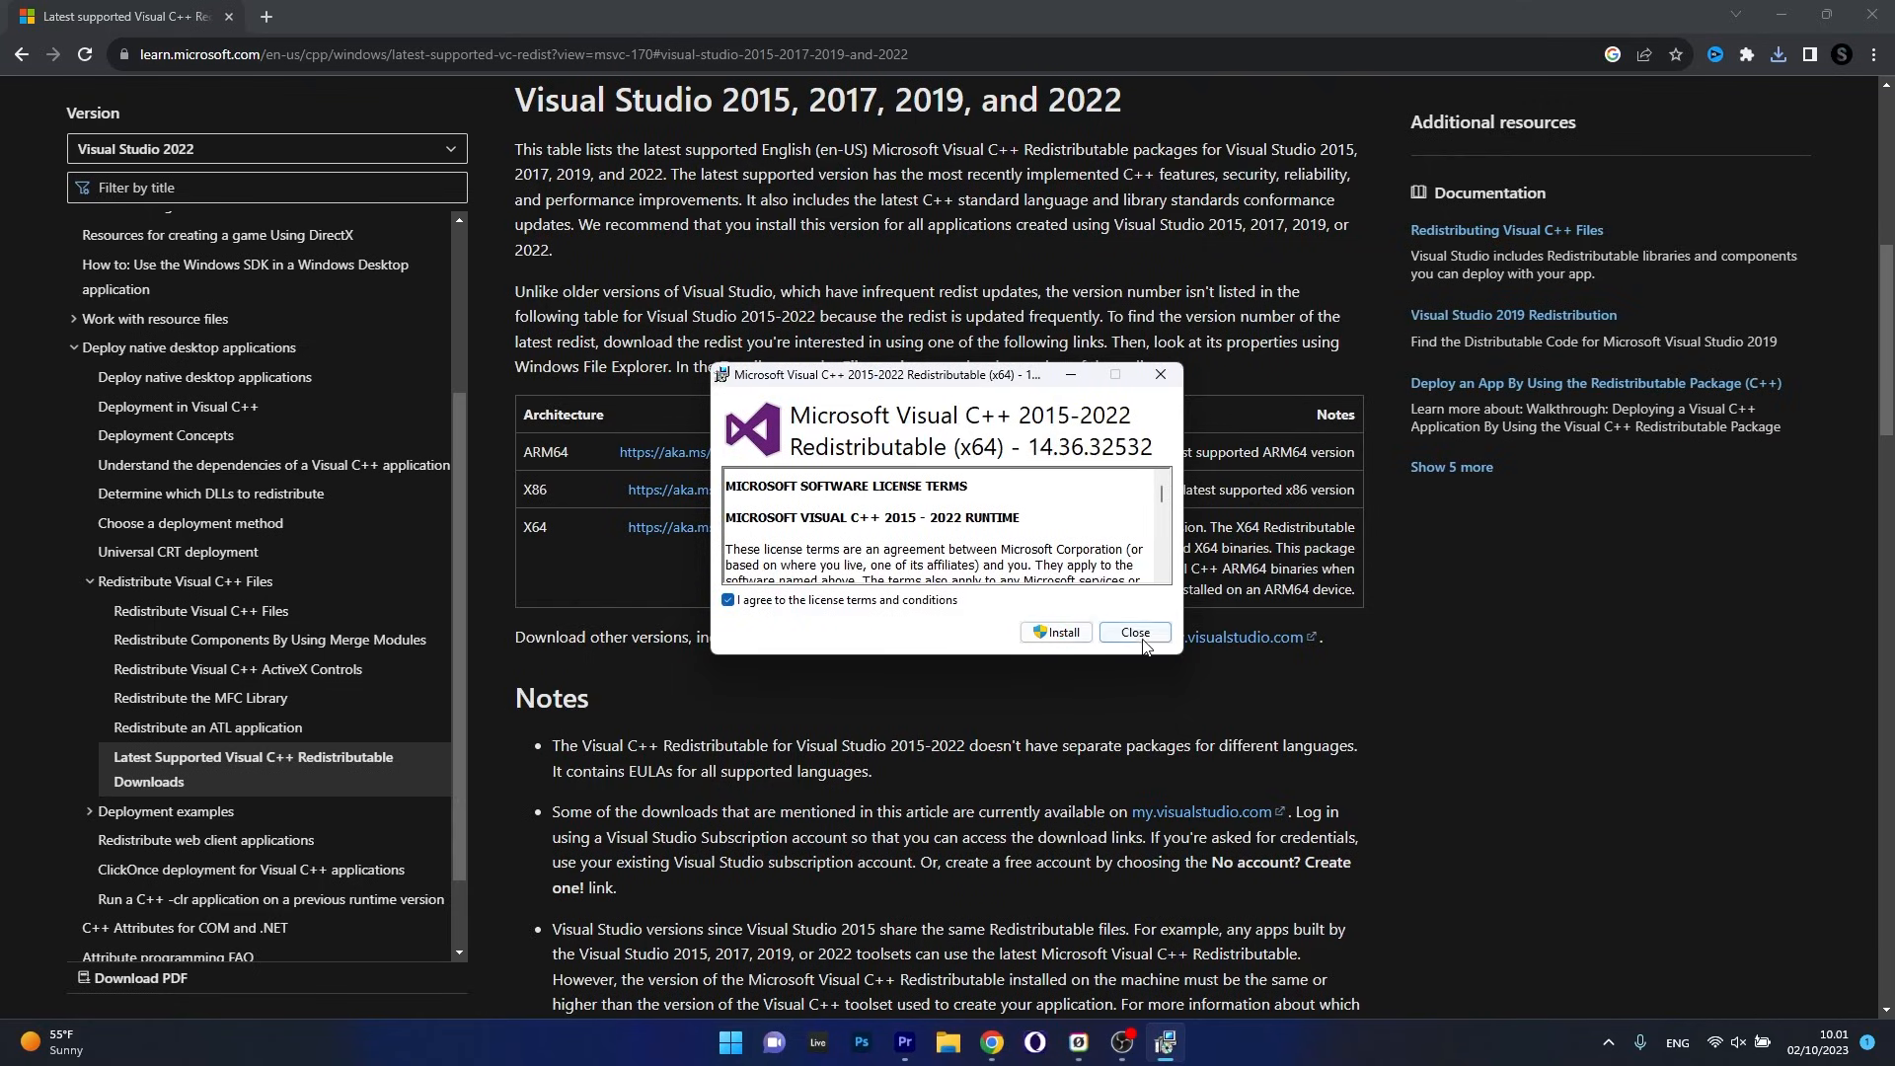
pyautogui.click(1134, 632)
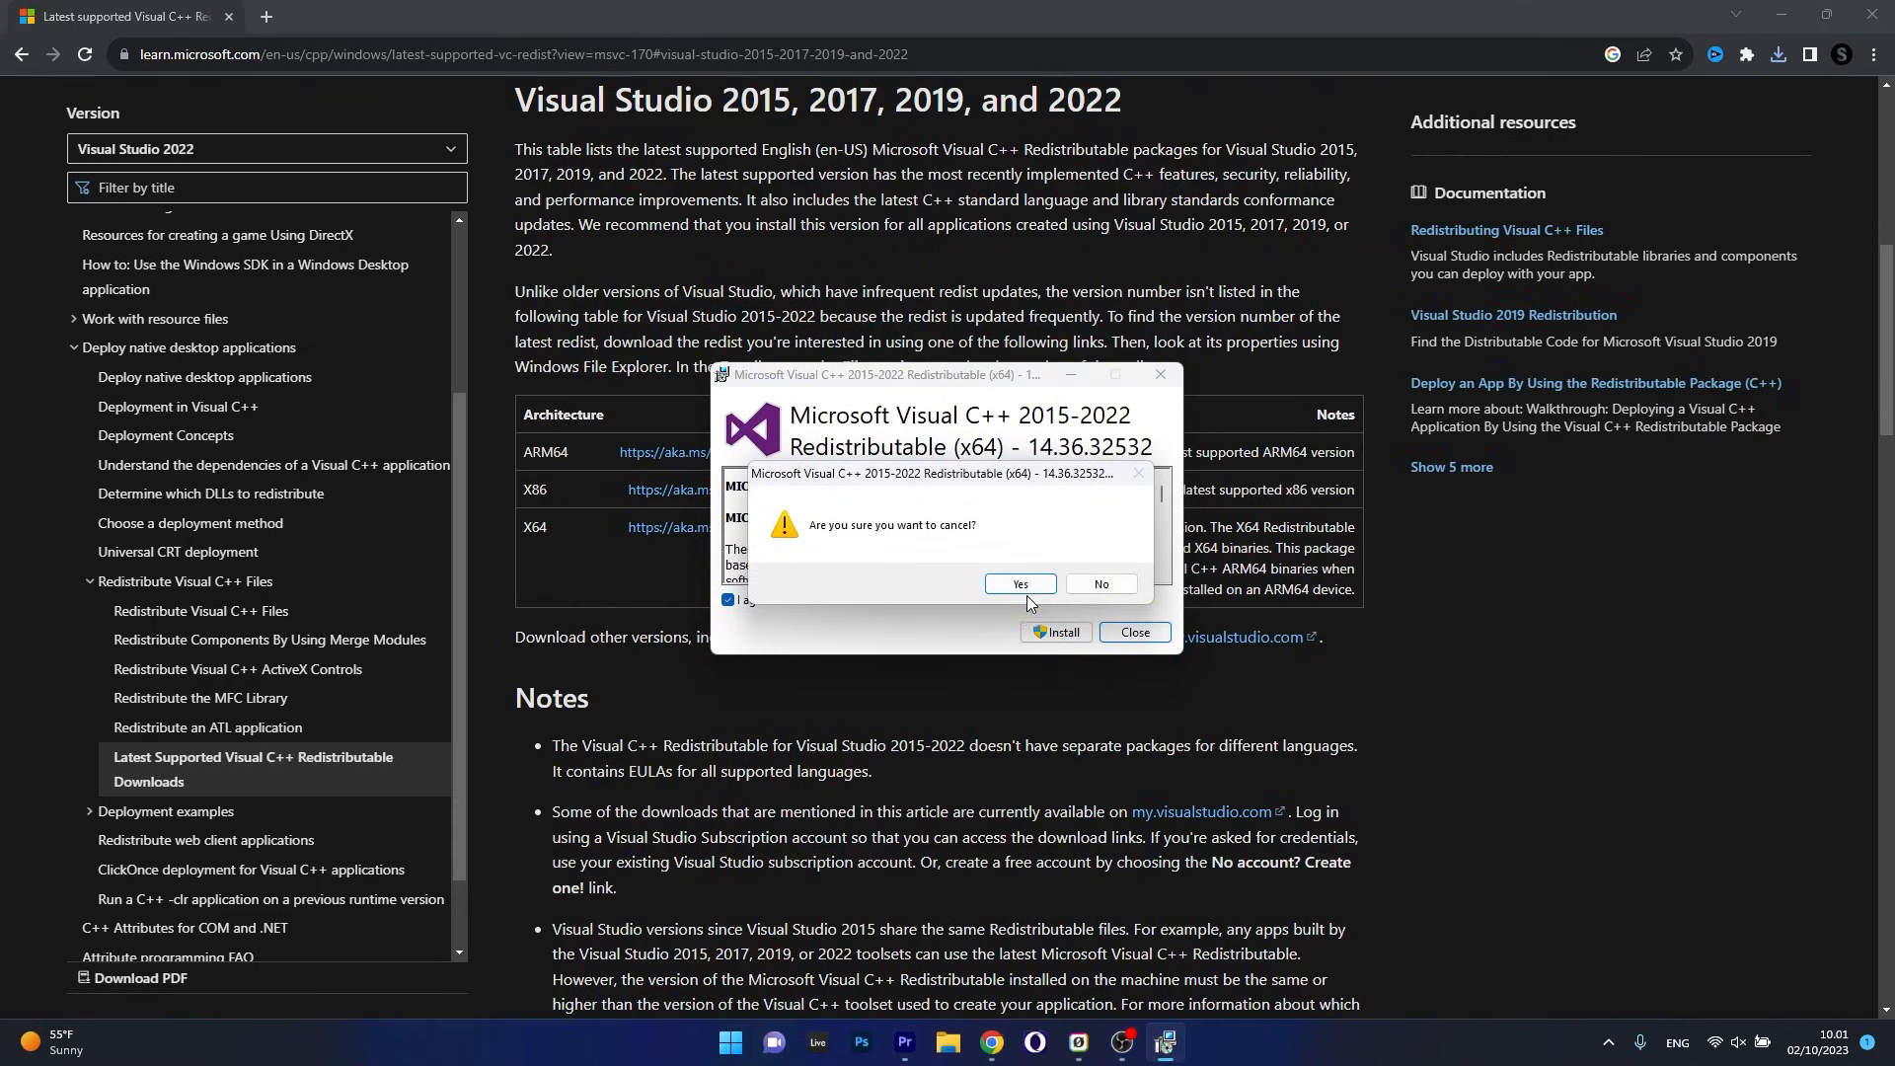
pyautogui.click(1019, 583)
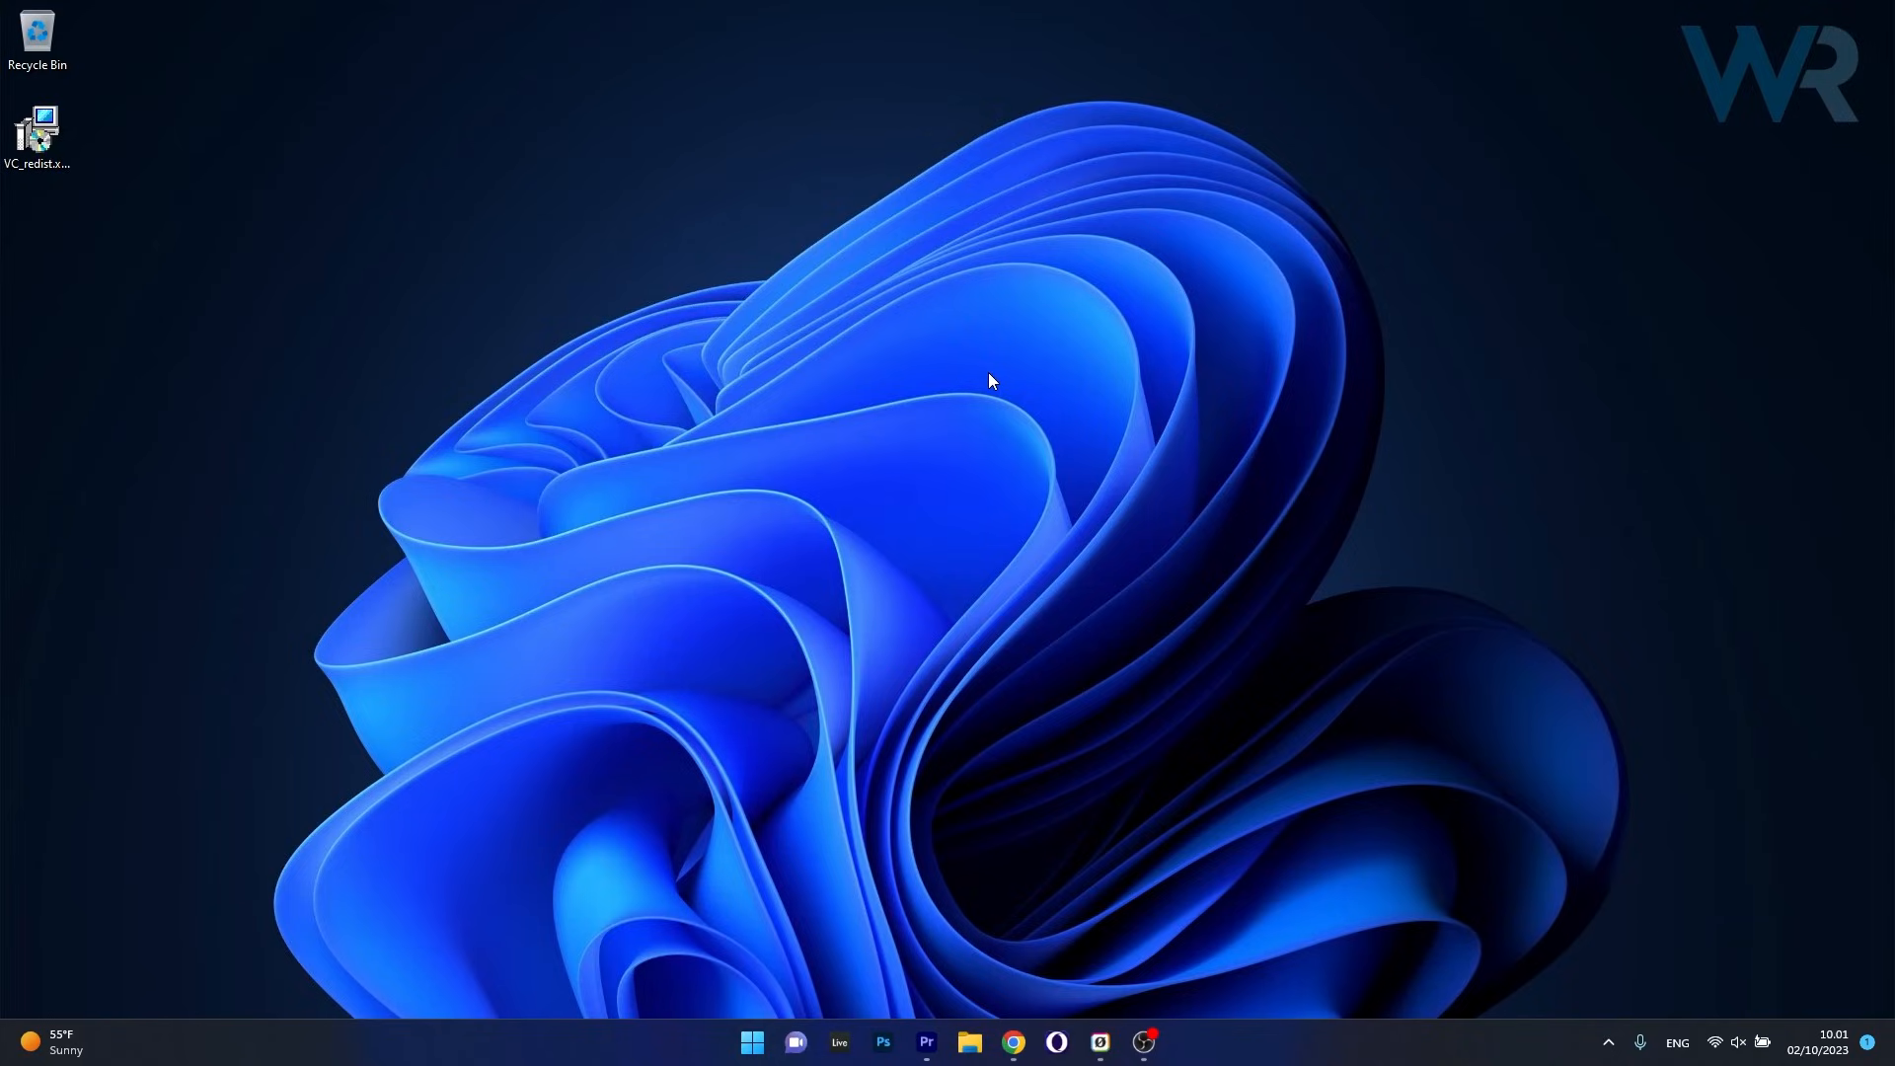
pyautogui.moveTo(991, 384)
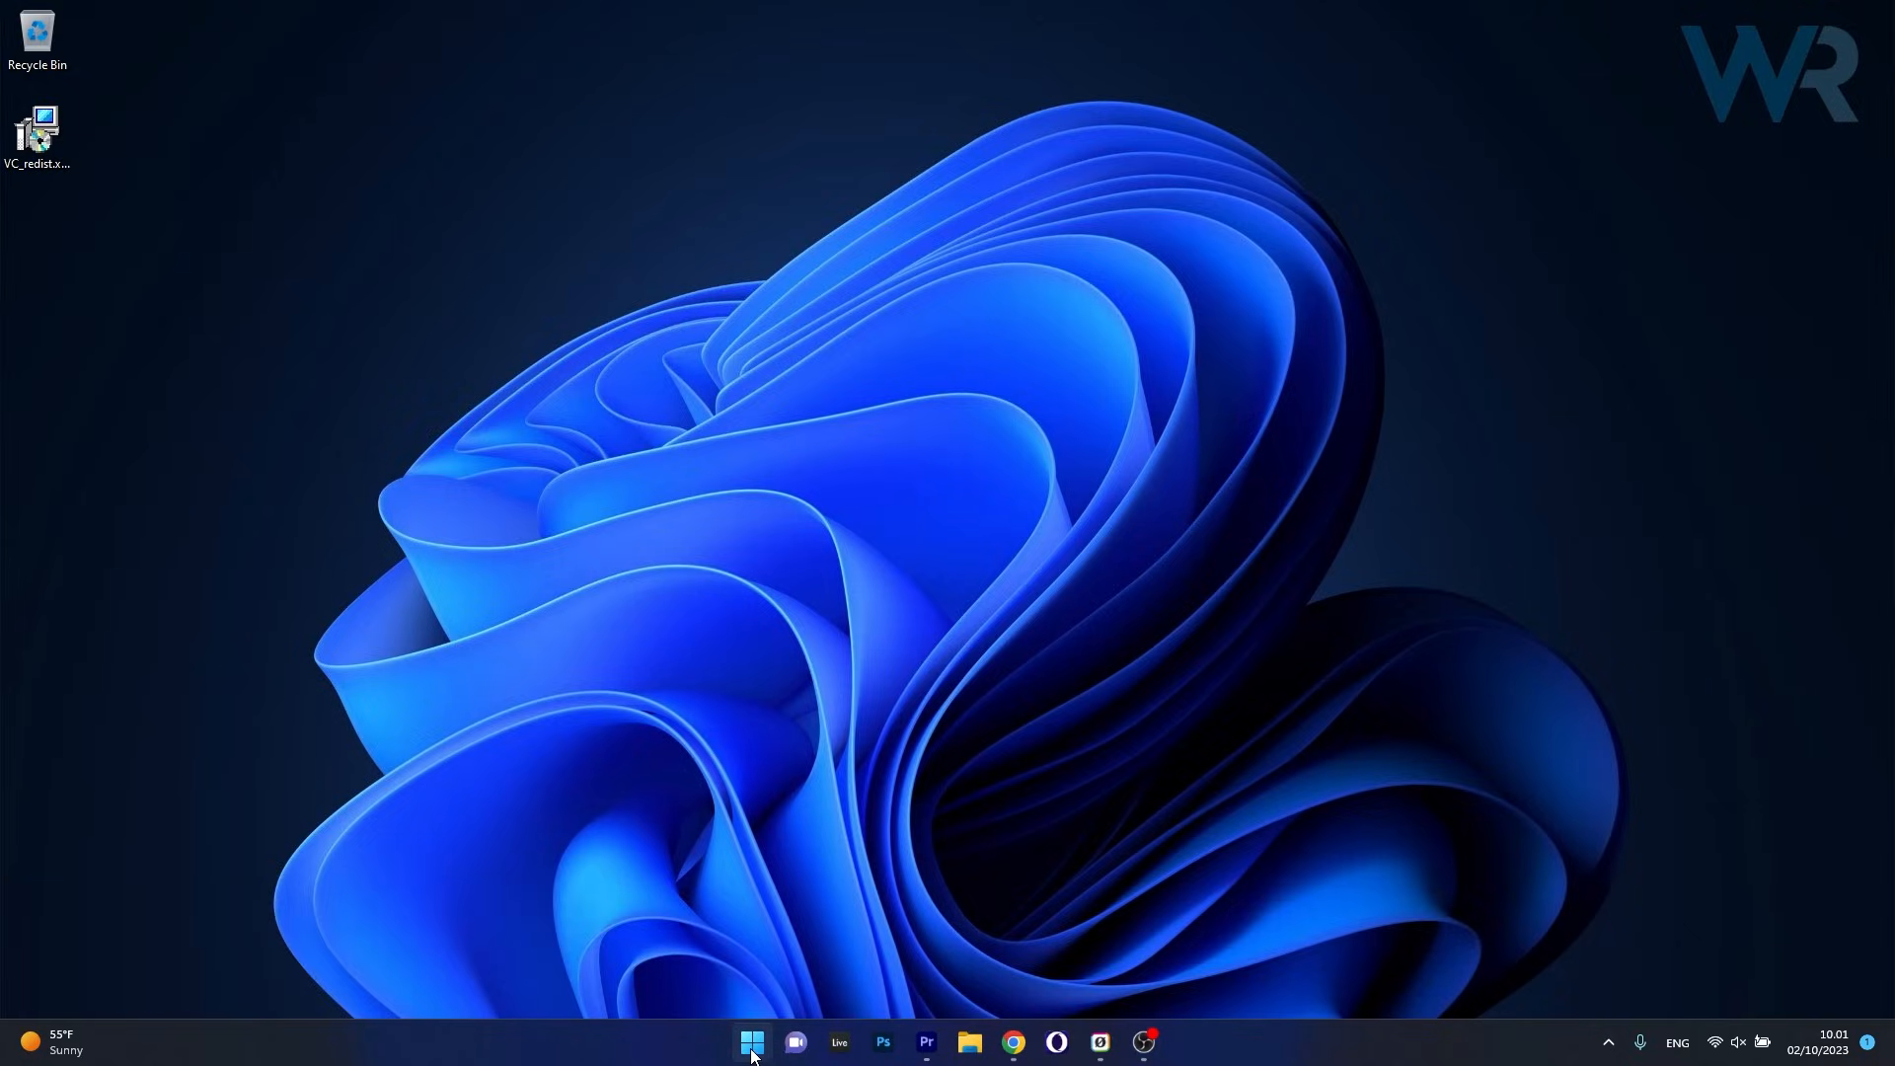
# Launch System Restore by running rstrui.
pyautogui.write('rstrui')
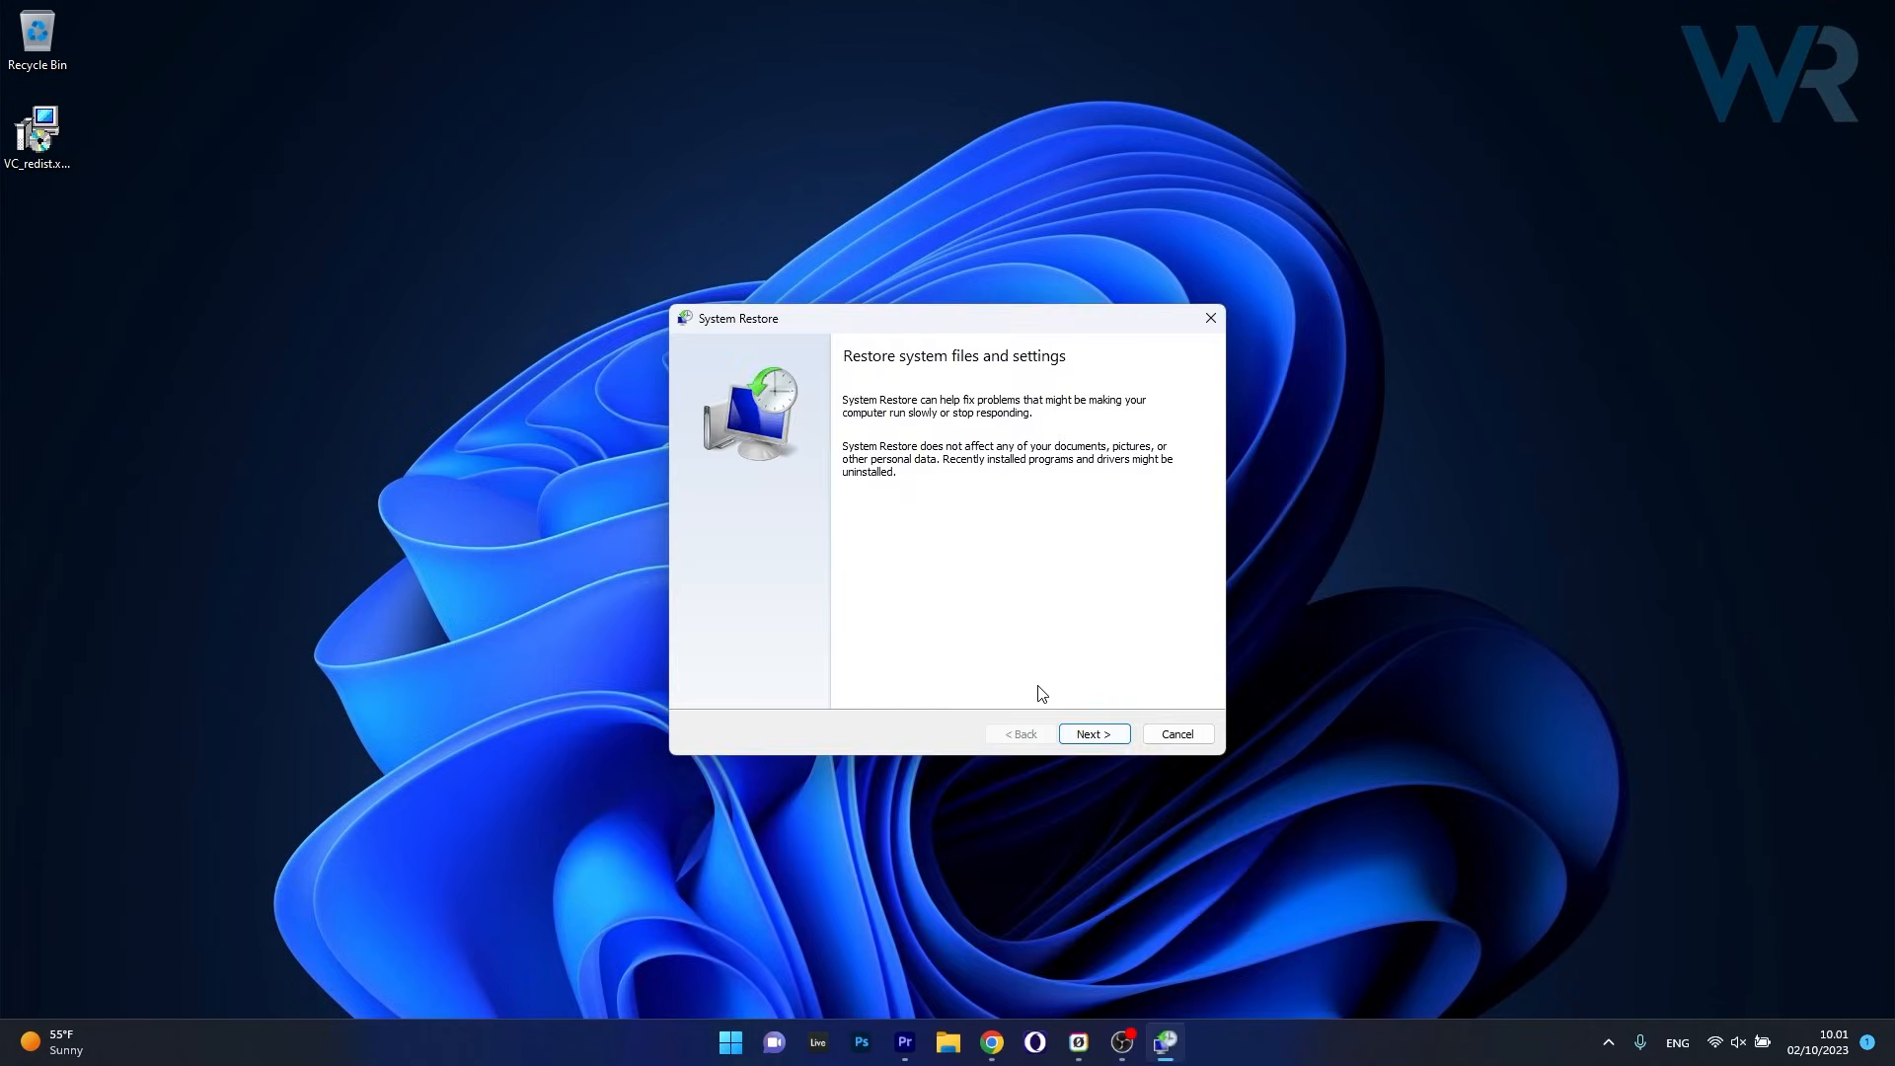
# Select the 30/09/2023 Windows Update restore point, reach confirmation, then cancel the restore.
pyautogui.click(1094, 733)
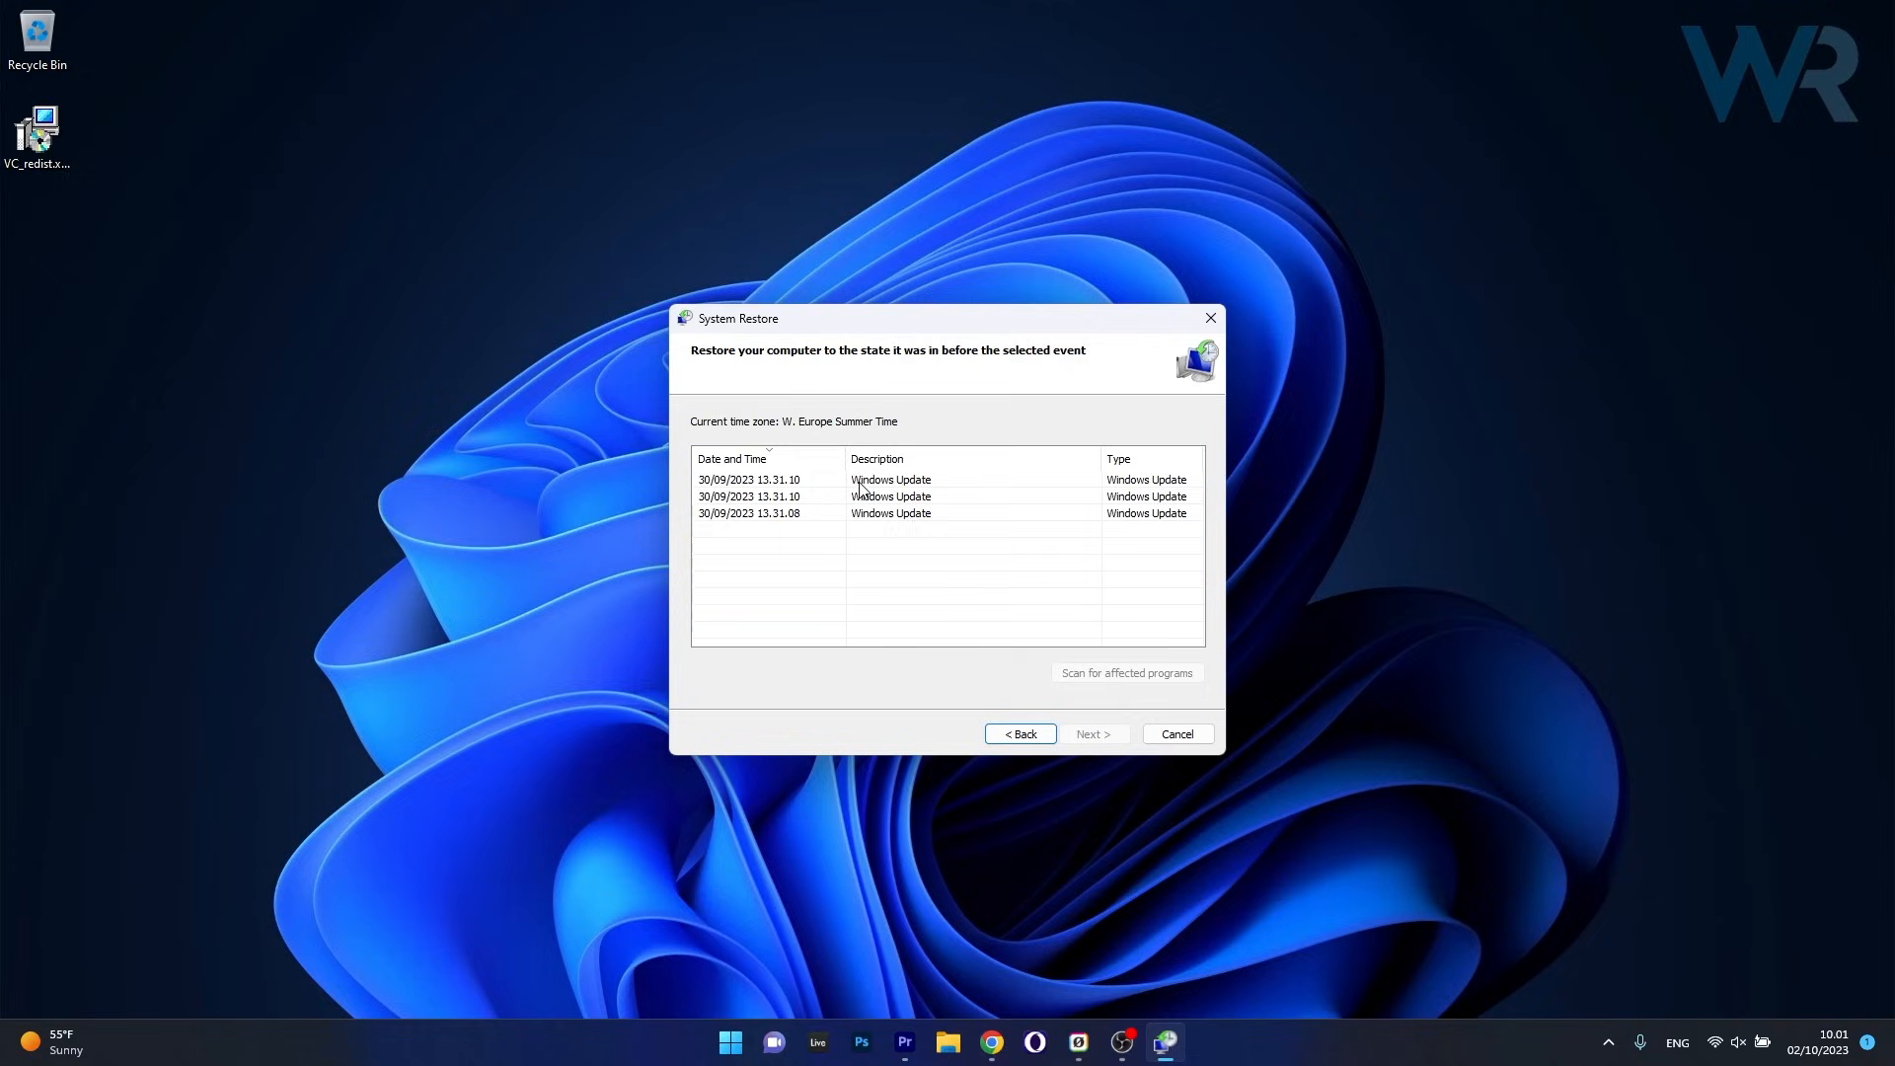
pyautogui.click(889, 480)
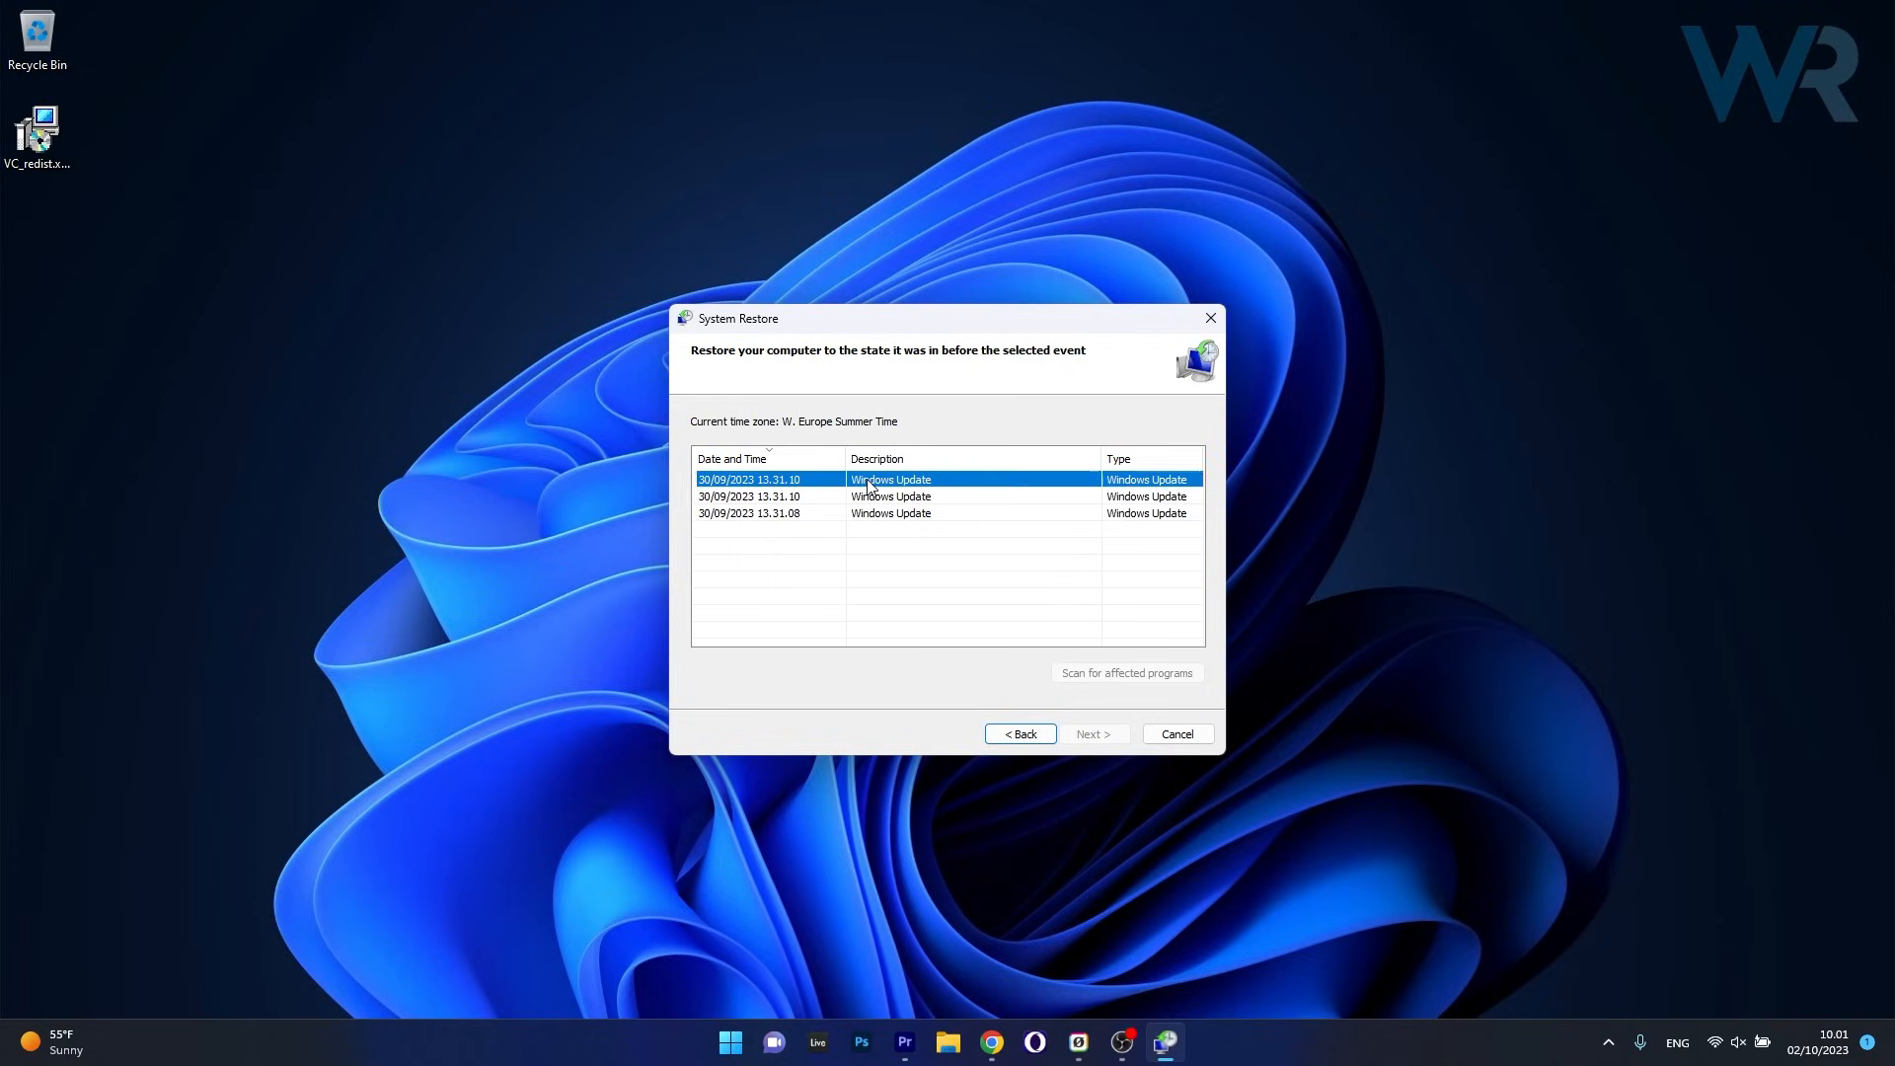
pyautogui.click(1095, 733)
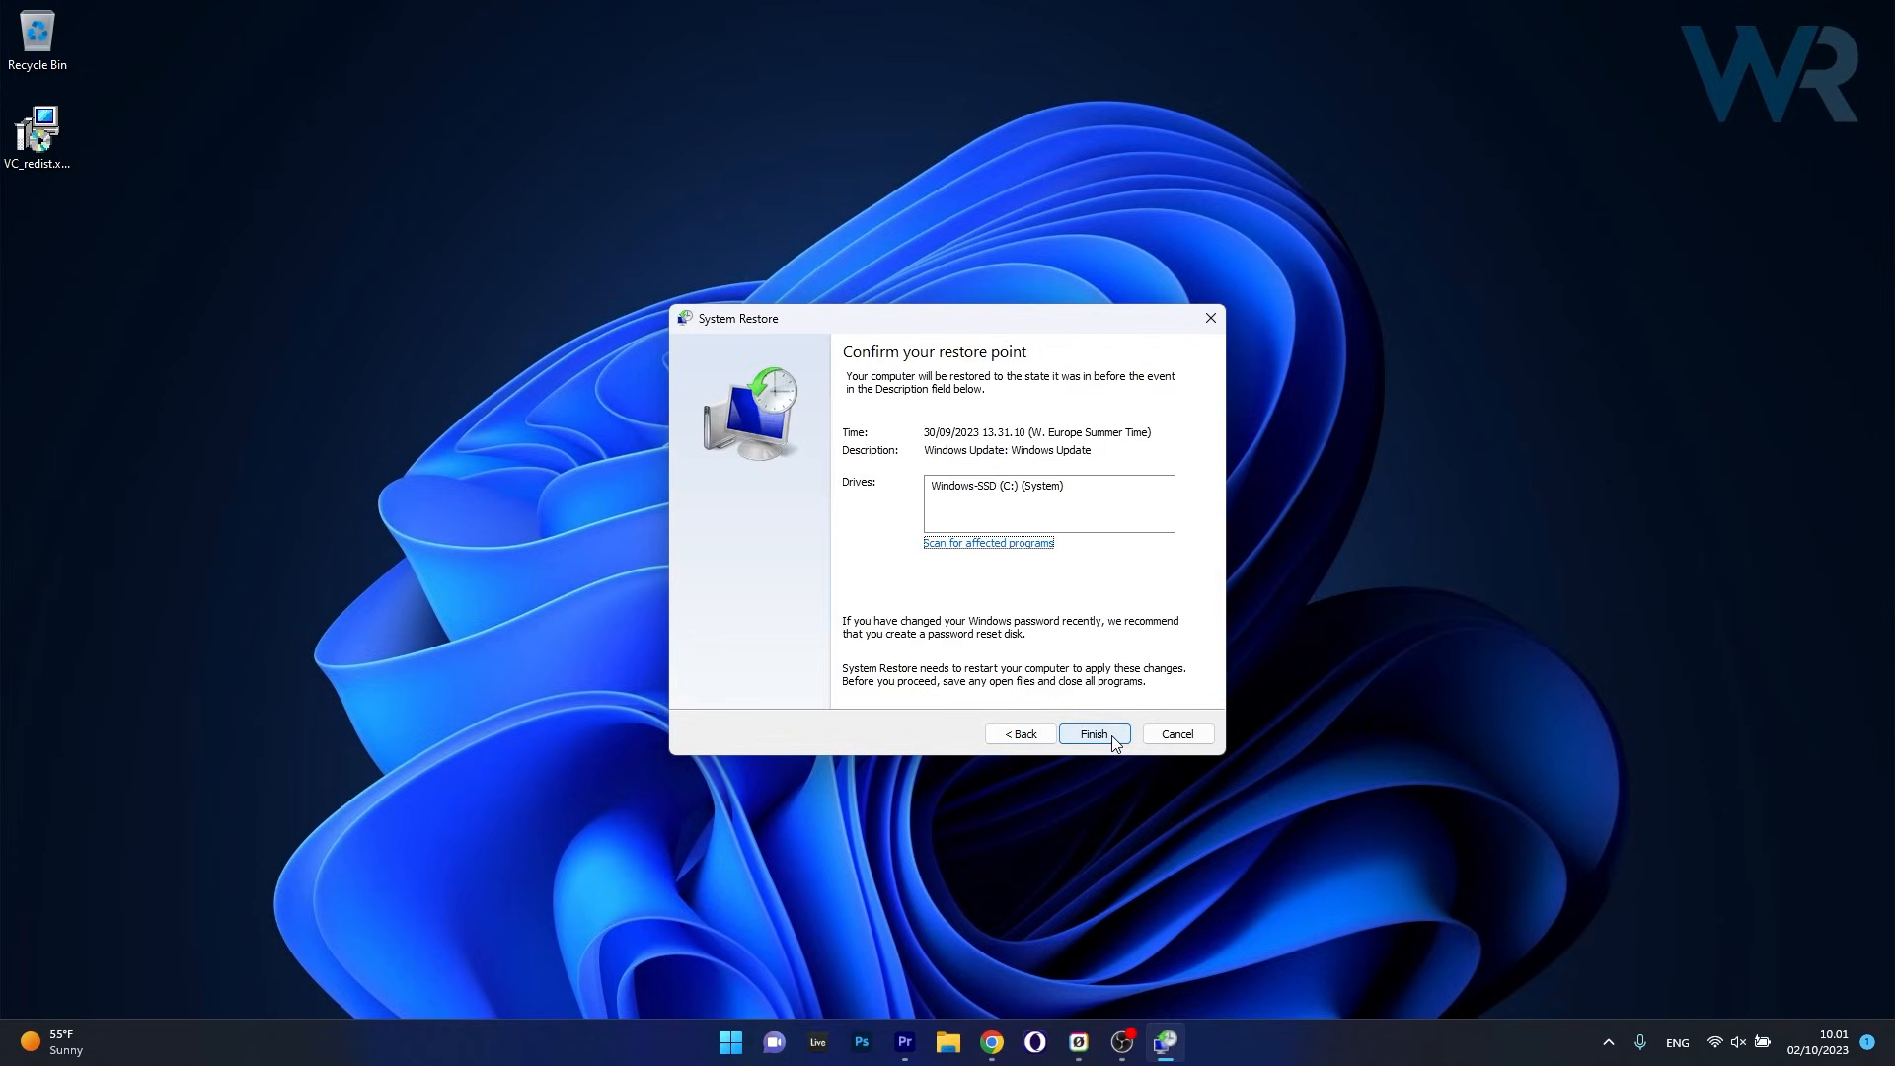
pyautogui.moveTo(1102, 760)
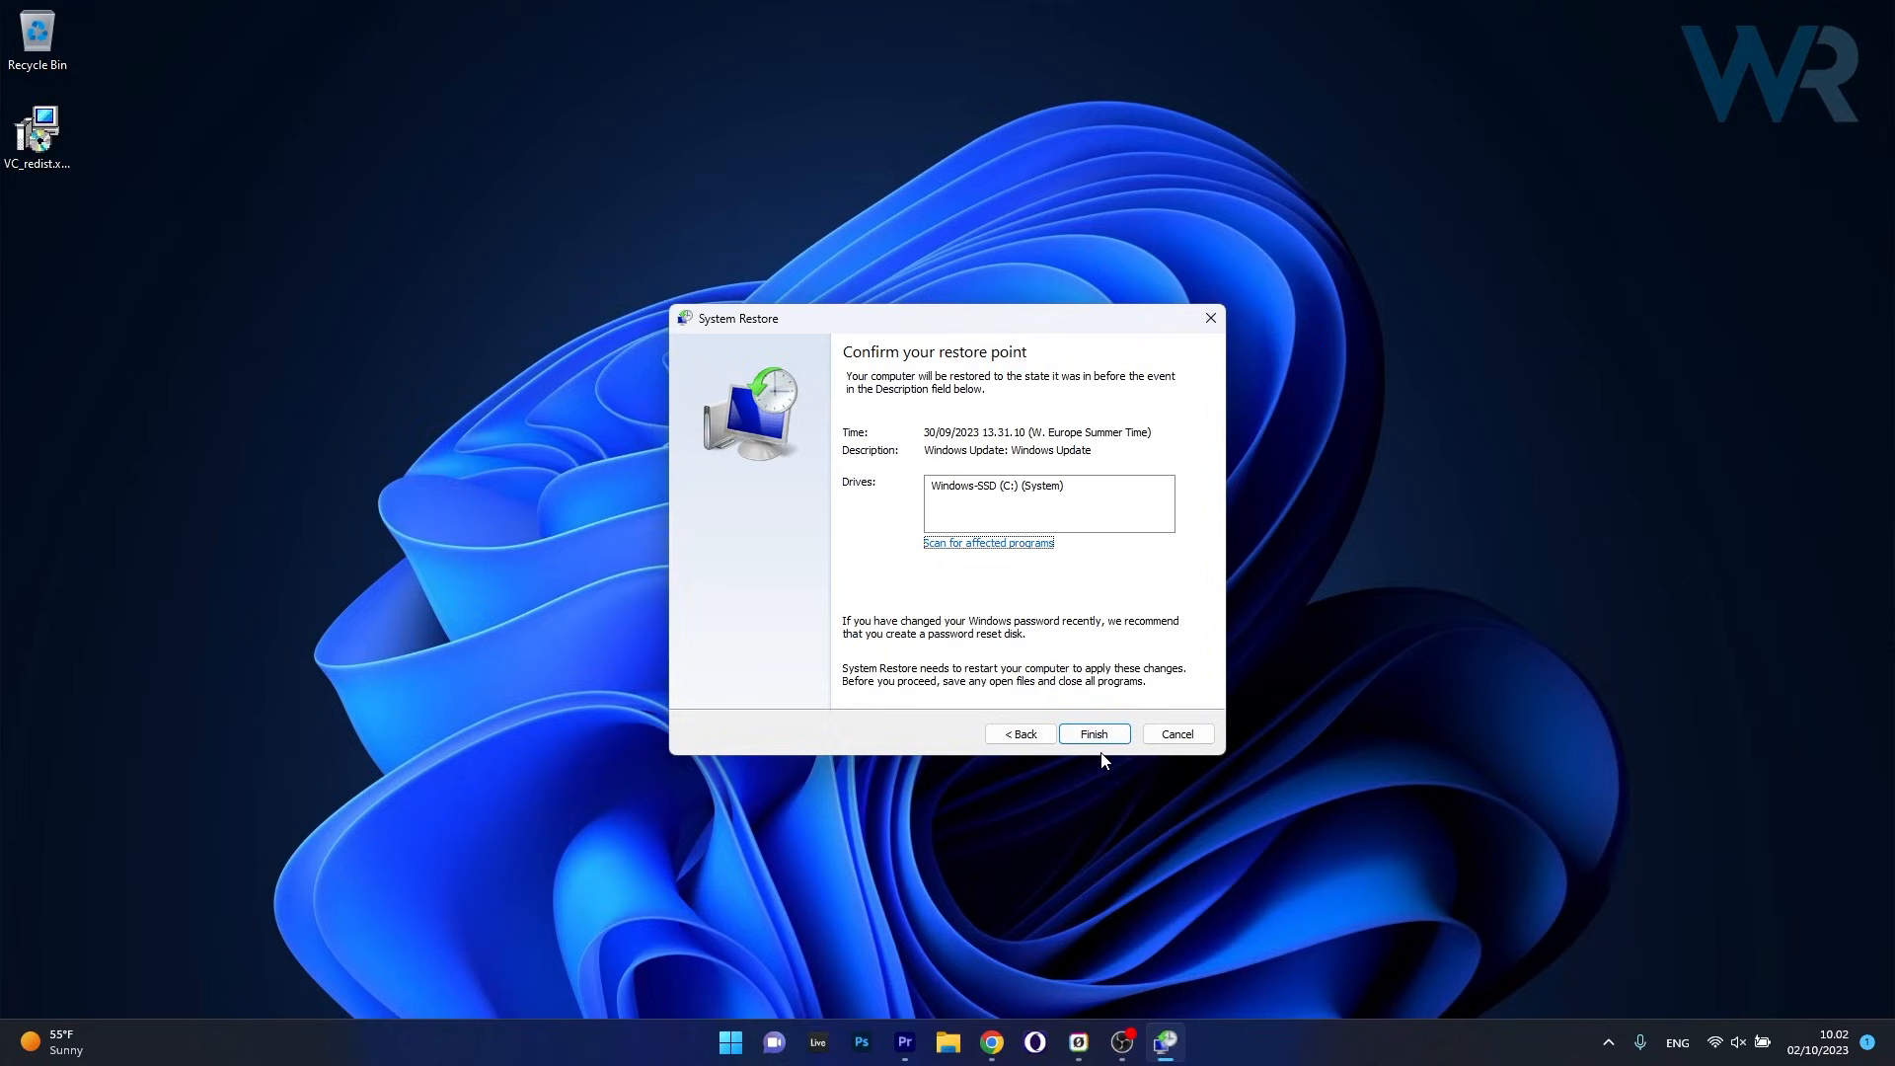
pyautogui.moveTo(1164, 790)
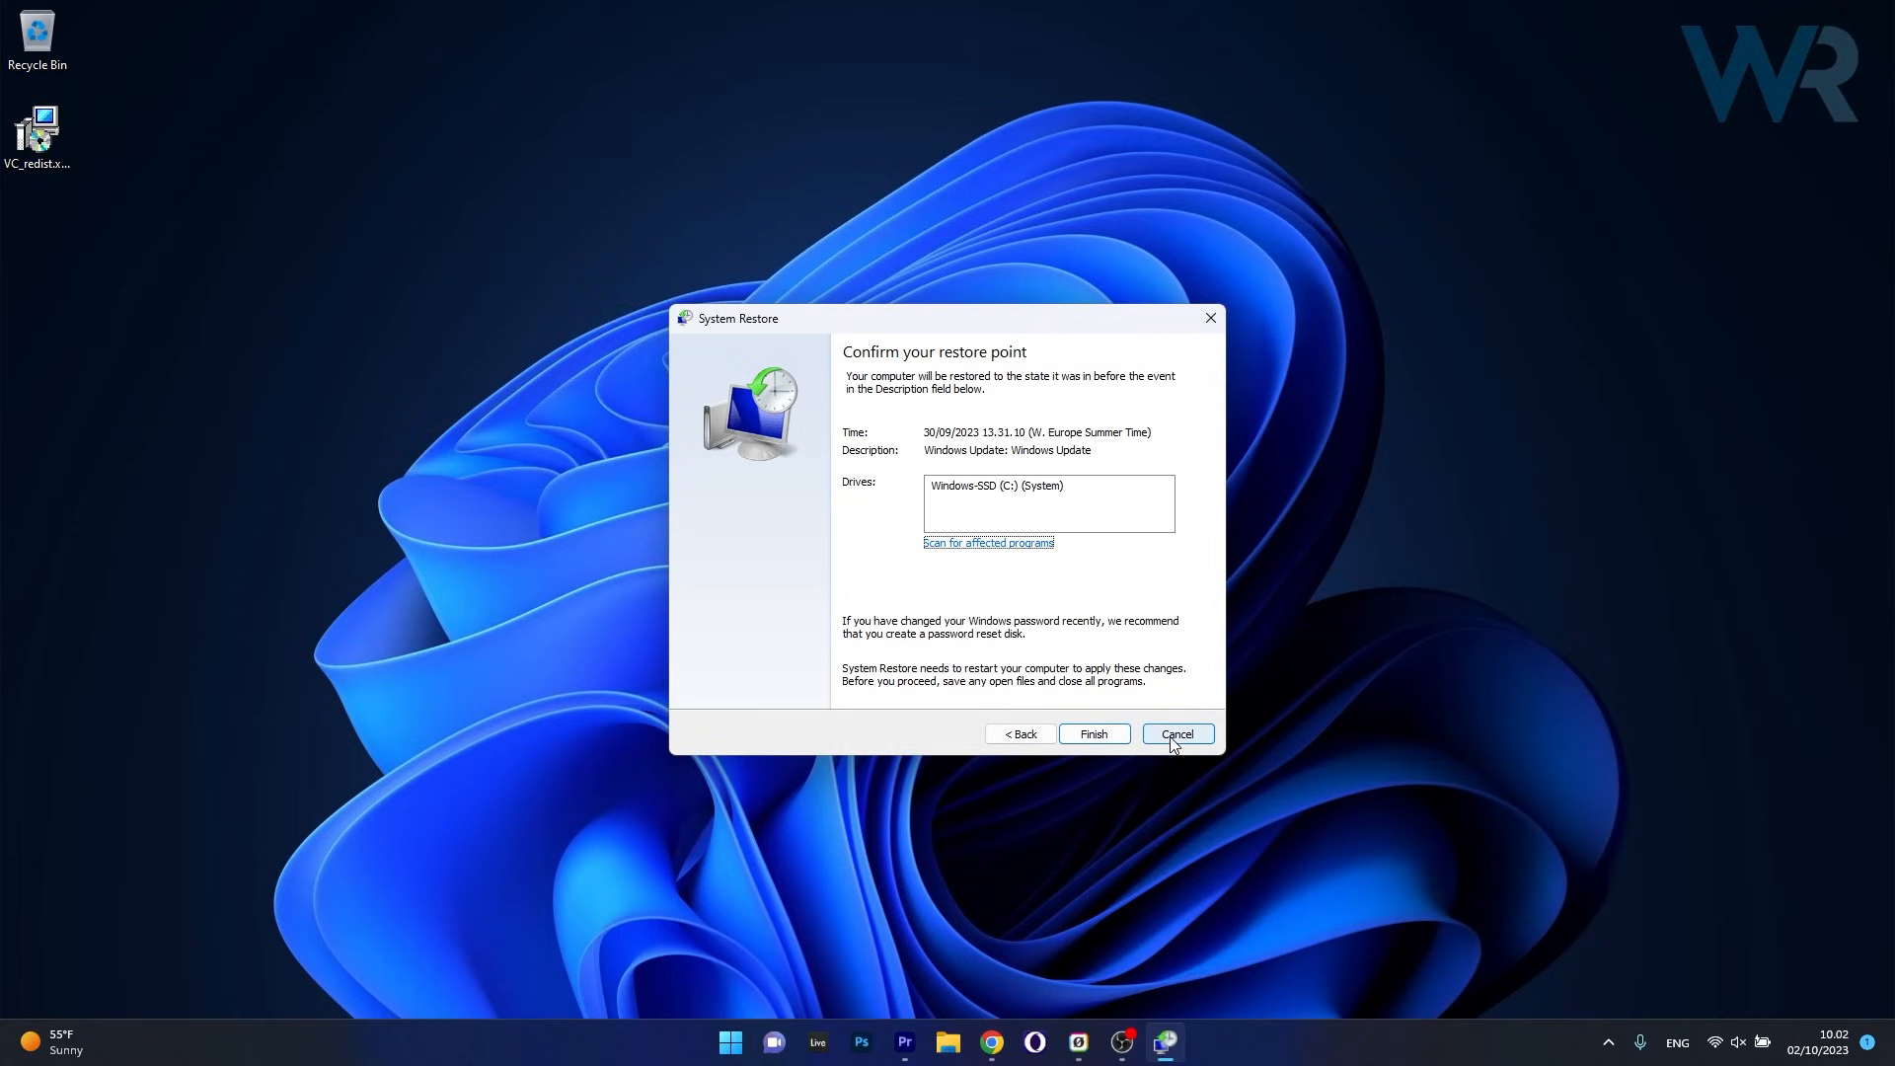
pyautogui.click(1177, 733)
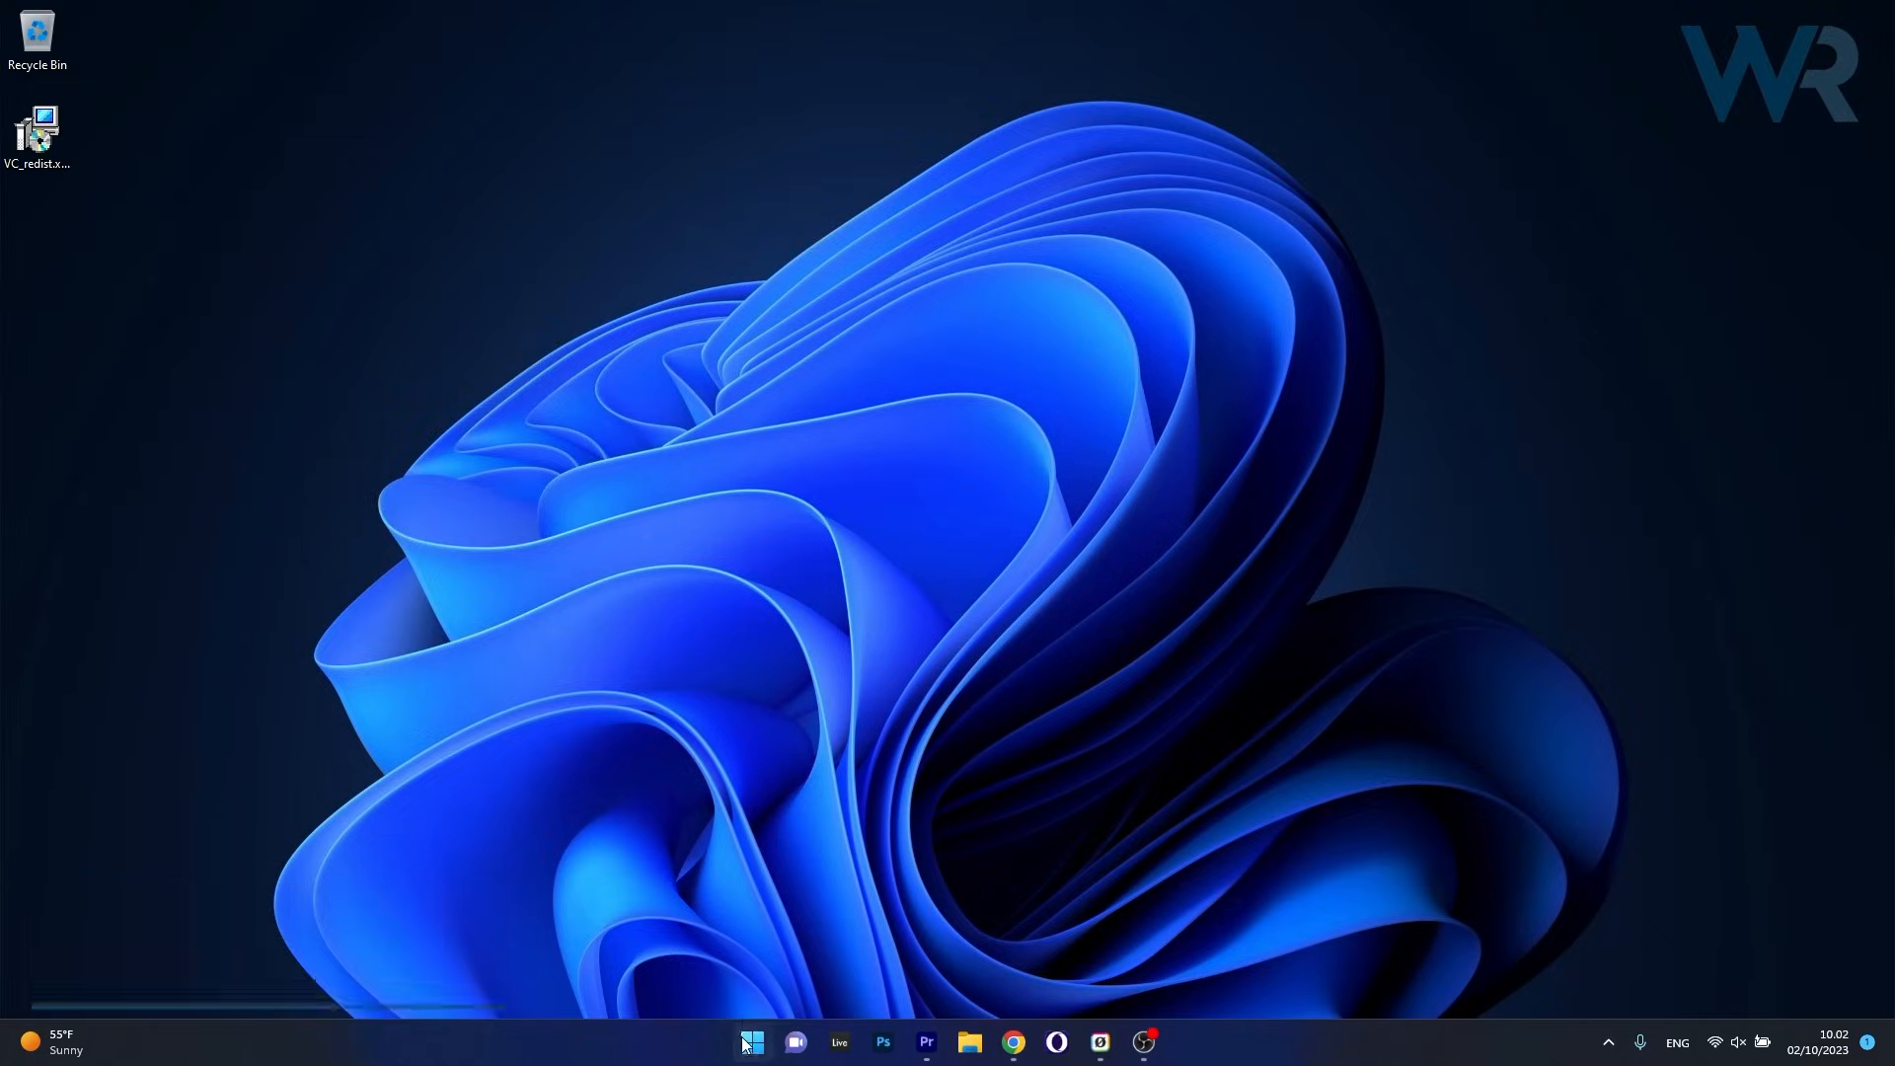
# Open Settings > System > Recovery and start Reset this PC.
pyautogui.click(751, 1041)
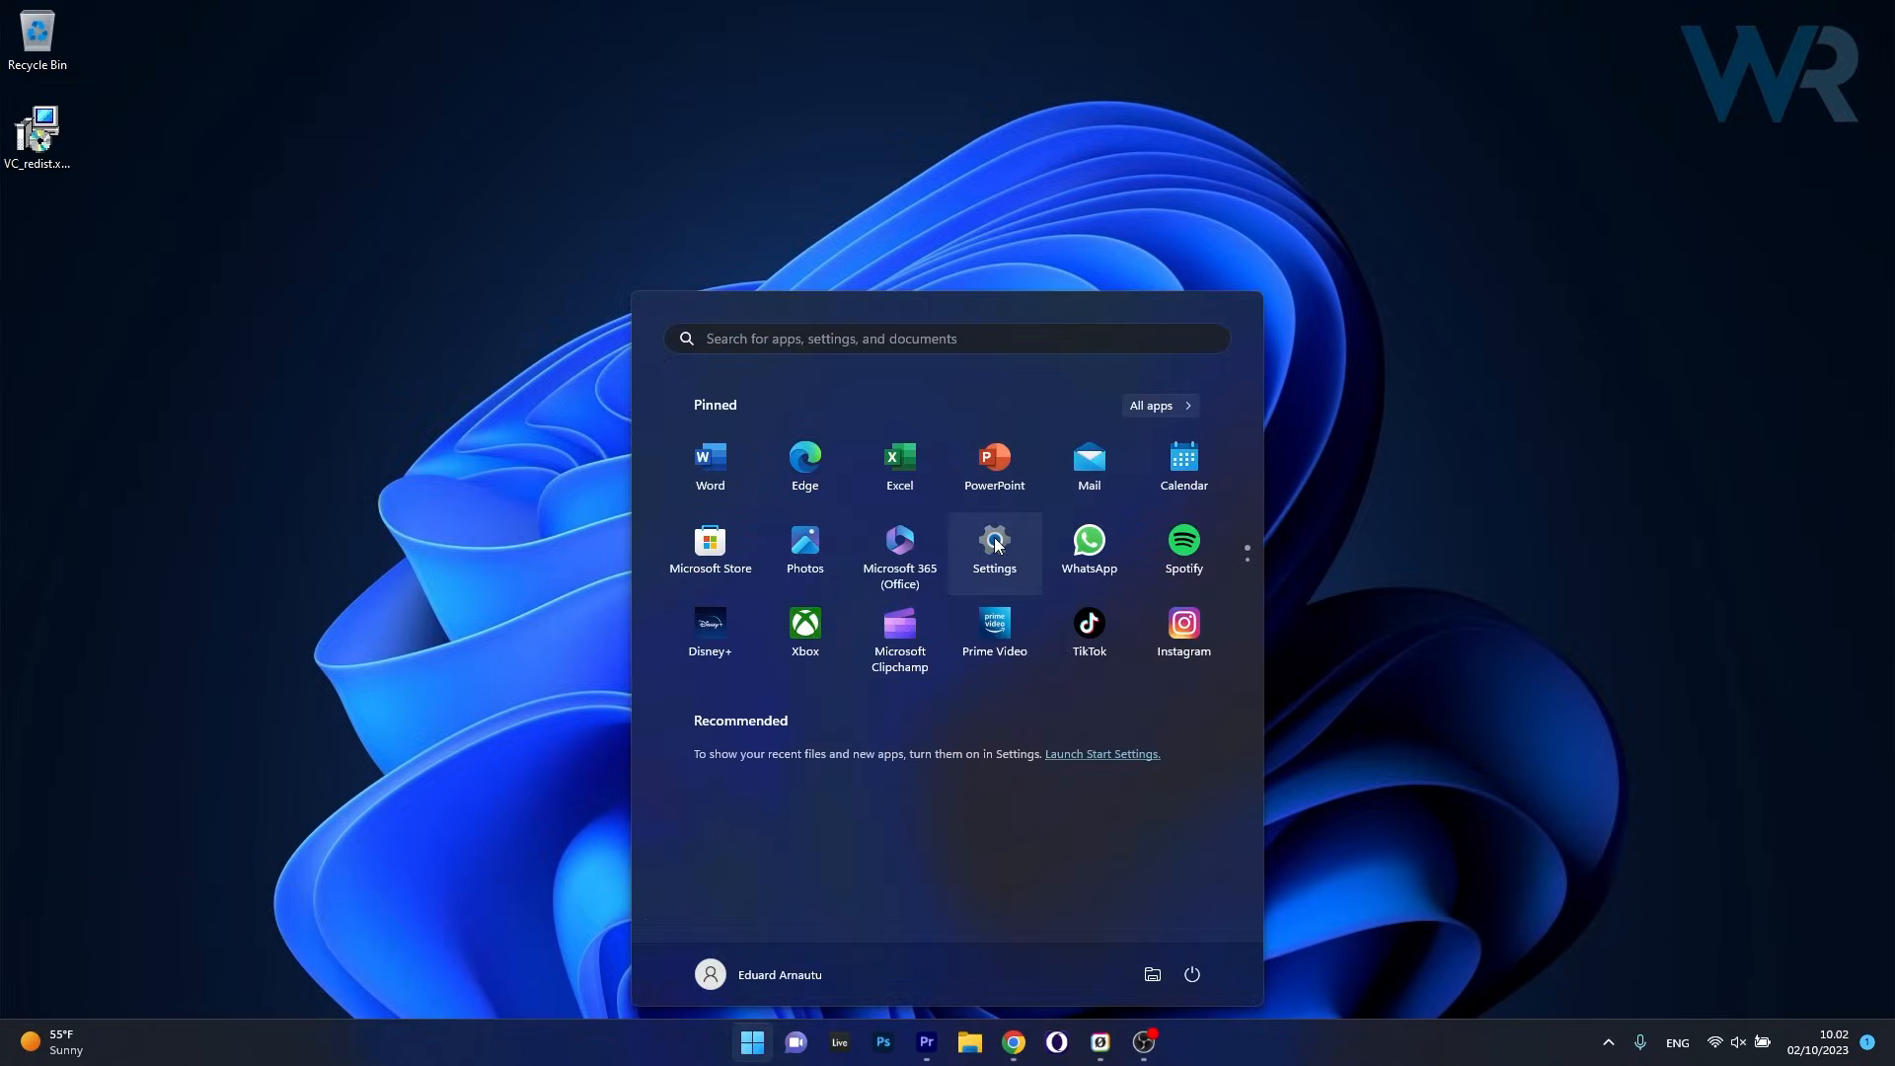
pyautogui.click(994, 544)
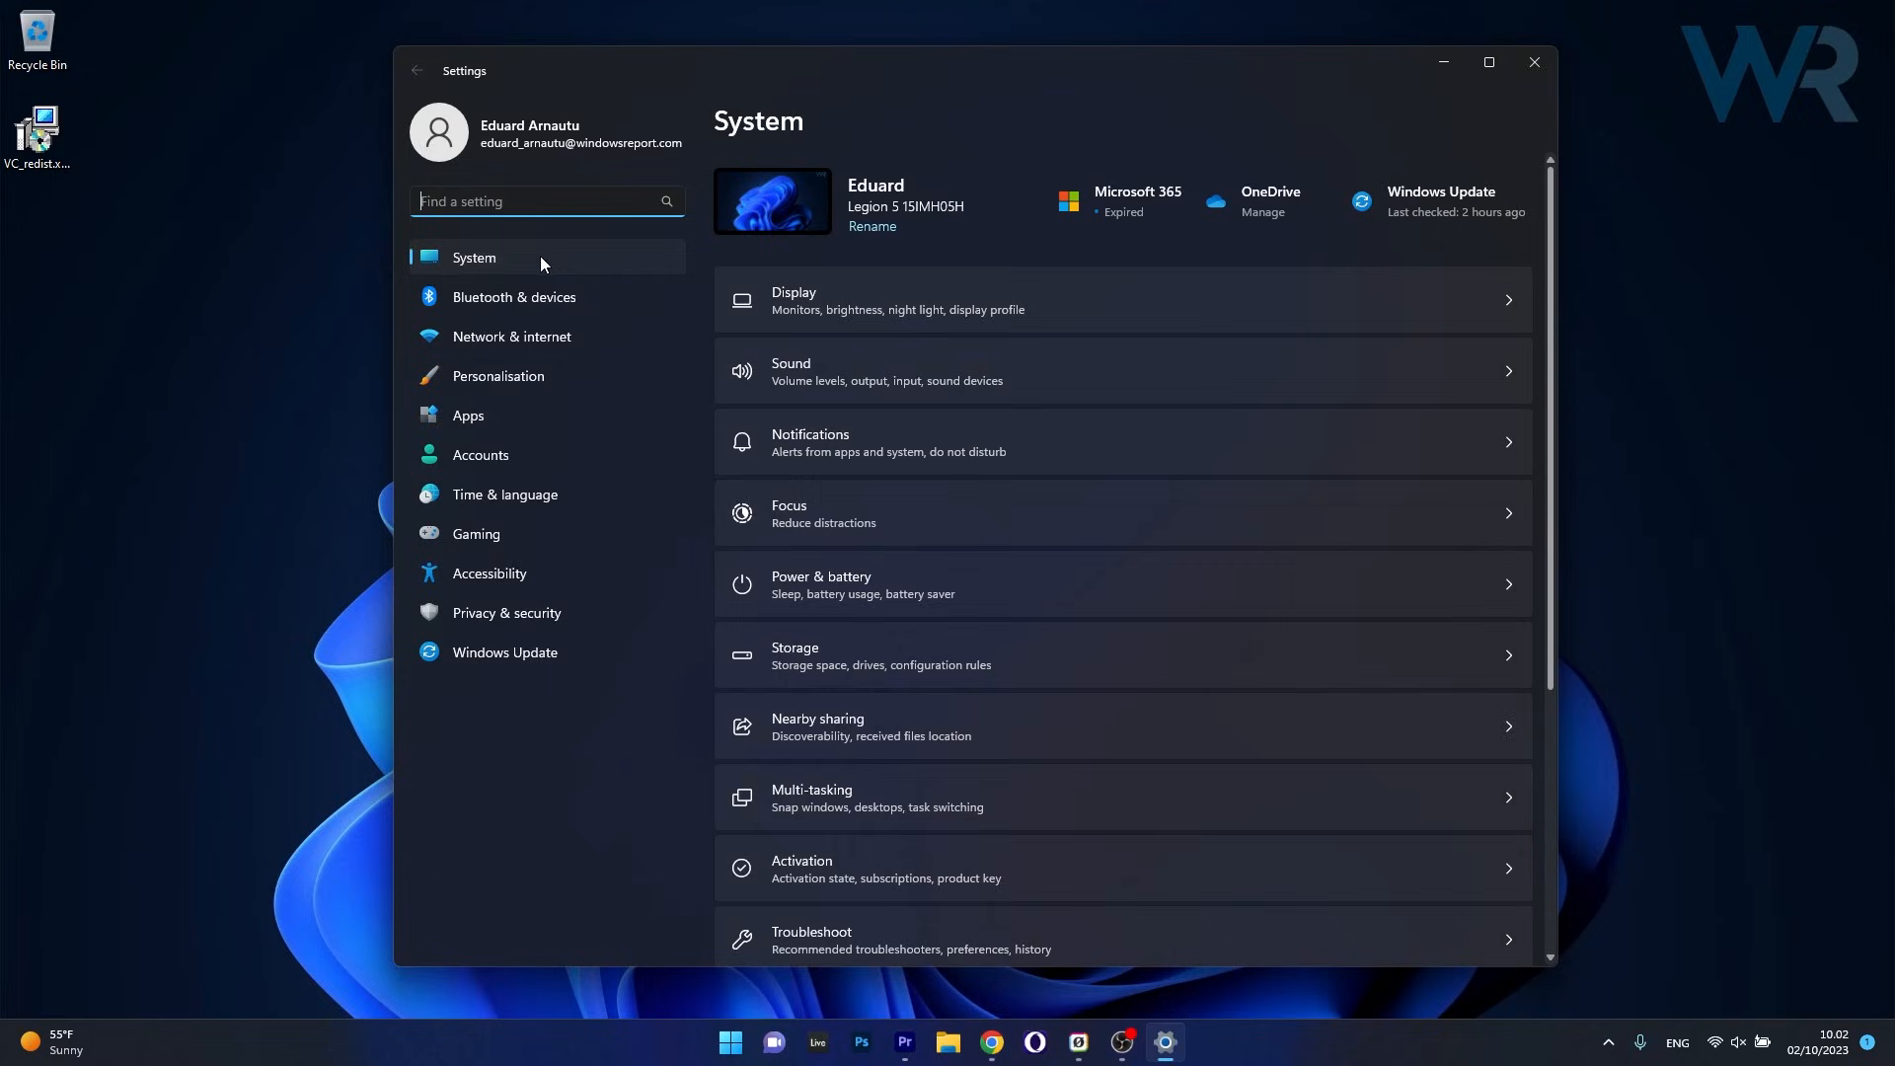
pyautogui.moveTo(1425, 370)
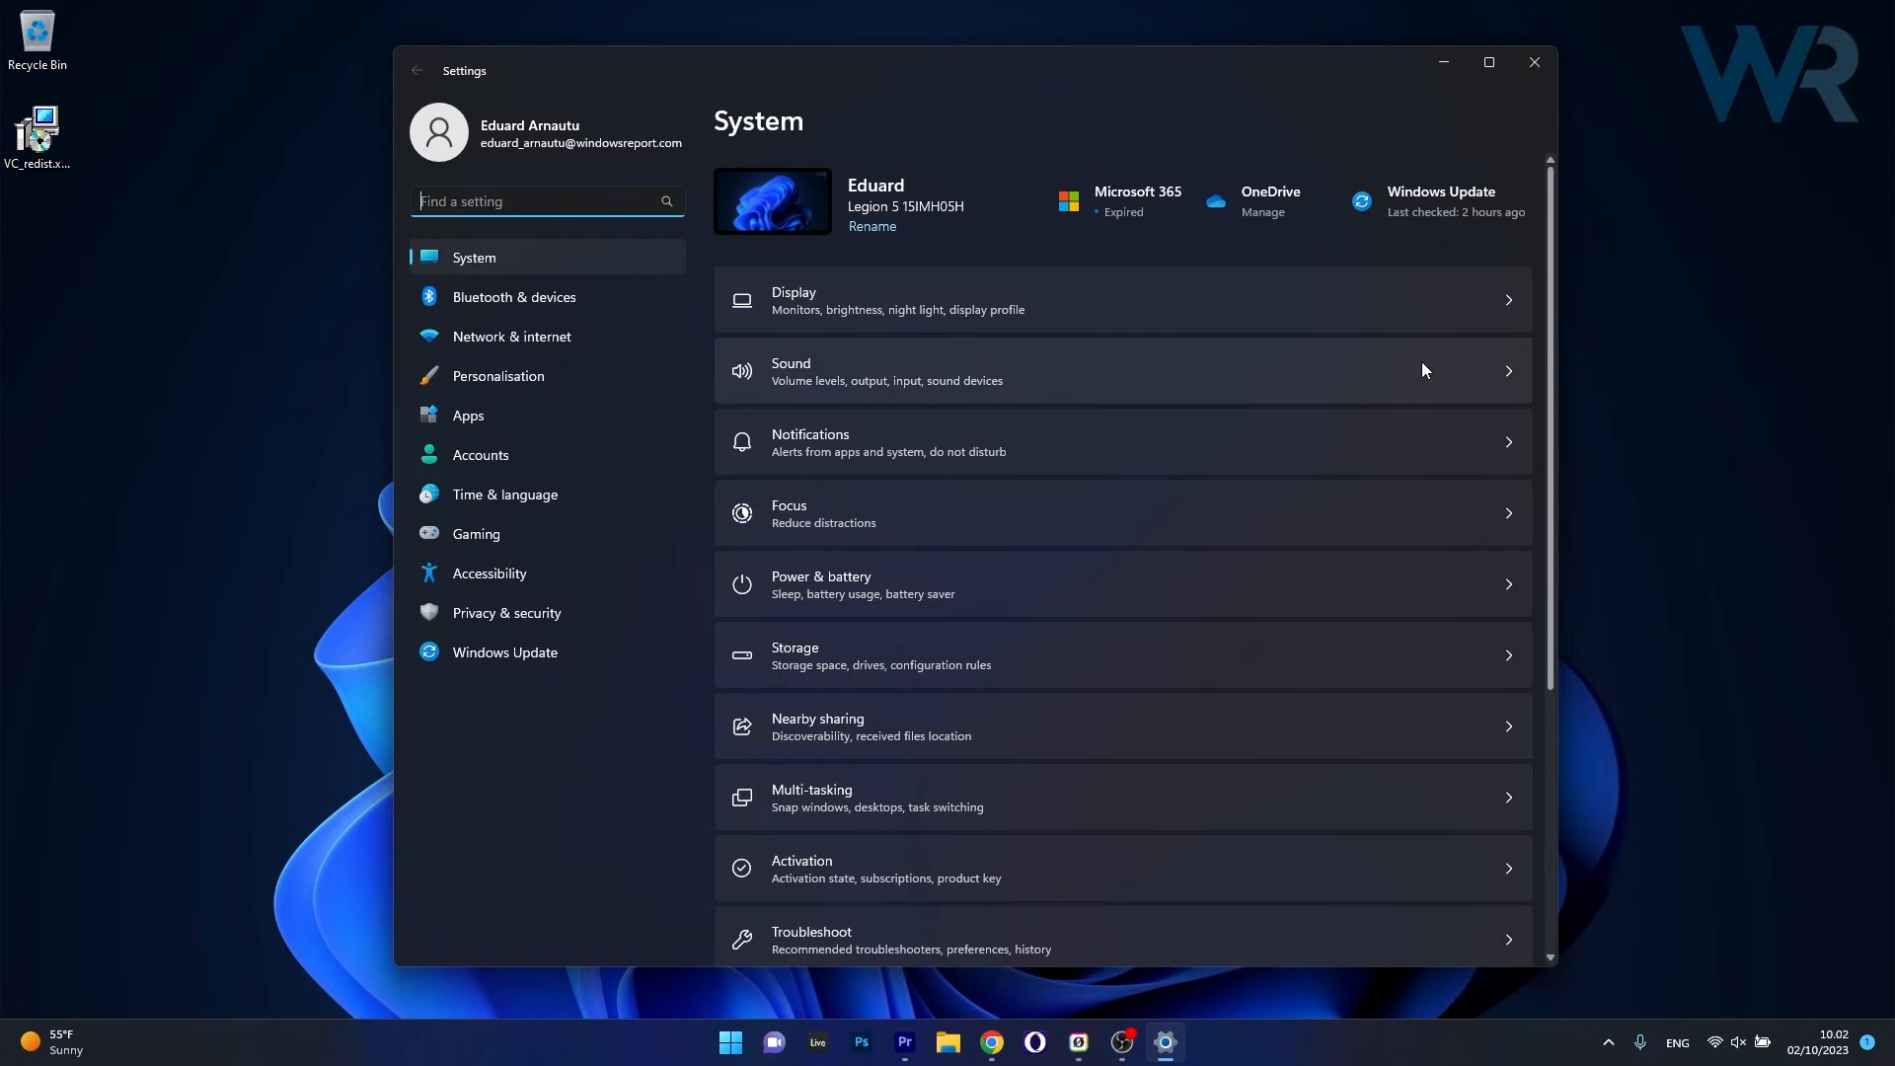
pyautogui.scroll(-3)
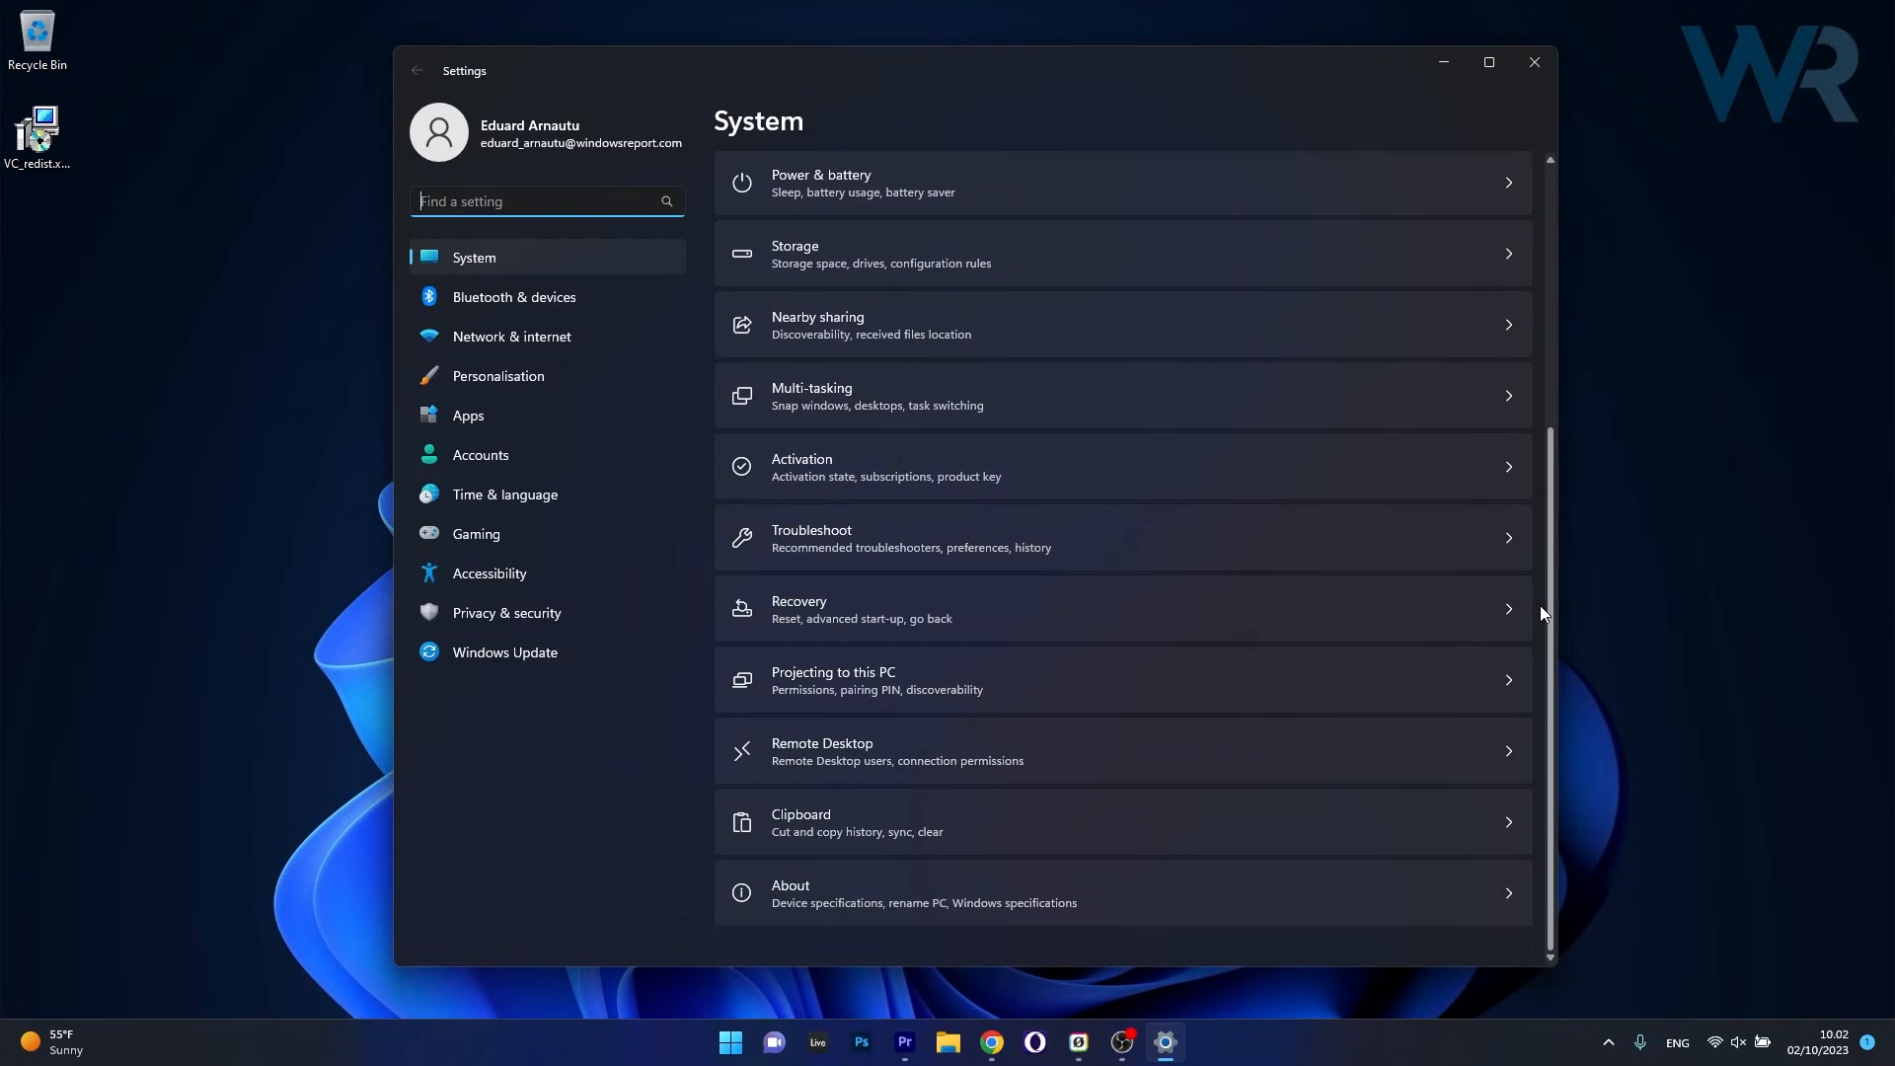
pyautogui.moveTo(1091, 615)
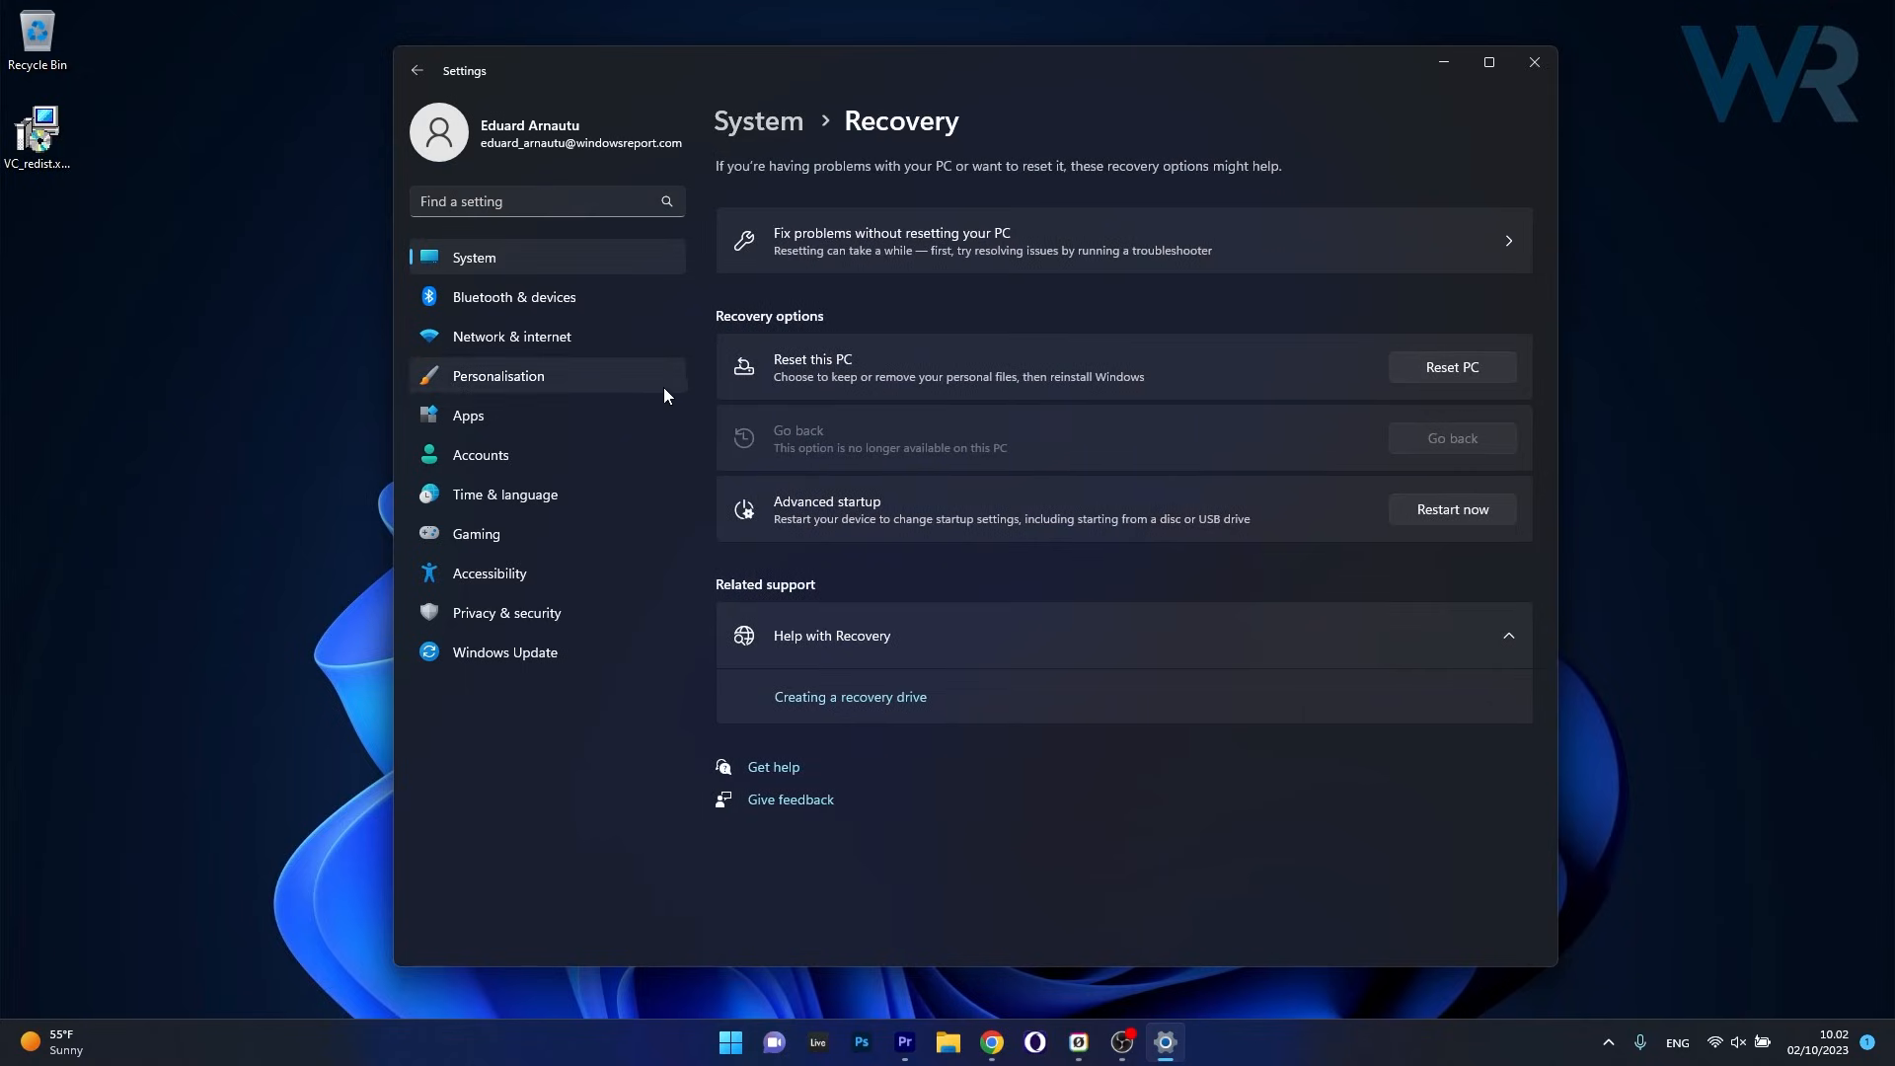
pyautogui.click(1452, 367)
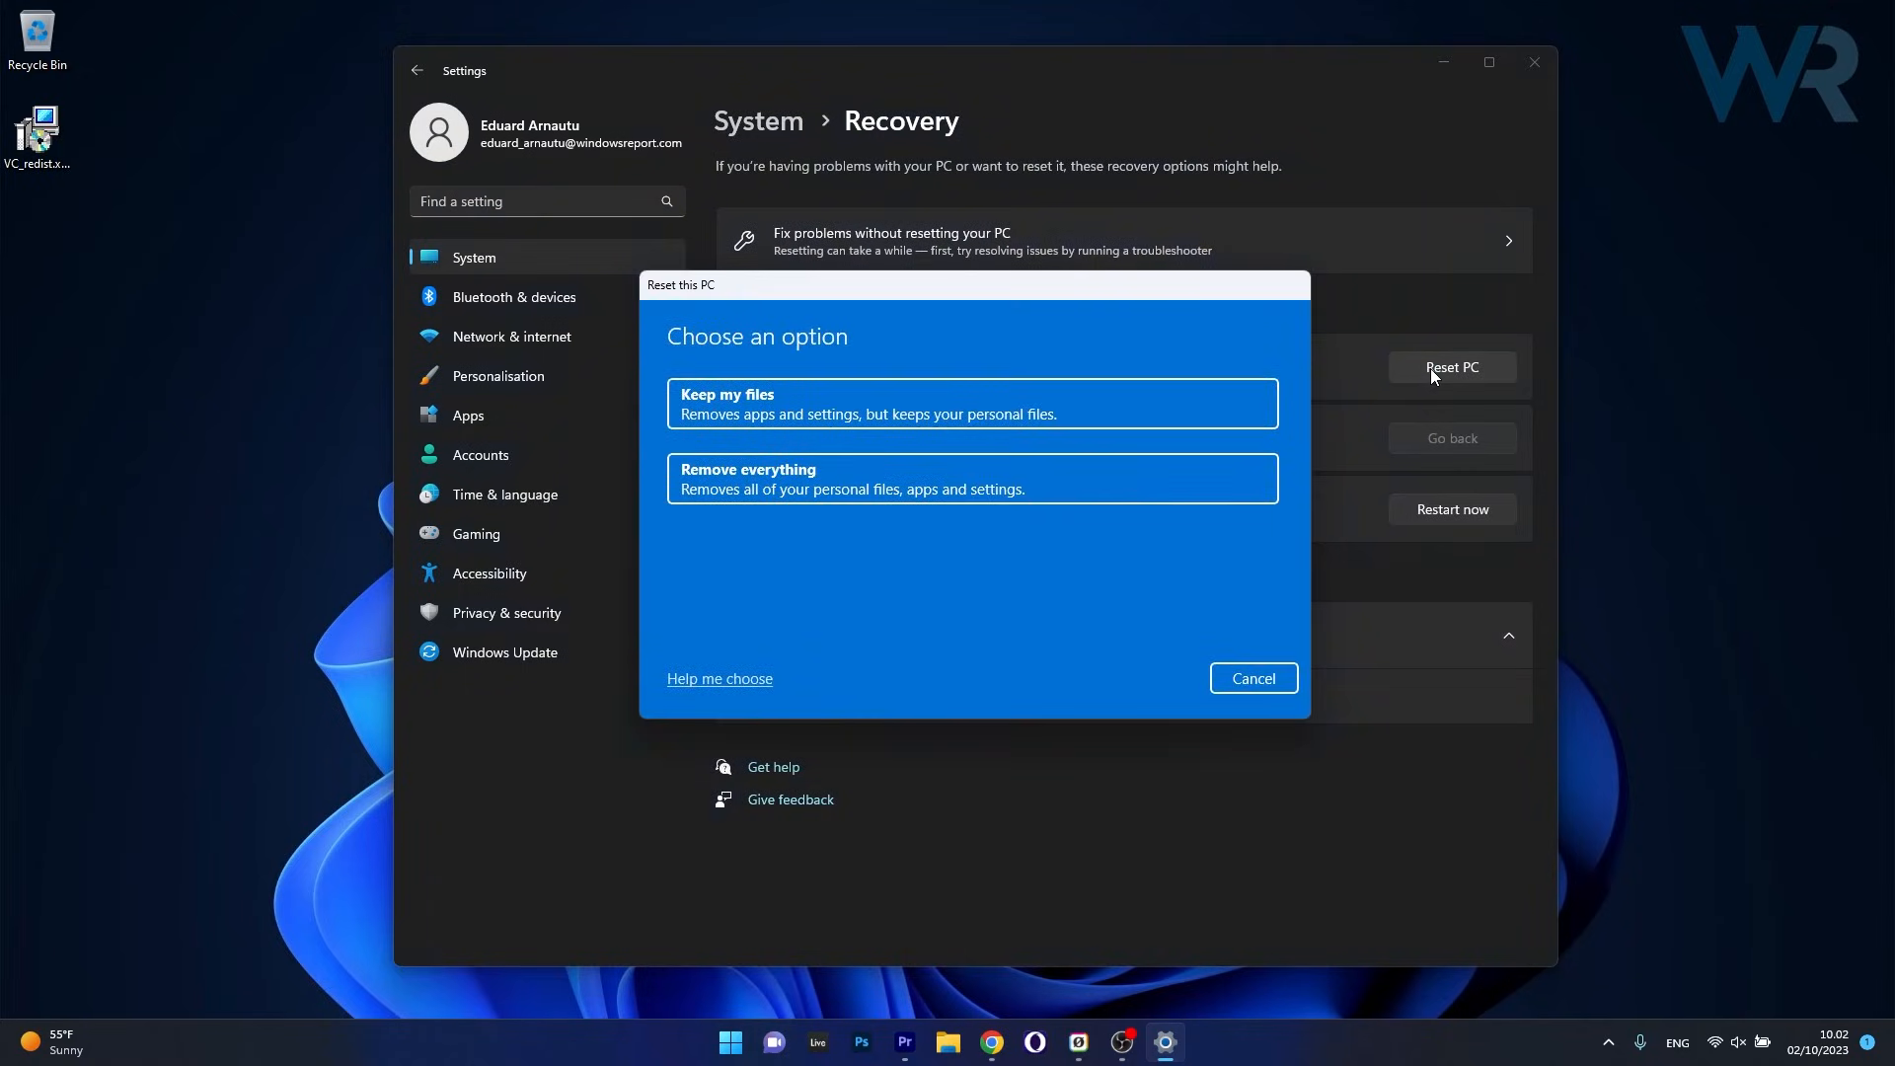
pyautogui.moveTo(958, 404)
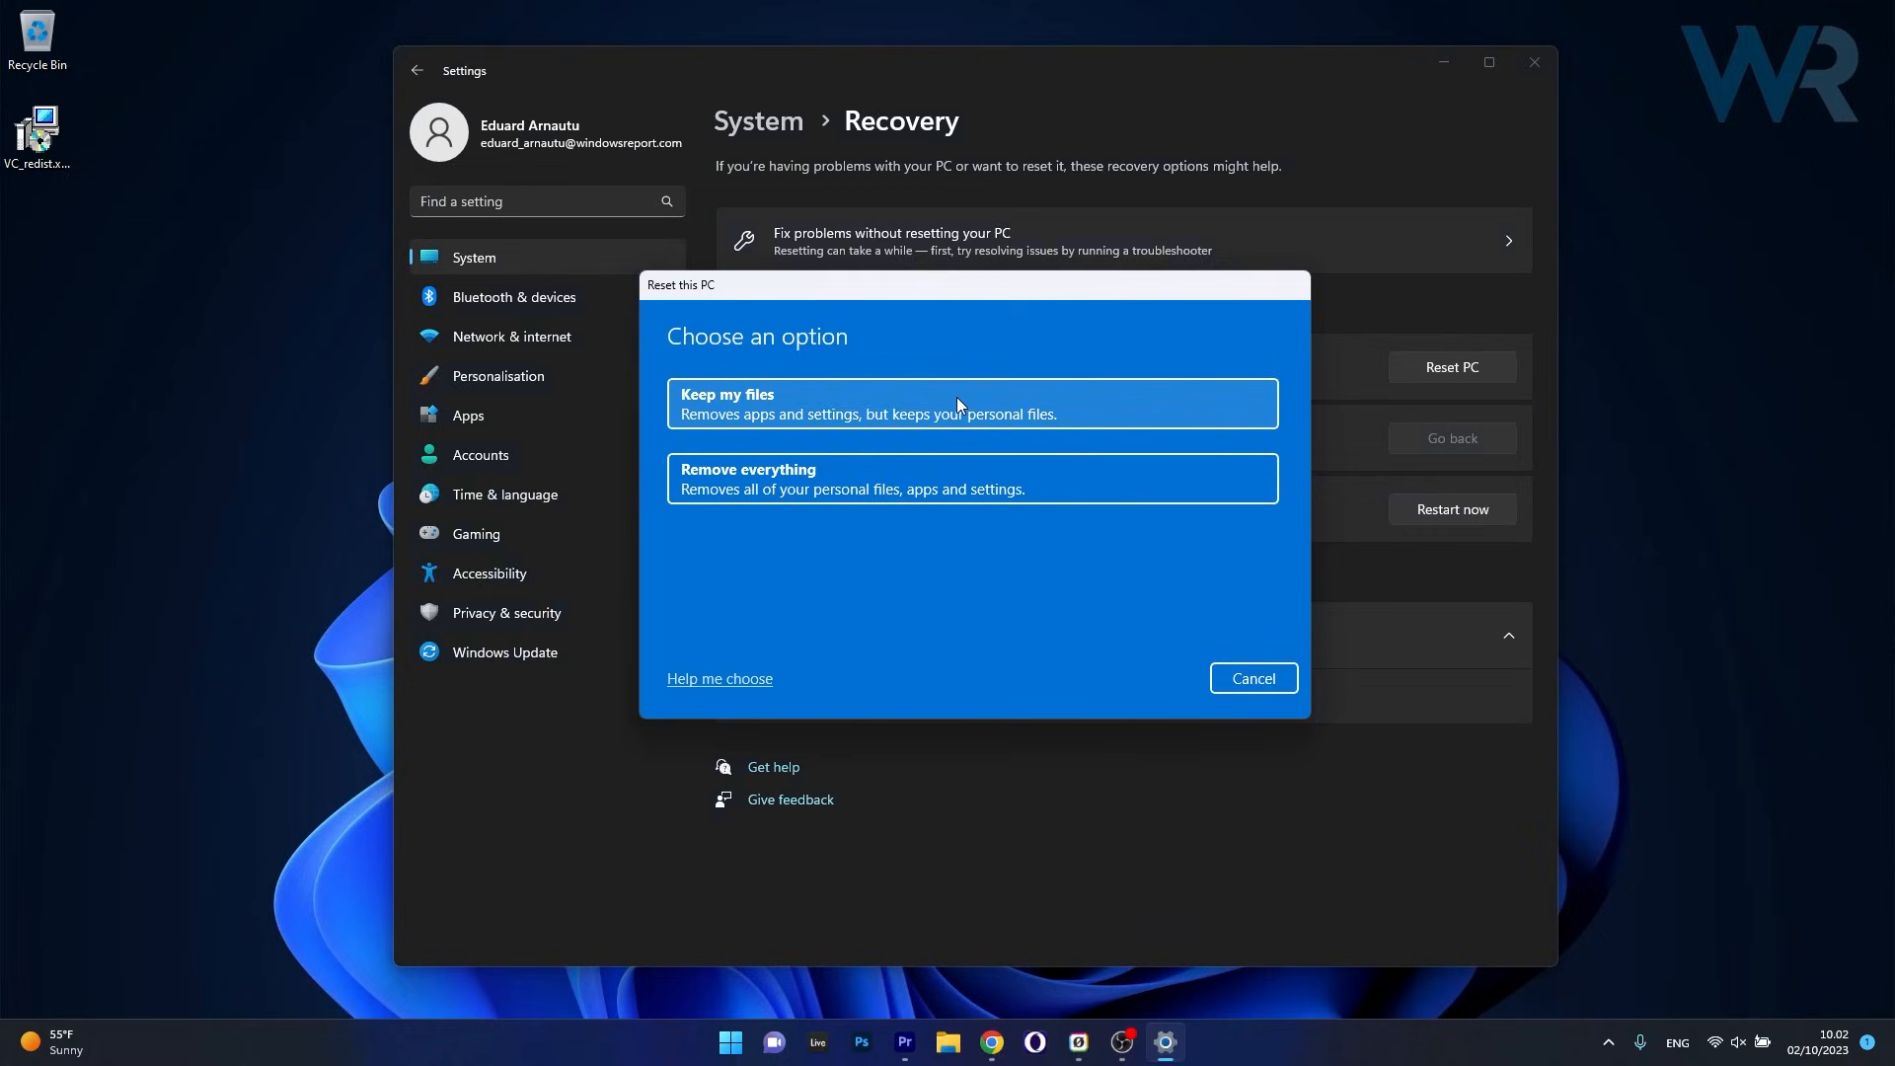
pyautogui.moveTo(982, 571)
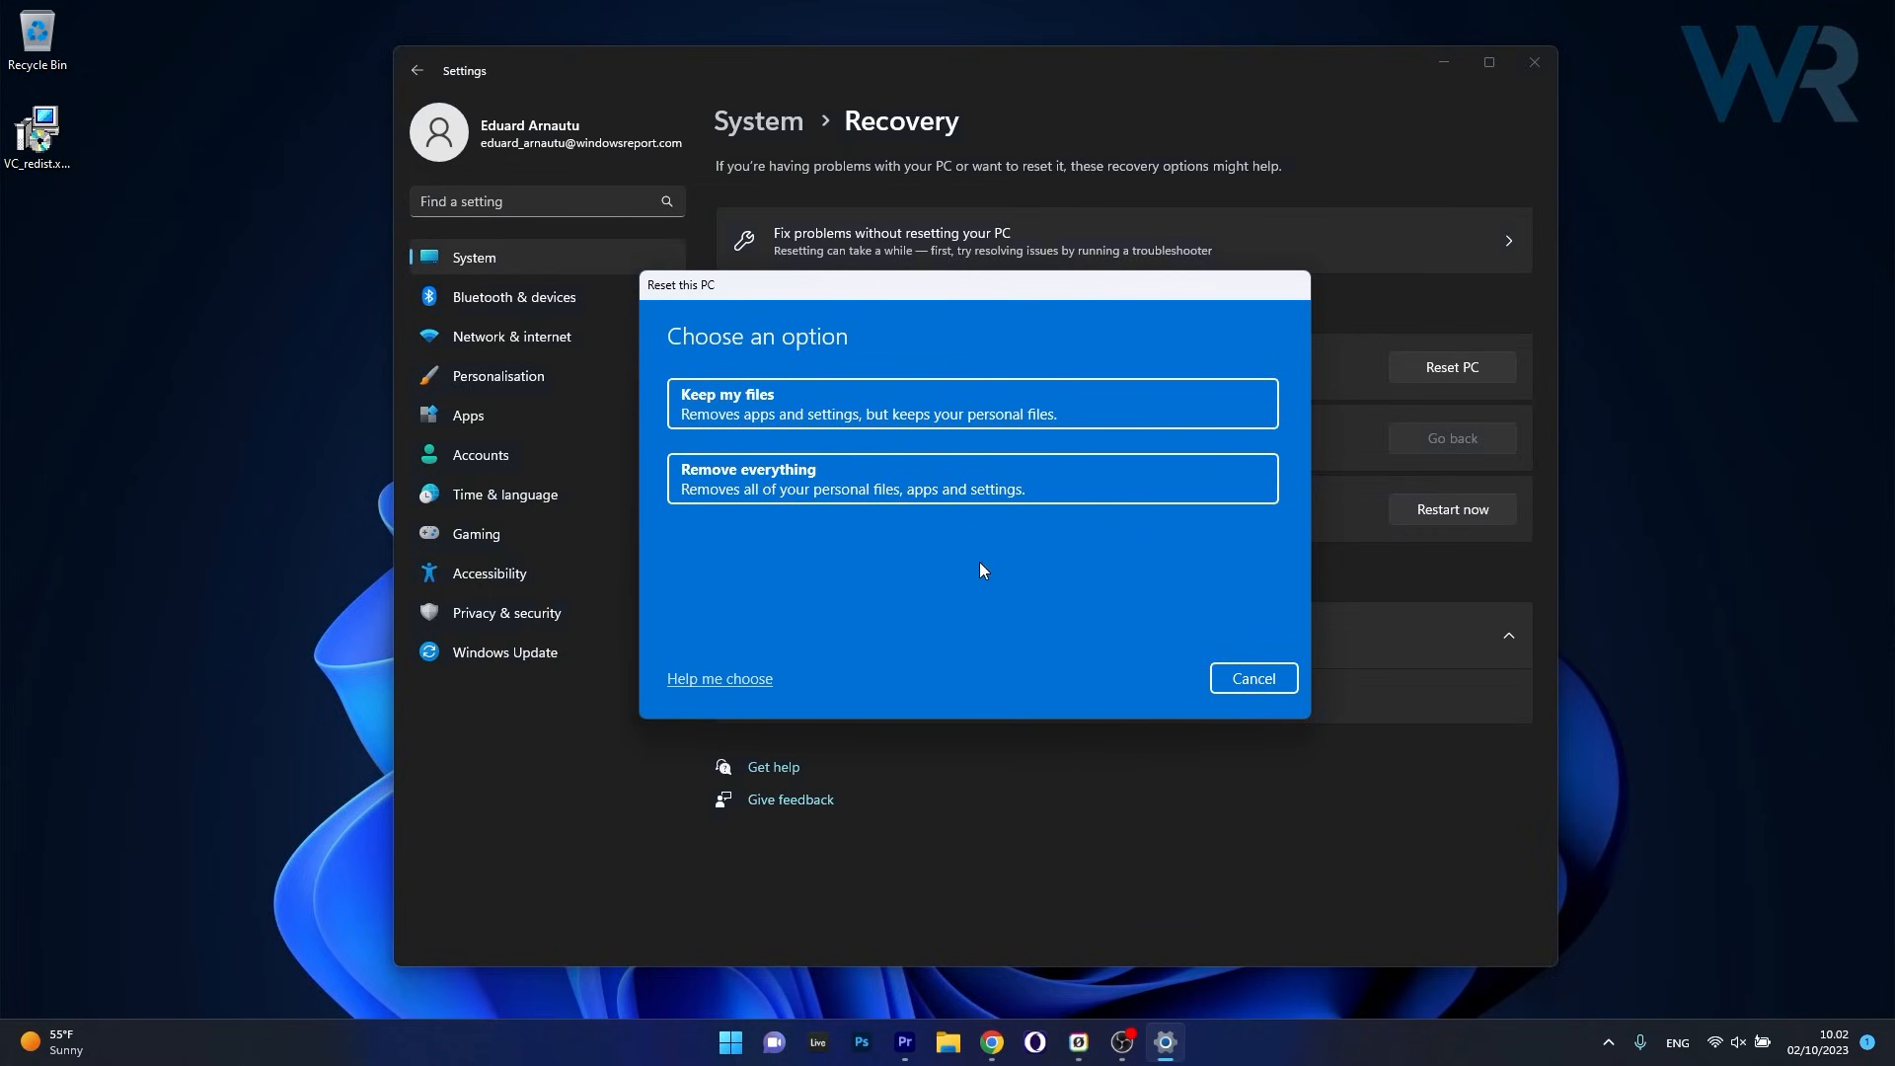
pyautogui.moveTo(1236, 648)
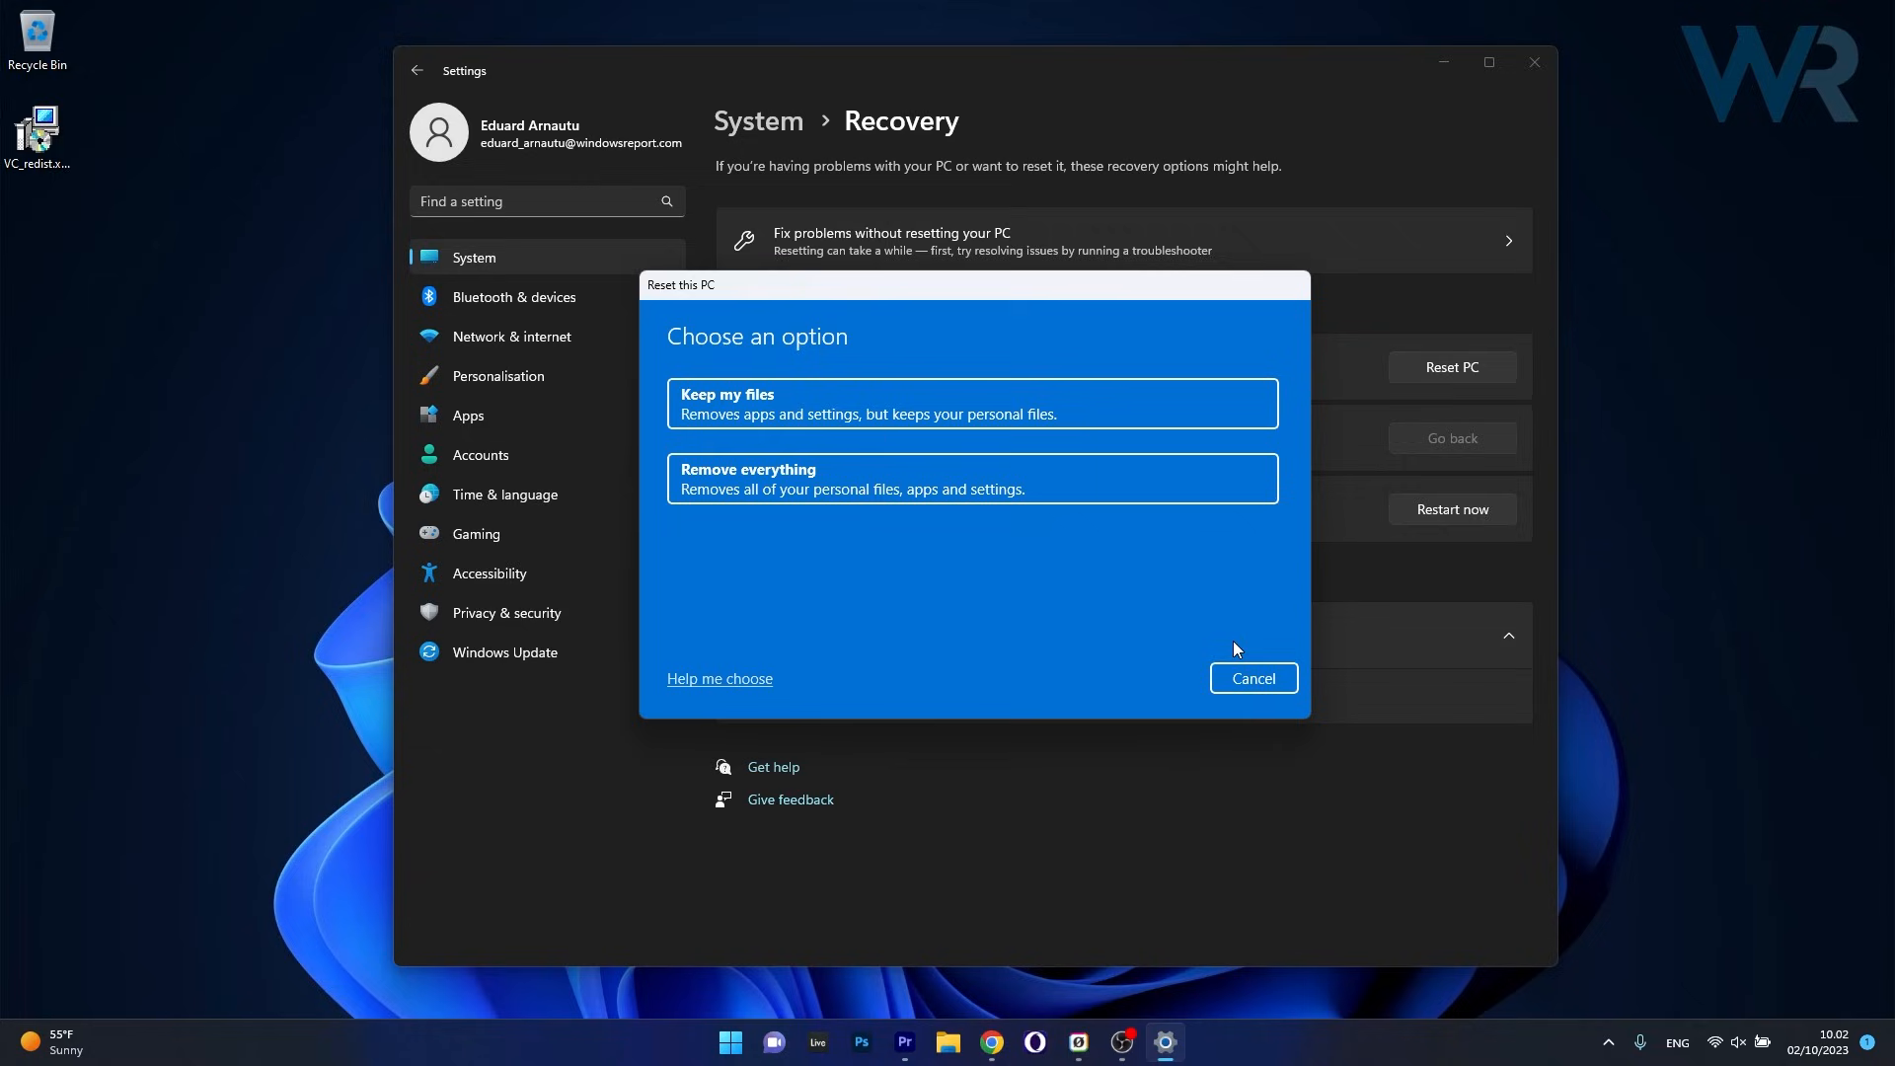
# Cancel the Reset this PC dialog without choosing any reset option.
pyautogui.click(1253, 678)
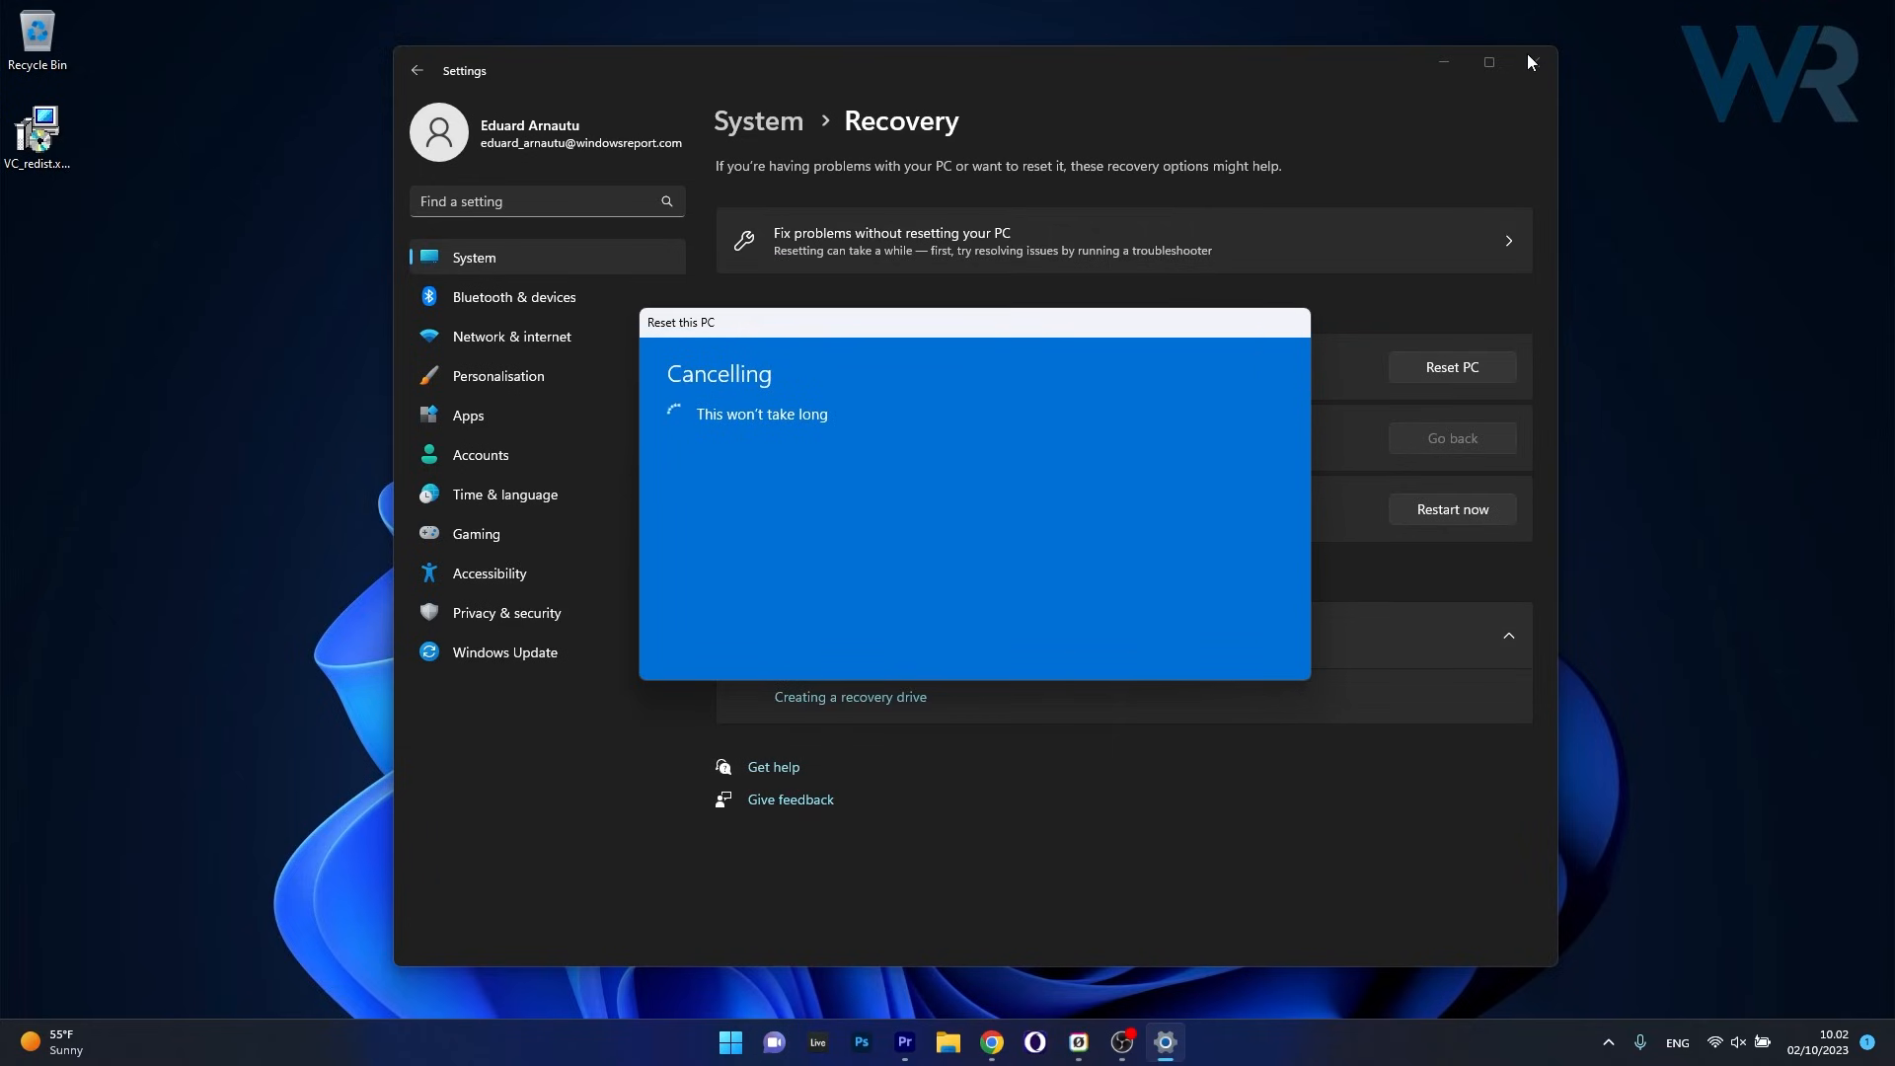